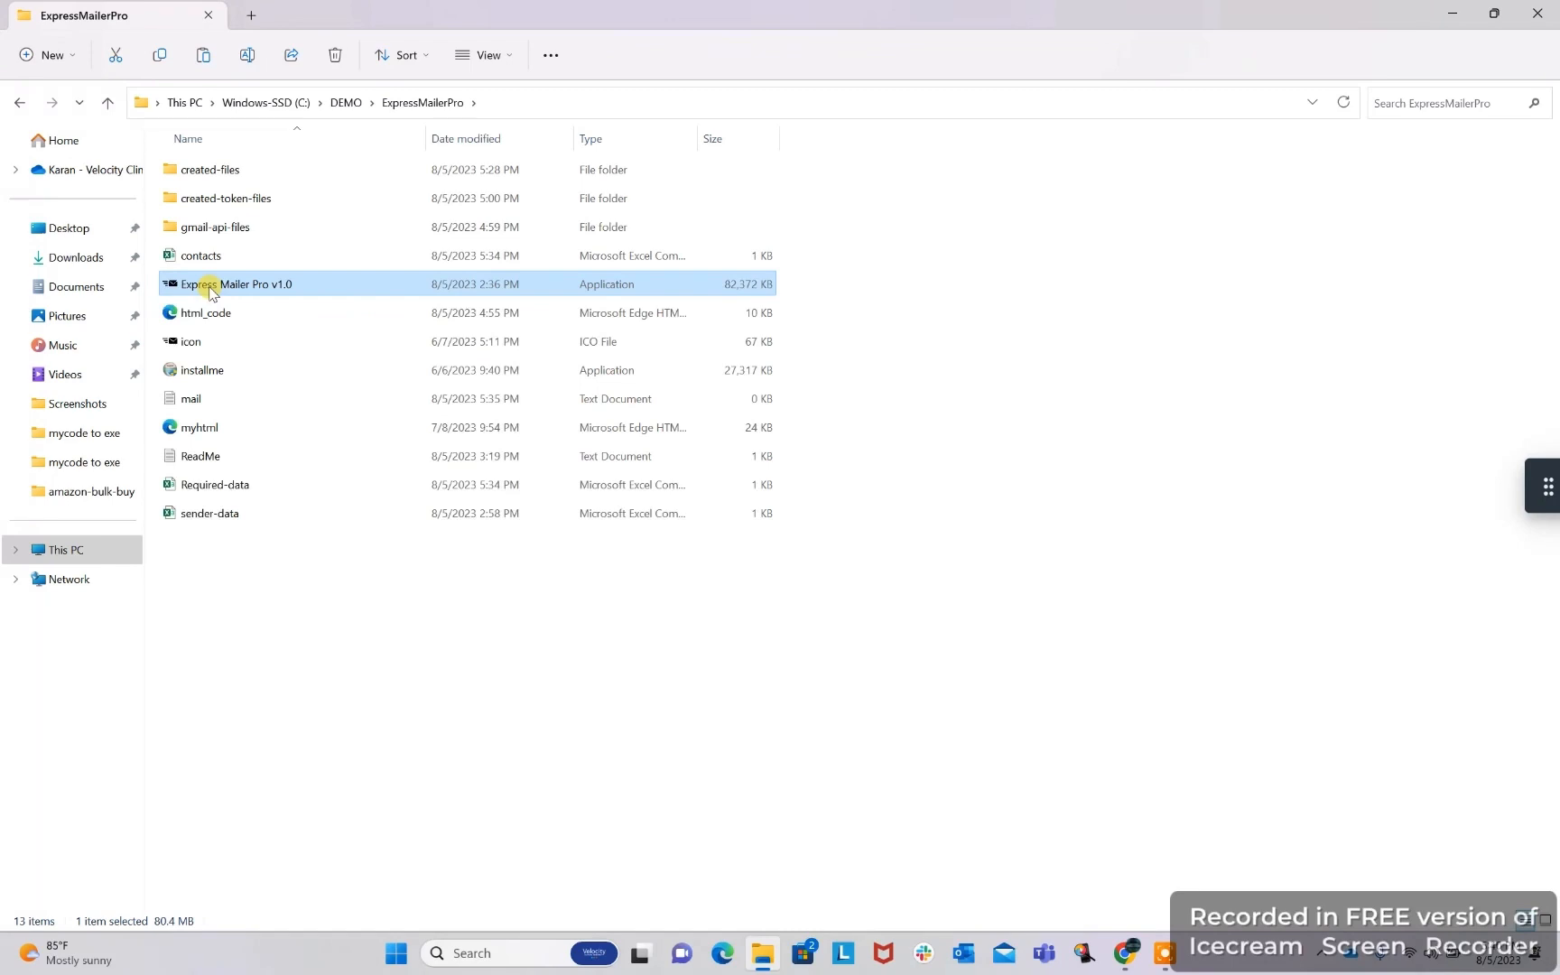
Launch Express Mailer Pro v1.0 from the ExpressMailerPro folder
double_click(236, 283)
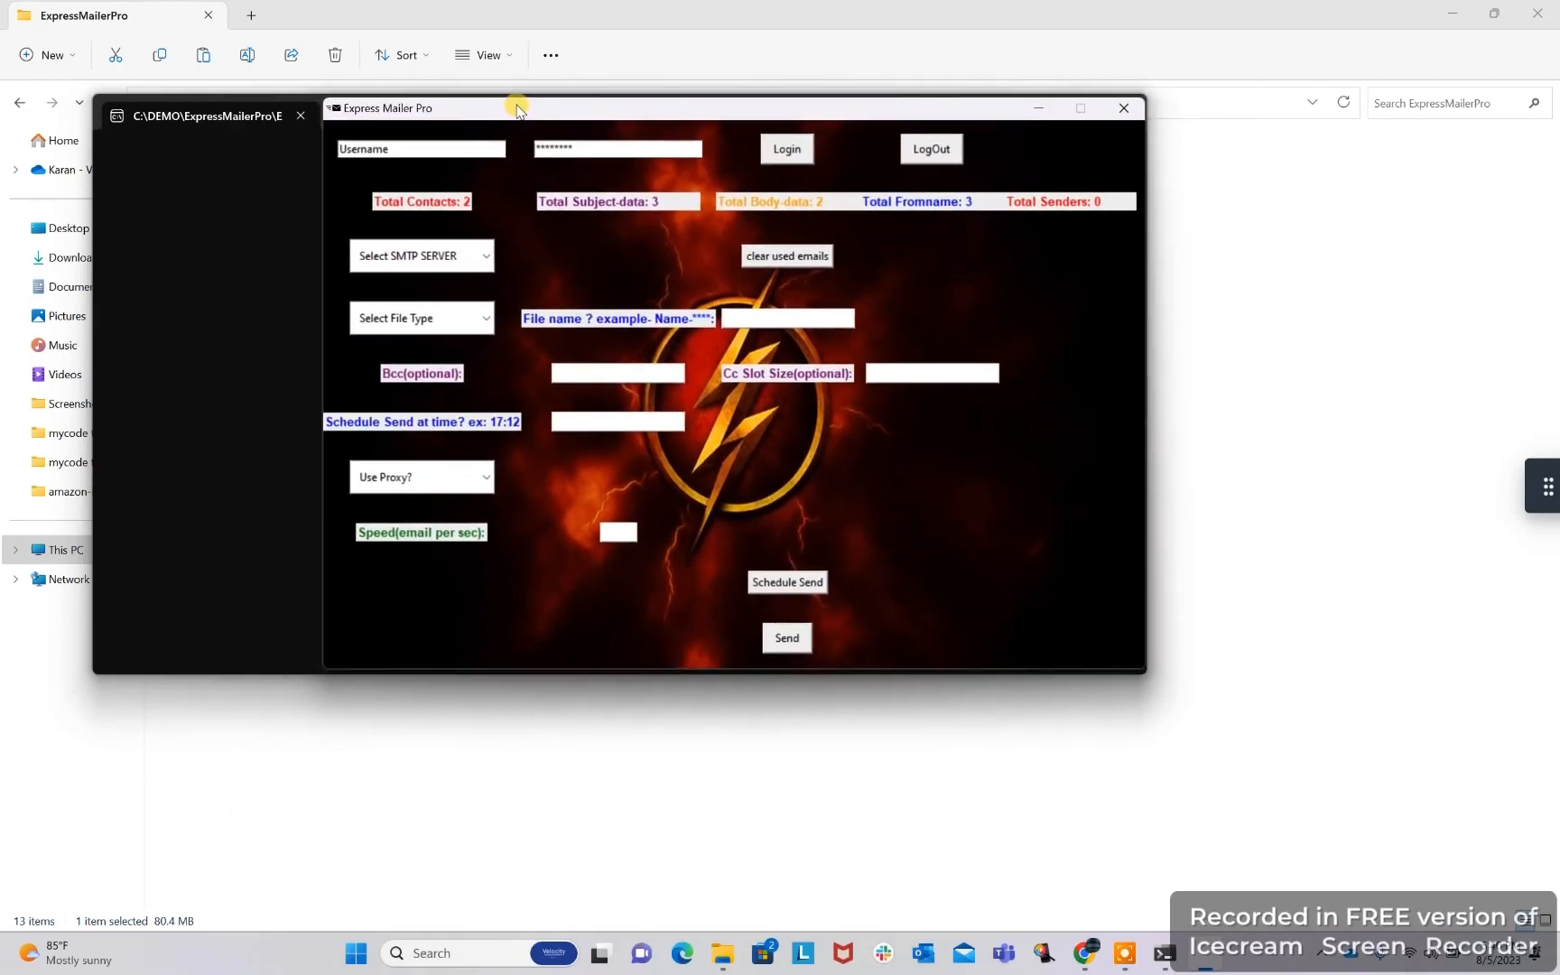
mouse_move(867, 150)
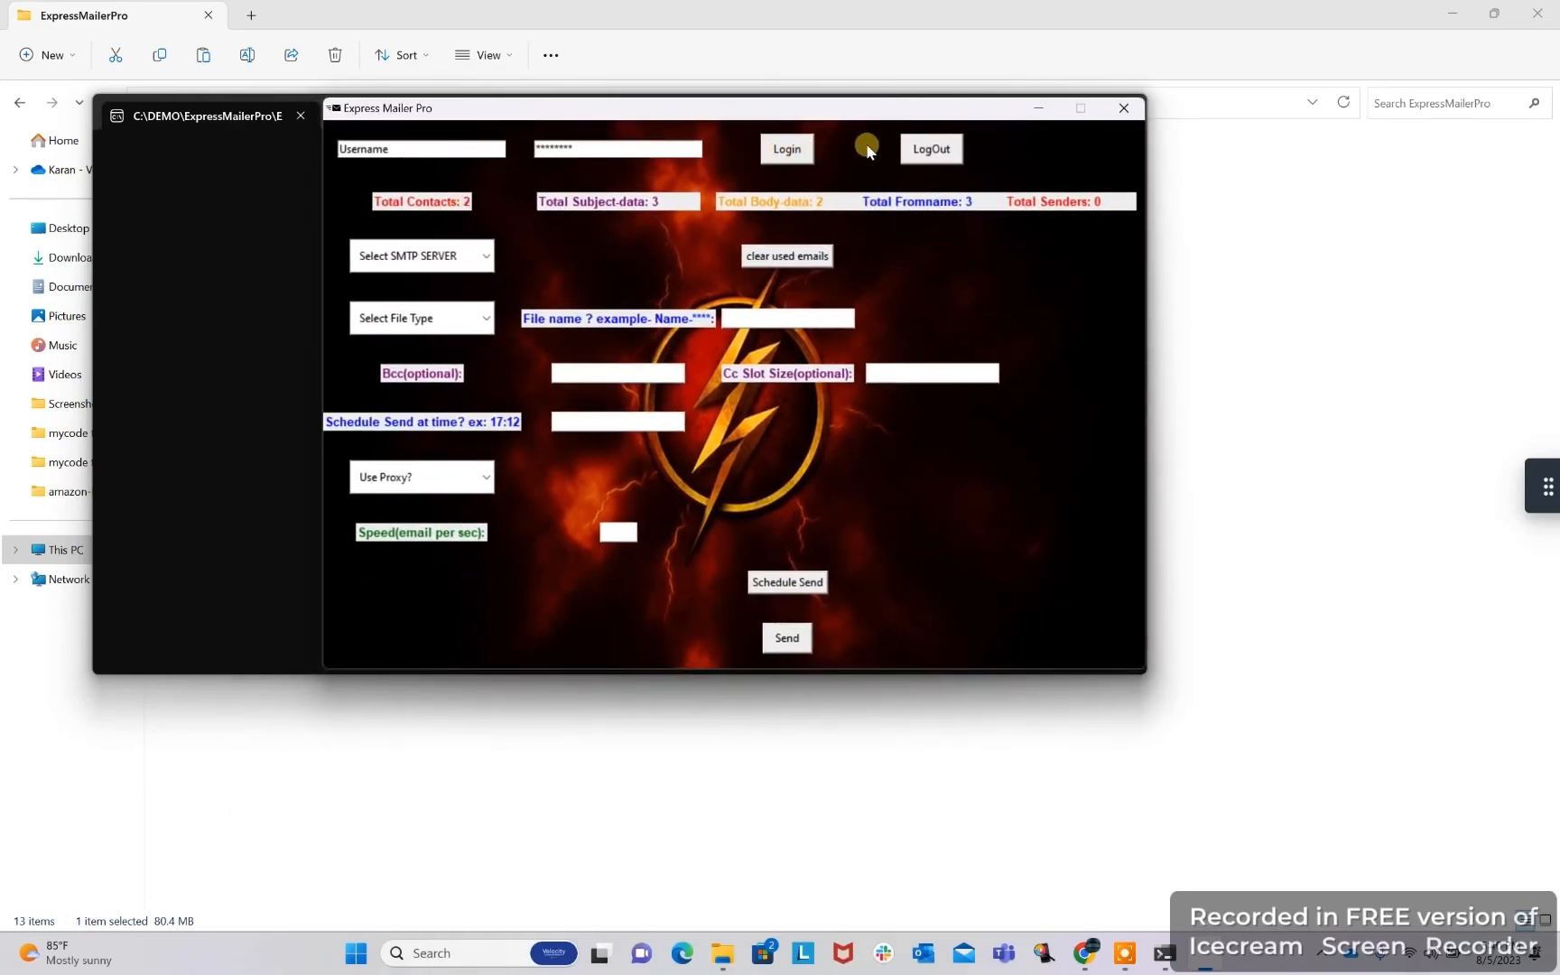
mouse_move(442, 210)
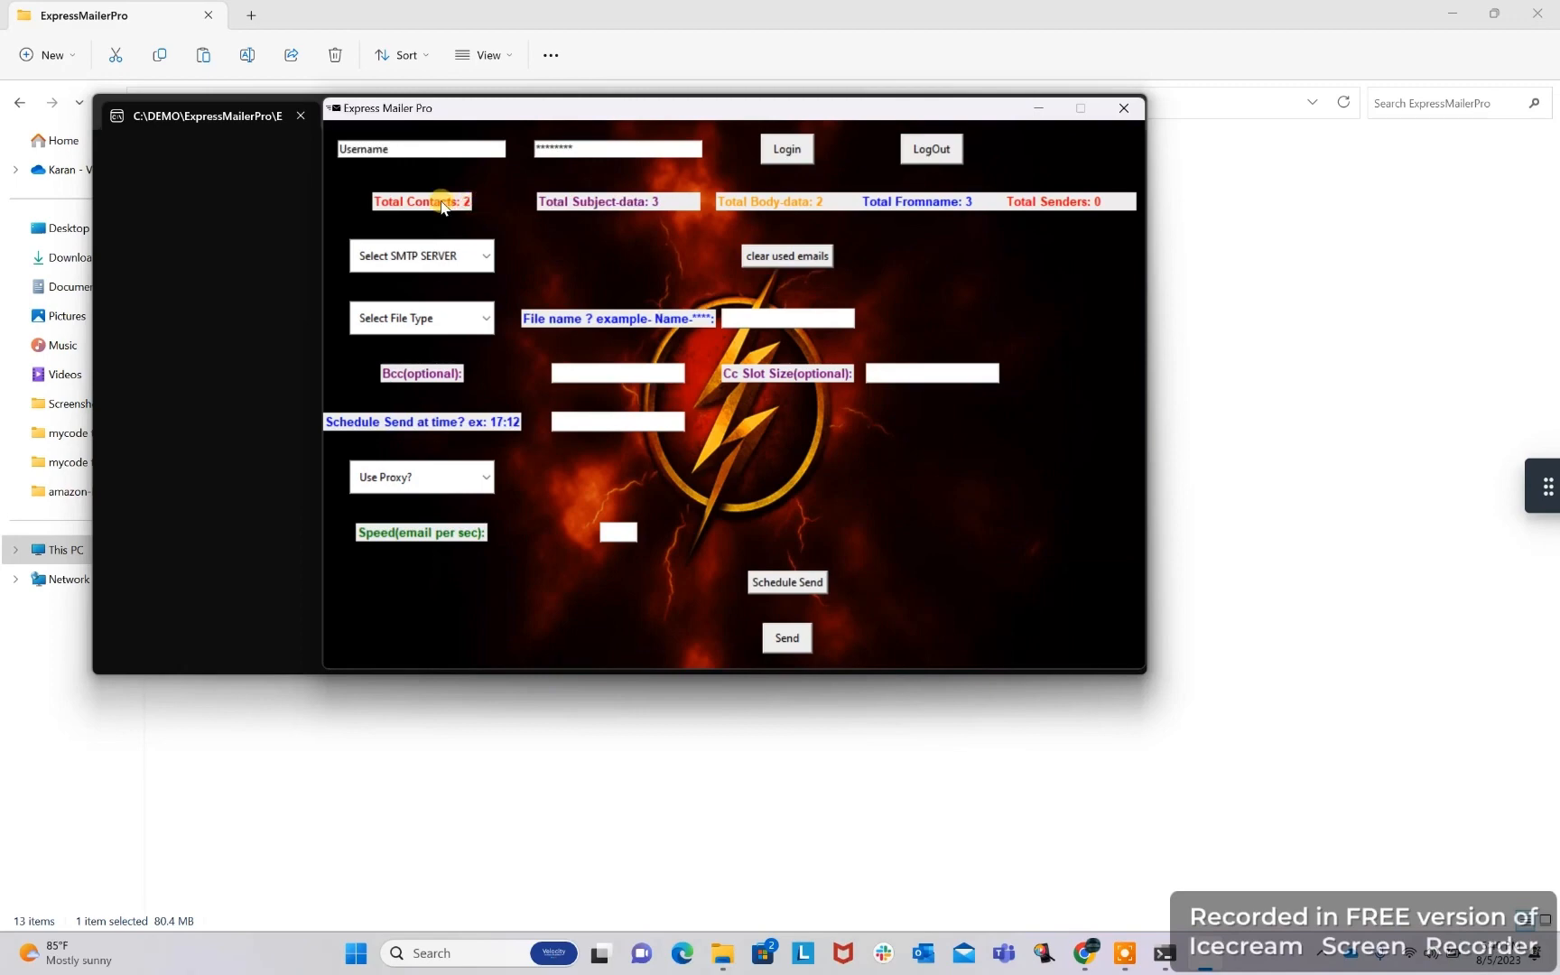
mouse_move(665, 209)
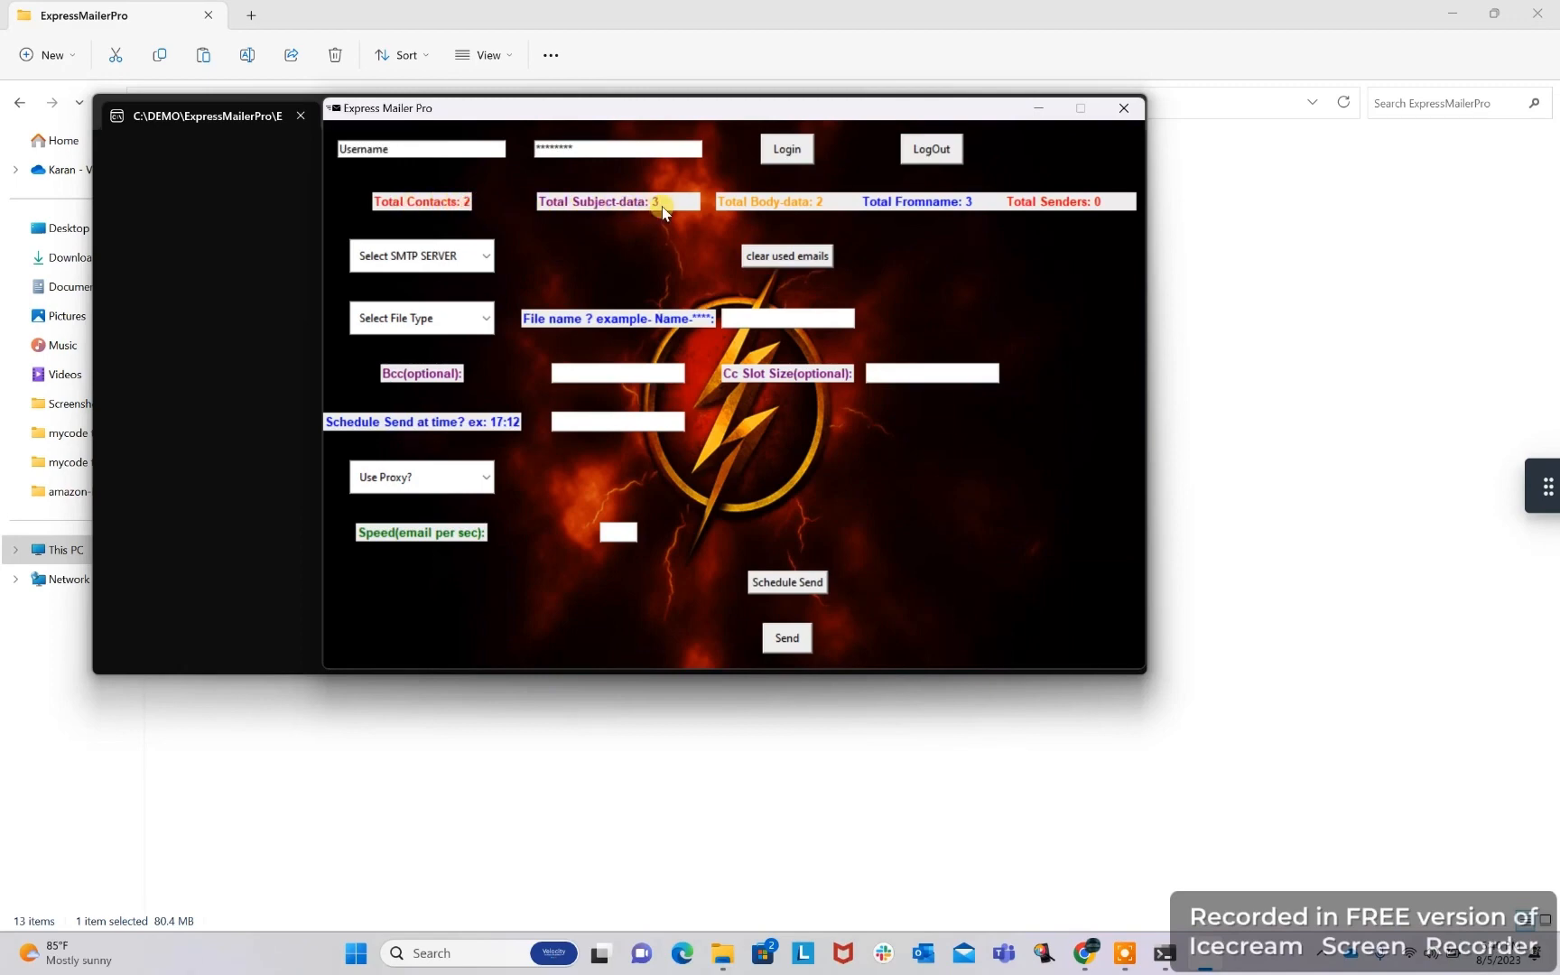
mouse_move(842, 209)
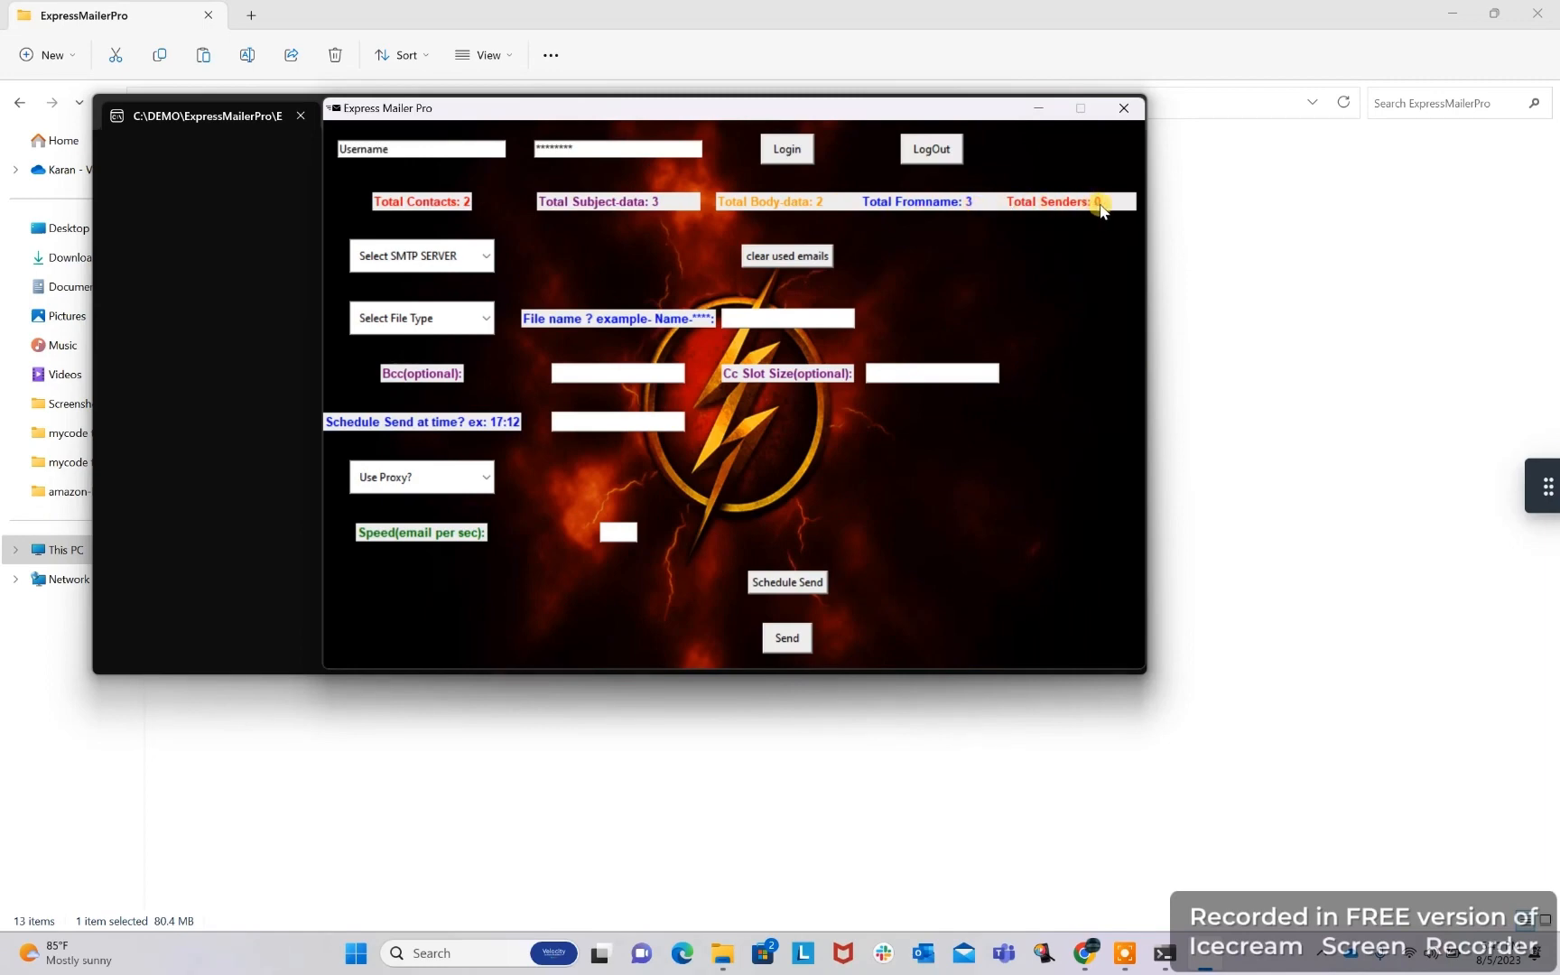
Choose Gmail API as the server and pdf attachments named offer***
click(485, 257)
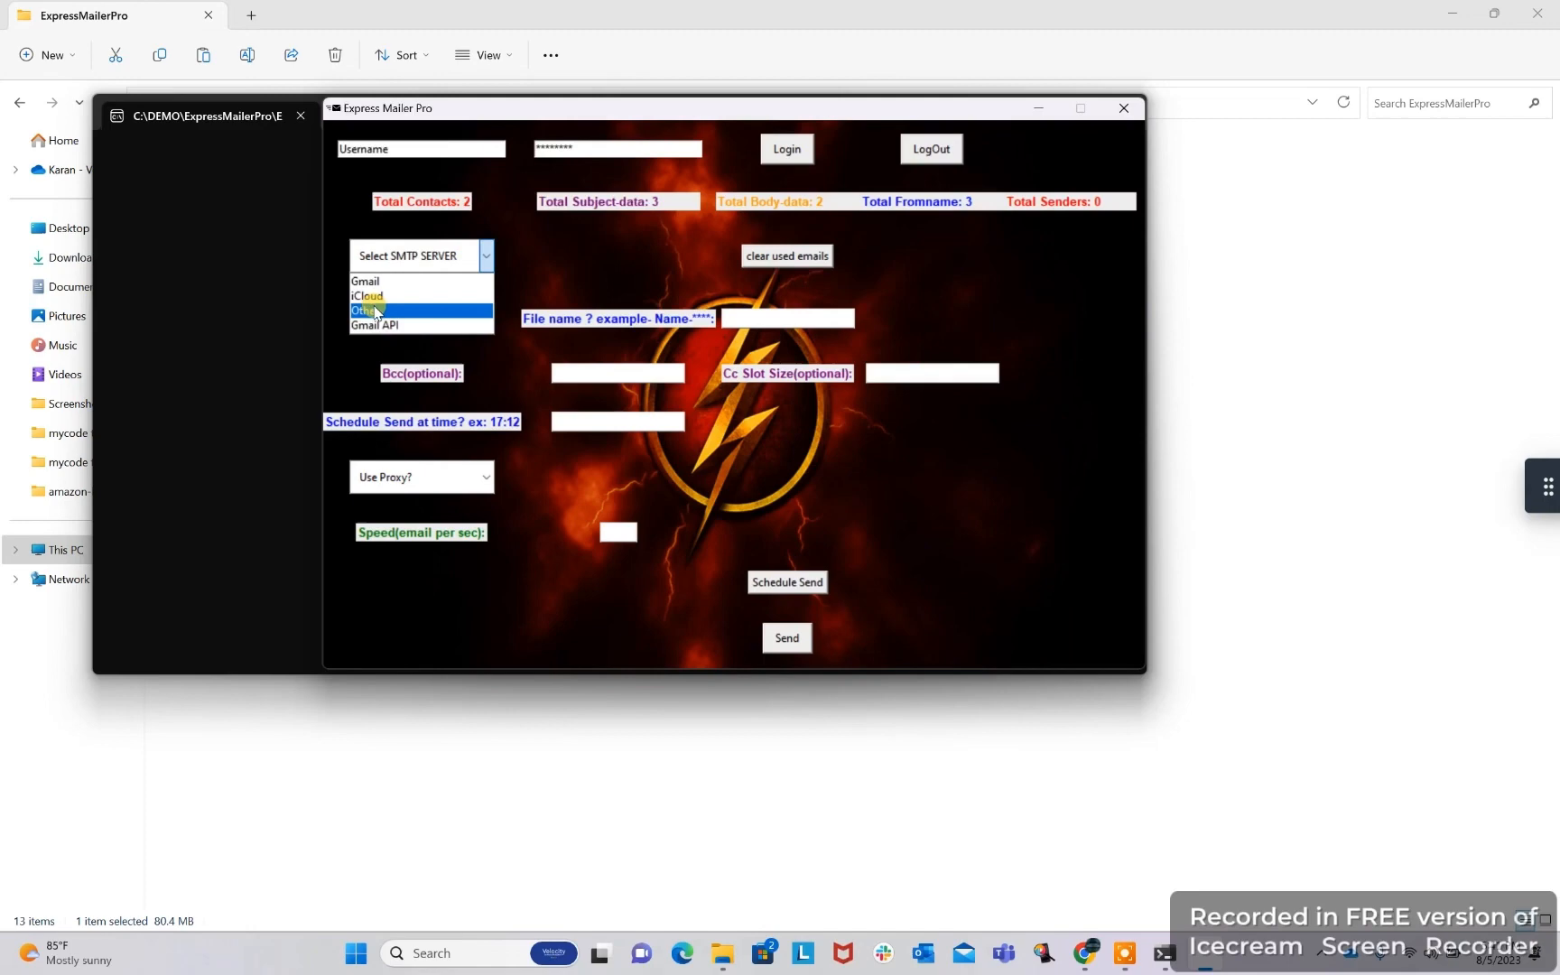
click(379, 325)
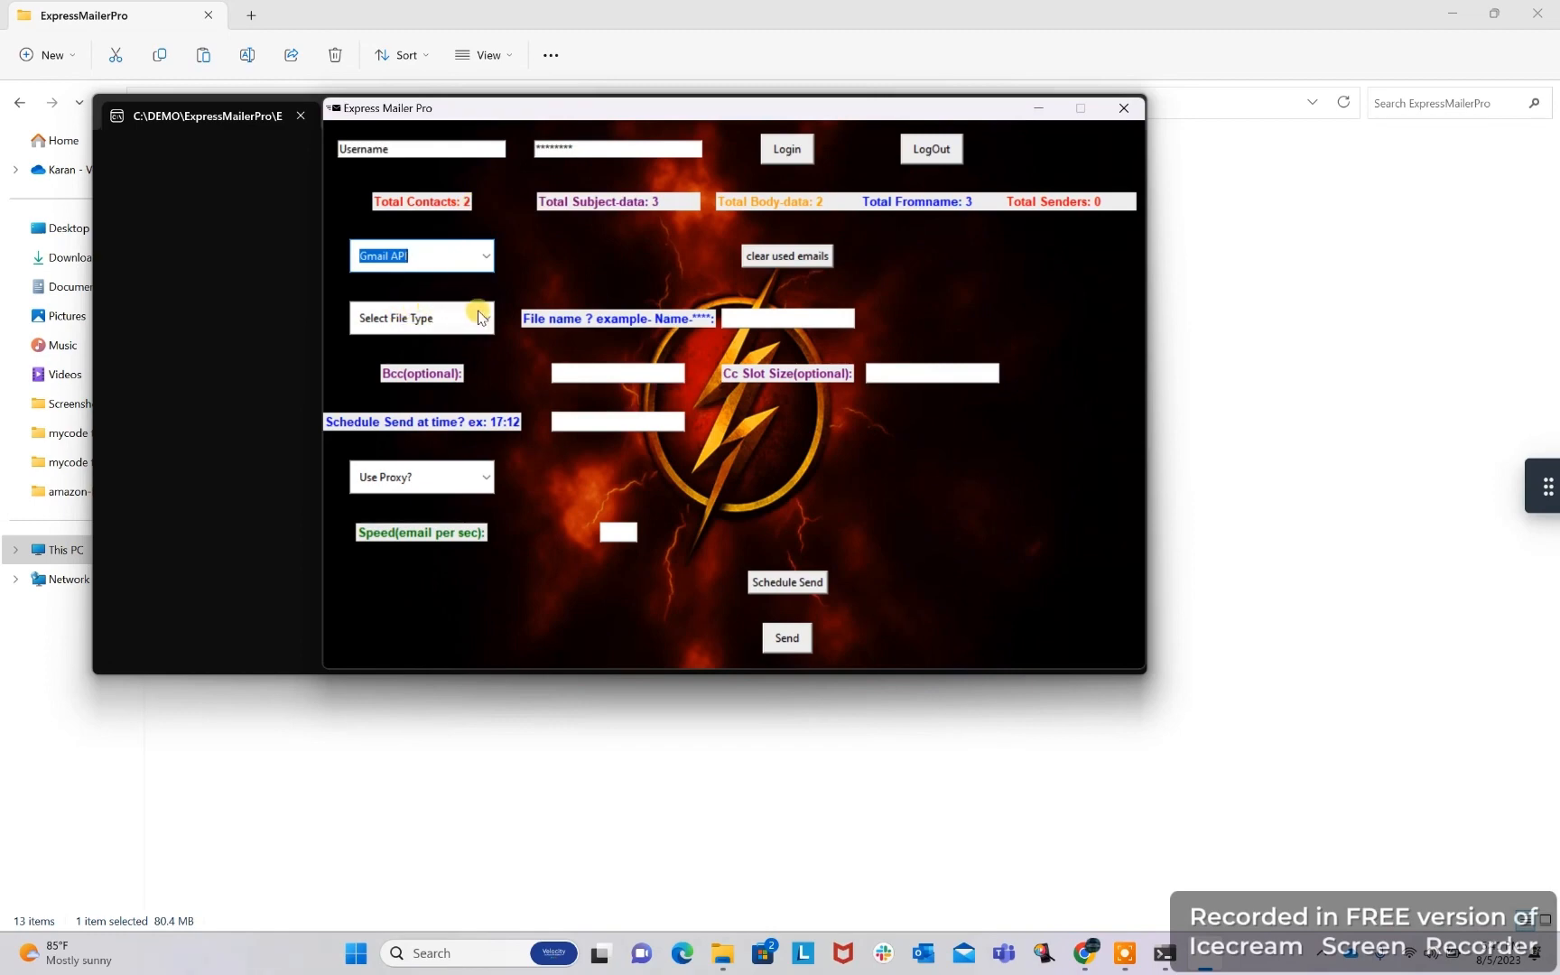
click(420, 317)
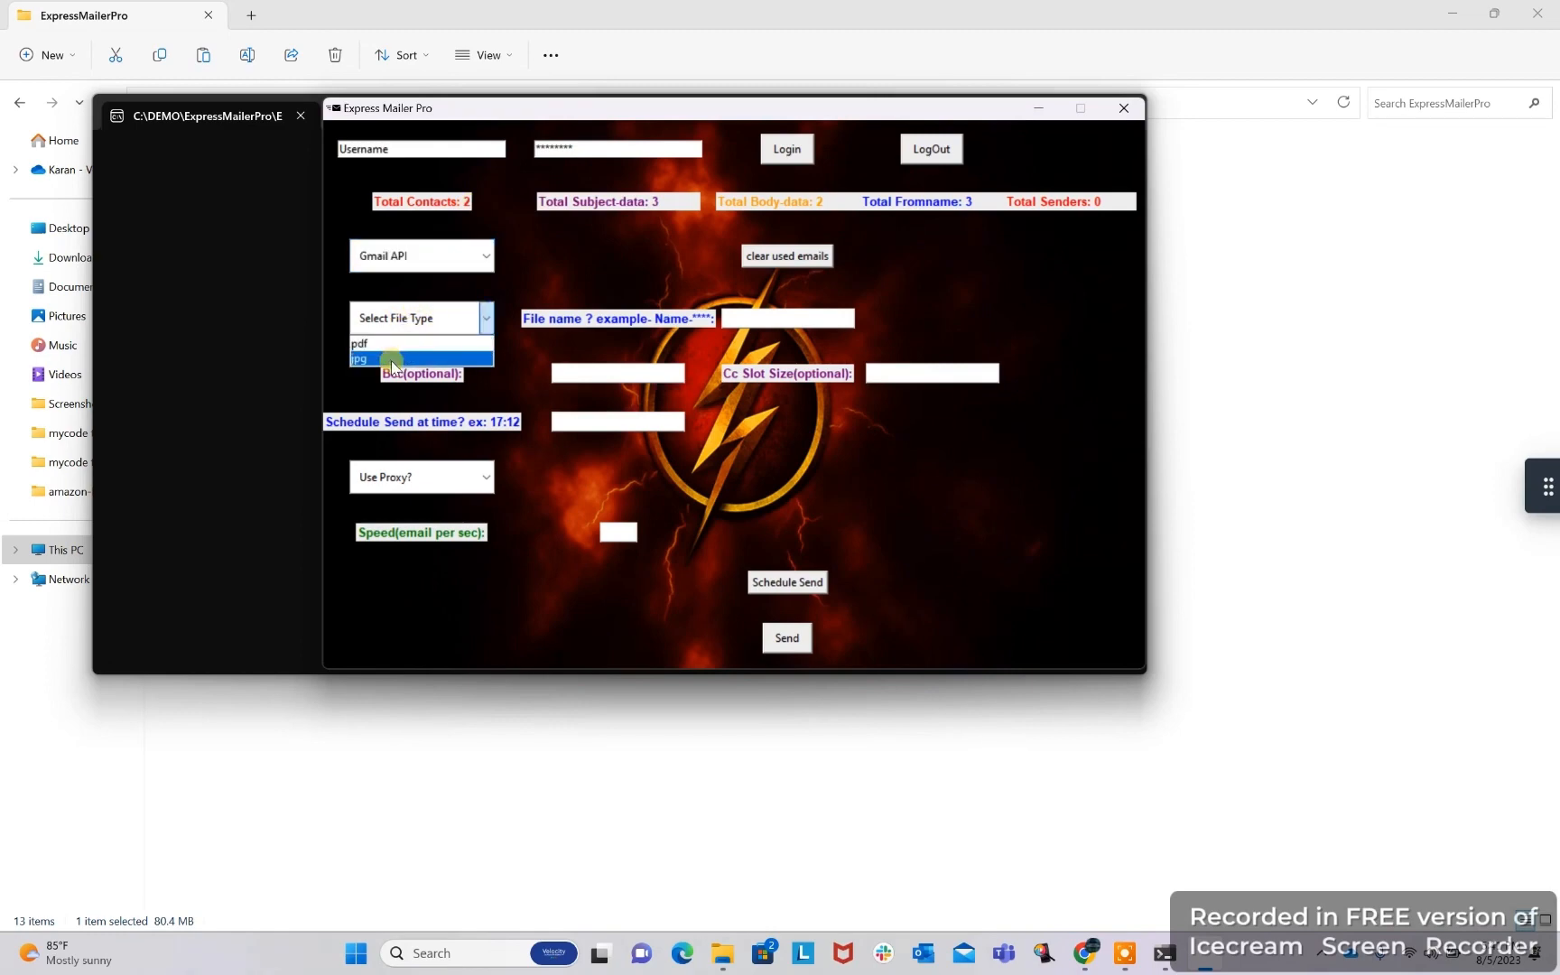
click(358, 343)
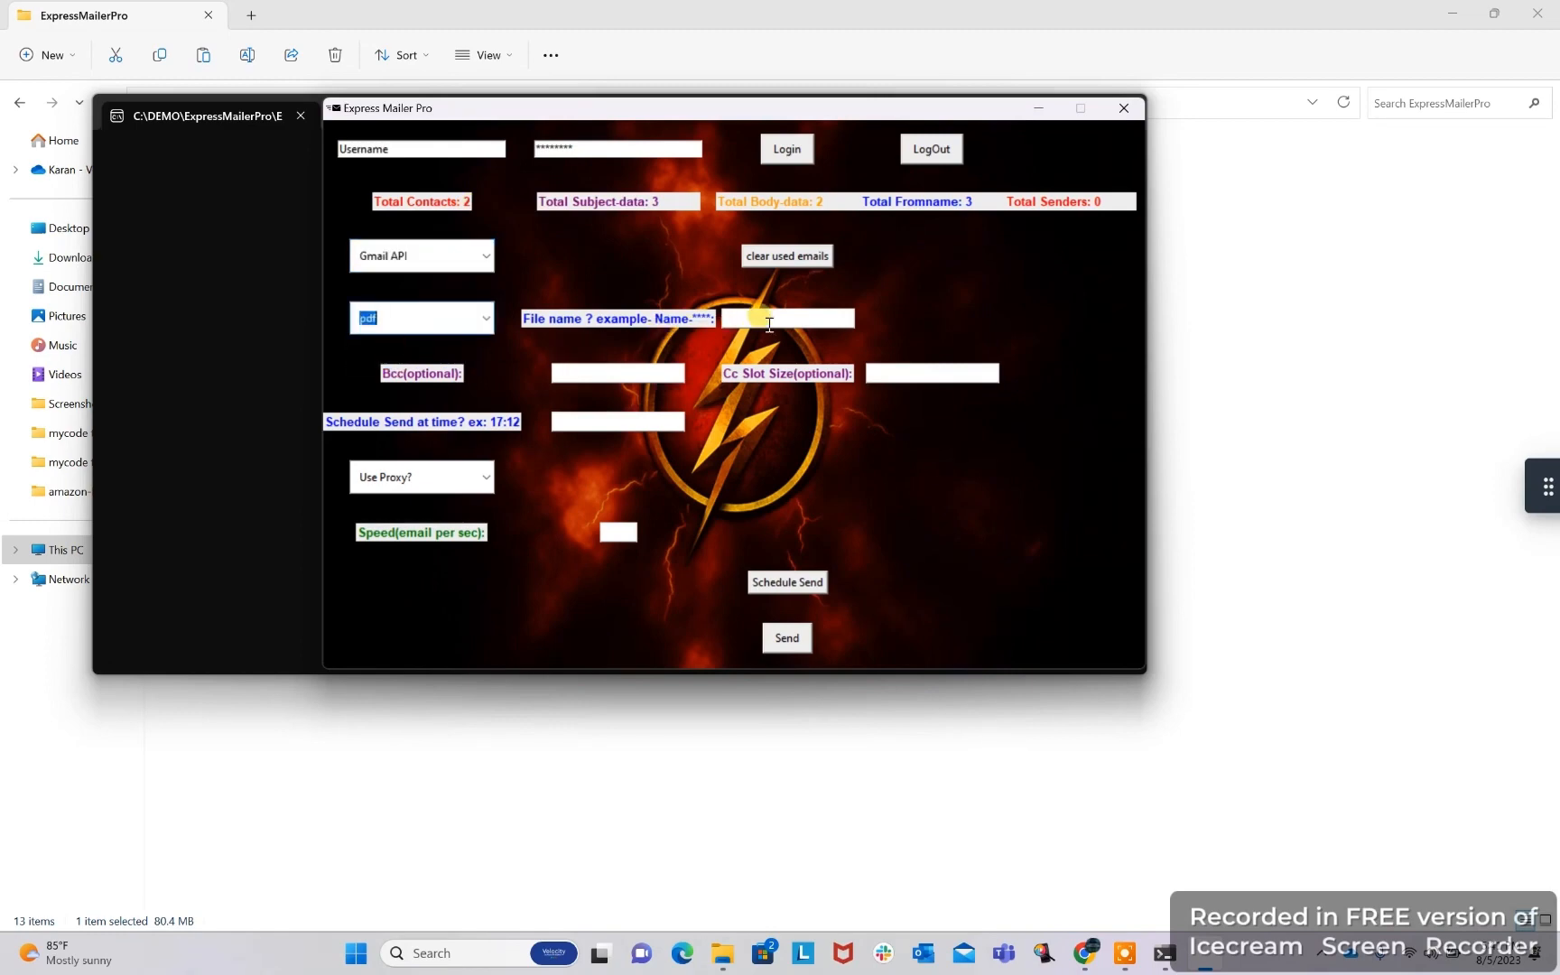
text(offer)
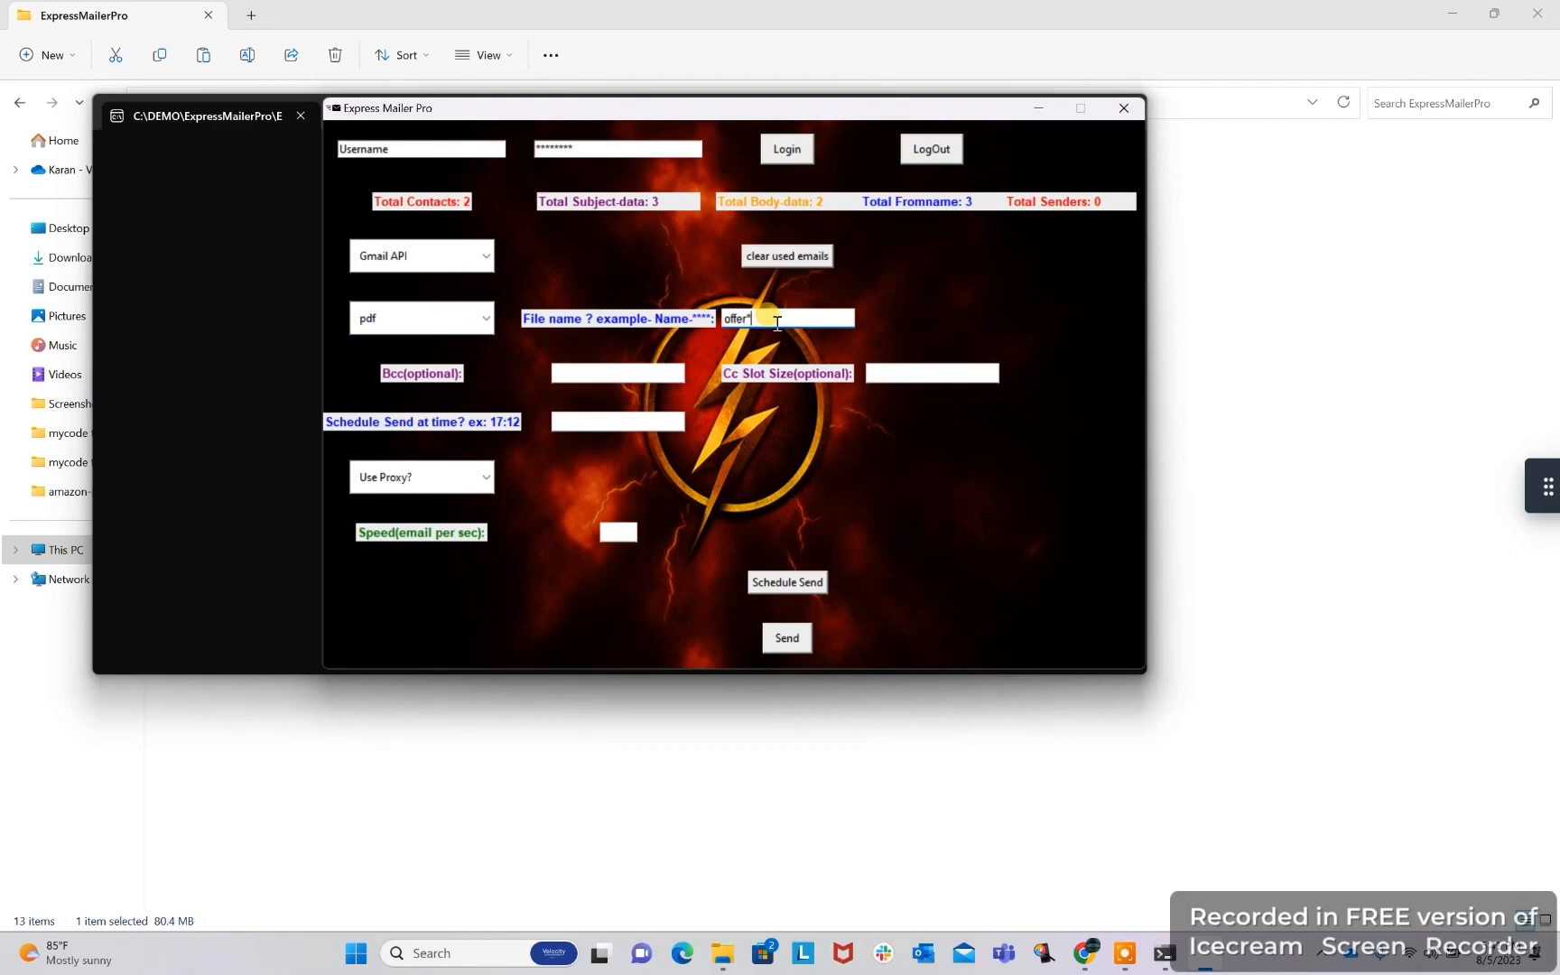
text(**)
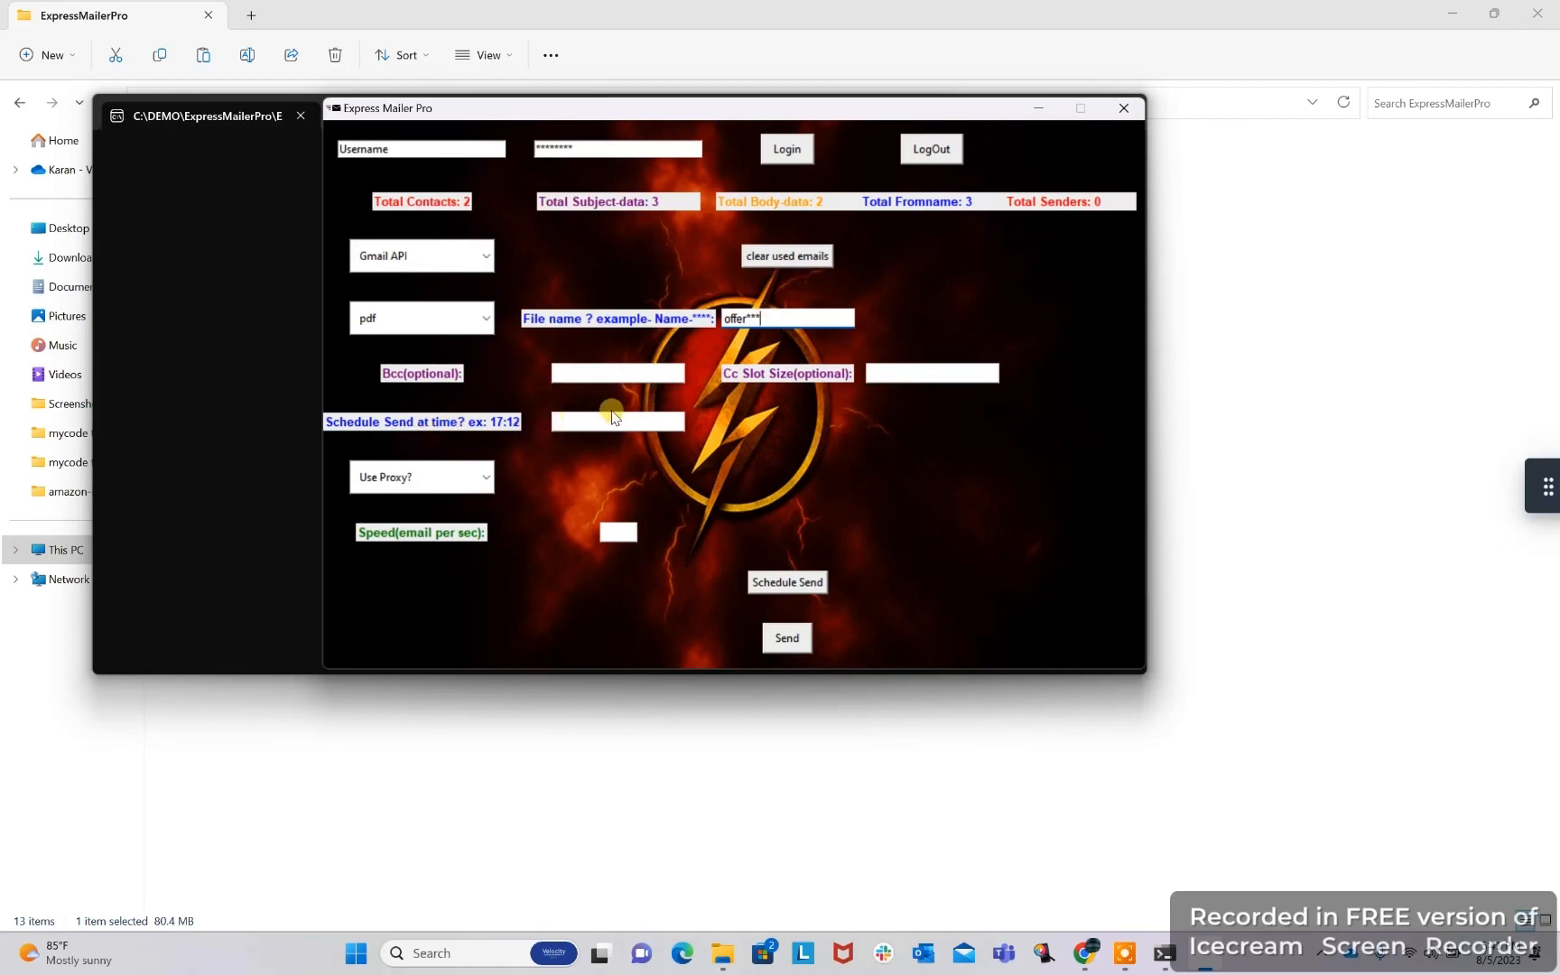
mouse_move(770, 375)
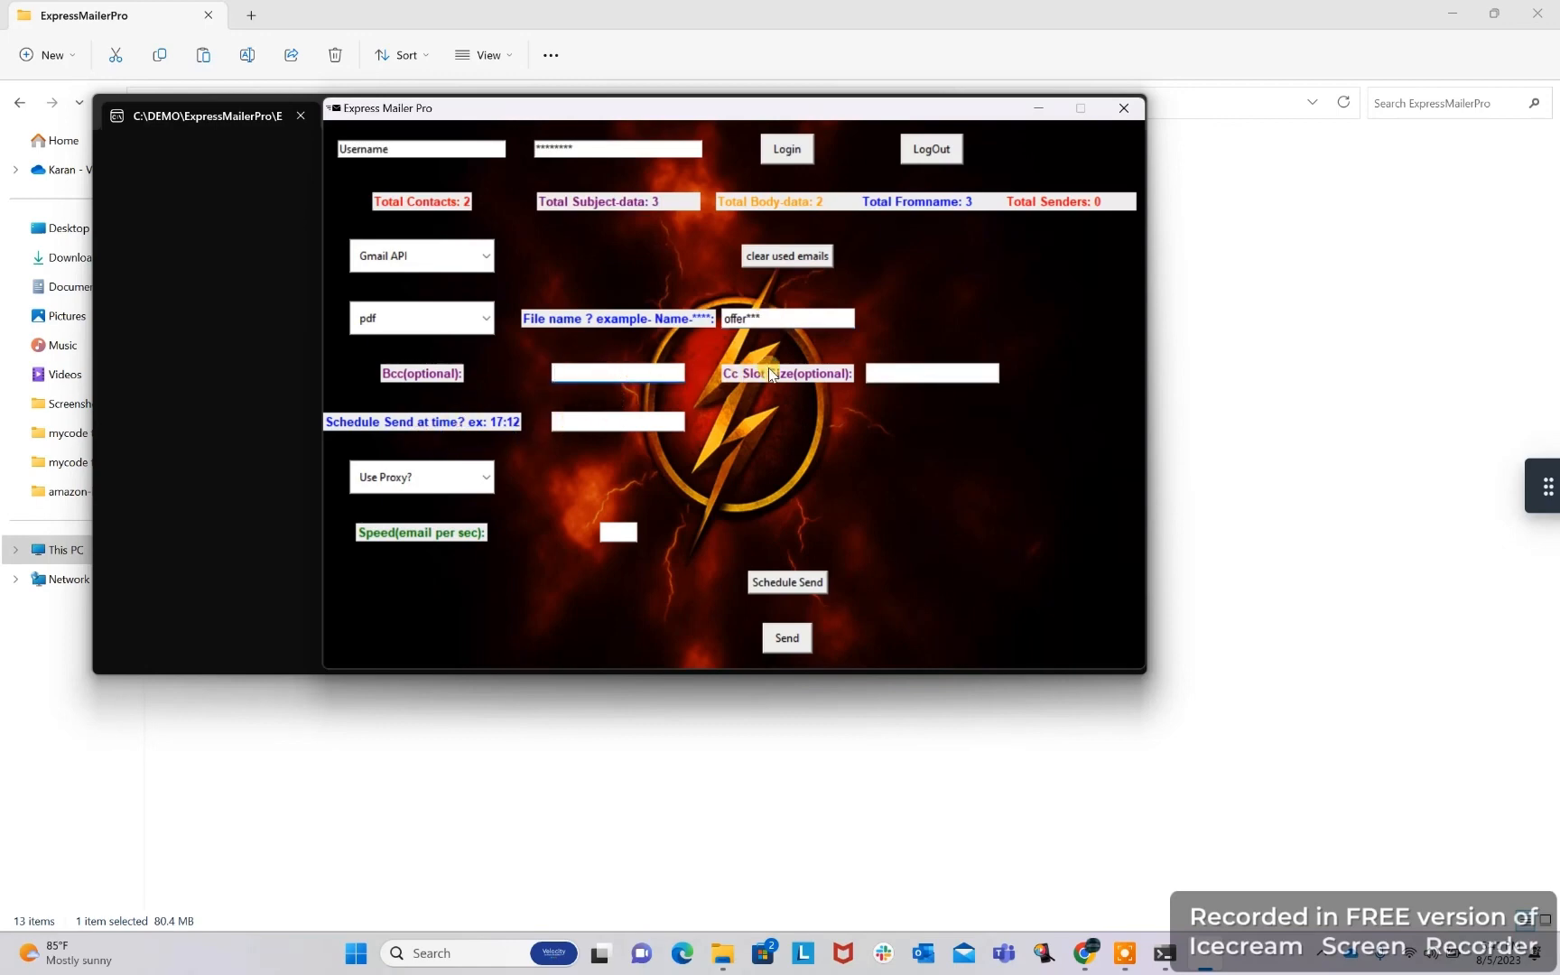
Set Use Proxy to No and enter the emails-per-second sending speed
click(616, 421)
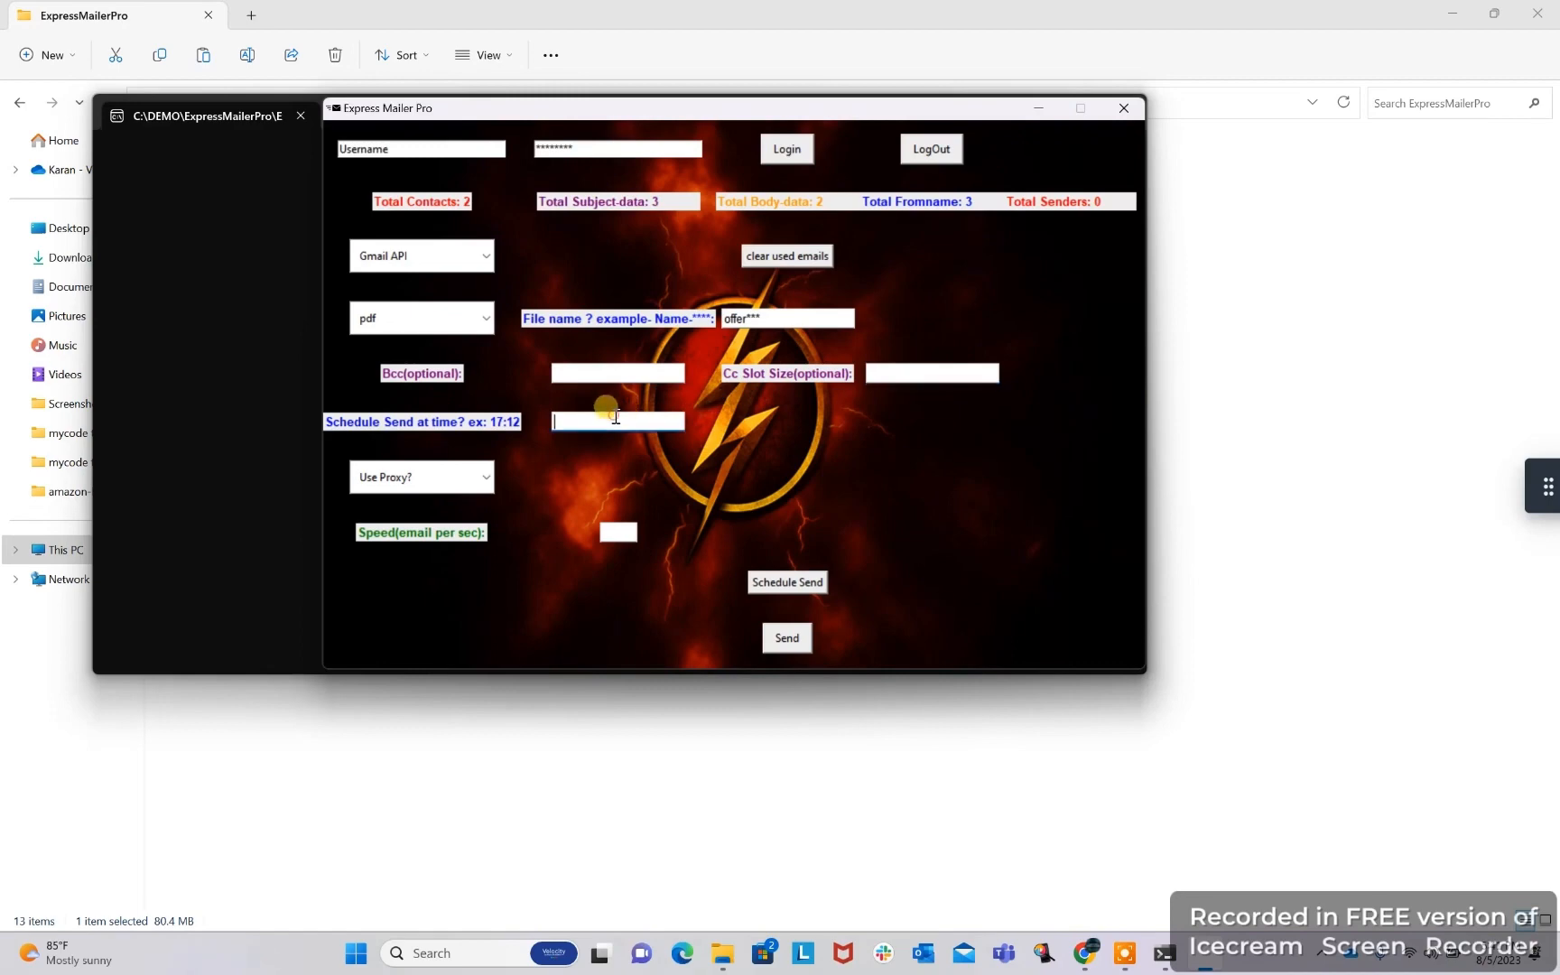
click(484, 477)
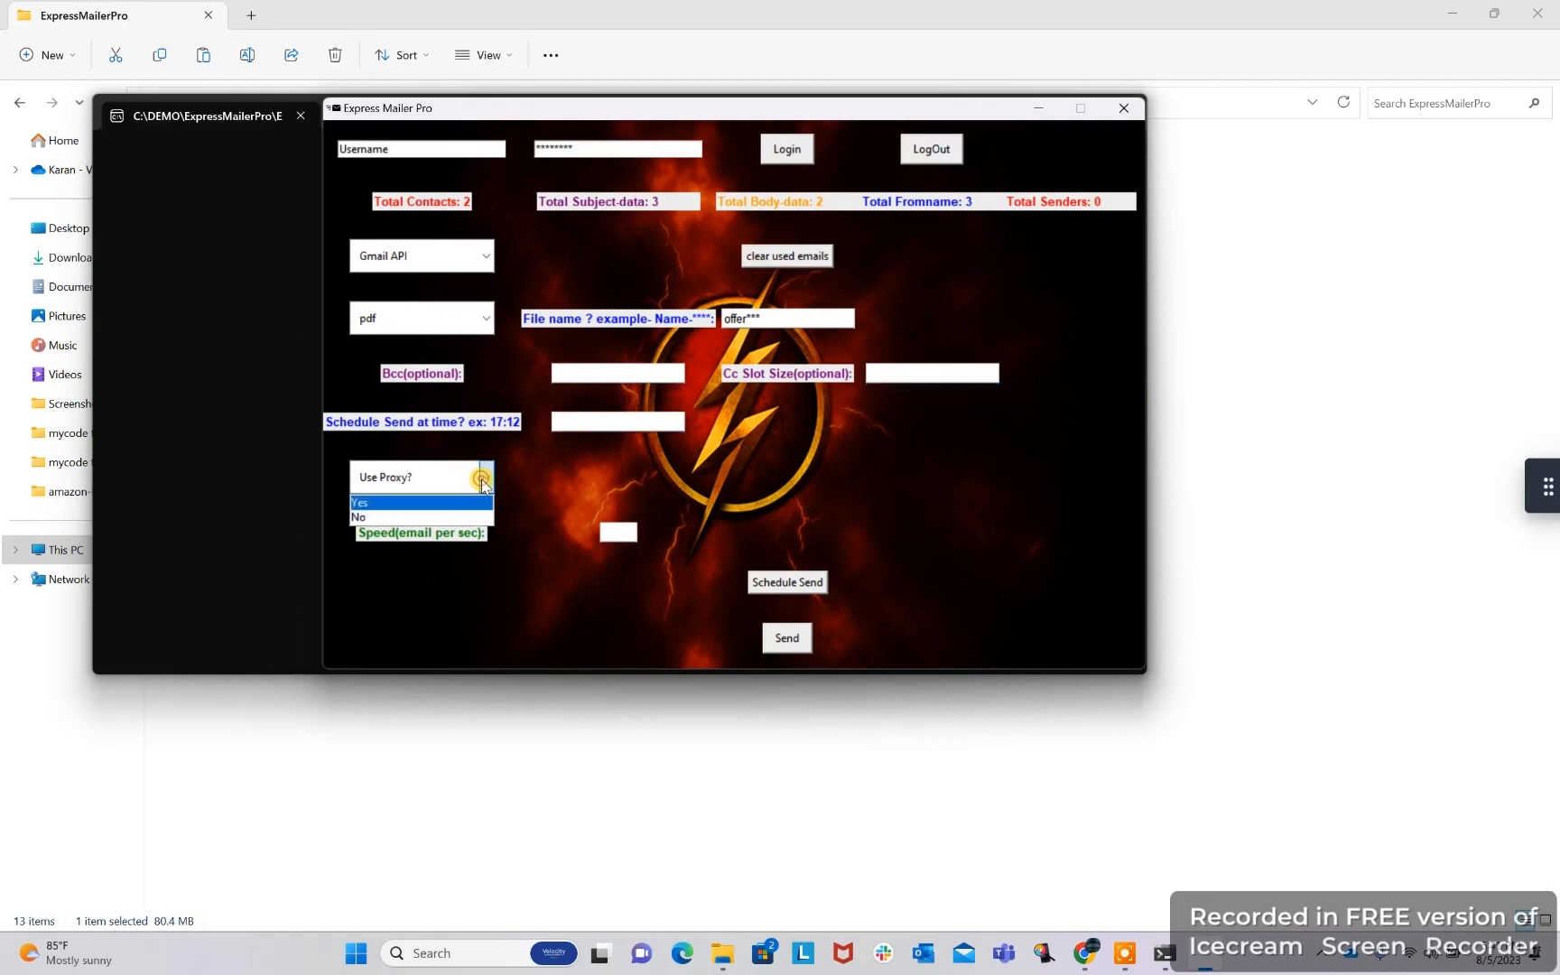
click(358, 516)
text(1)
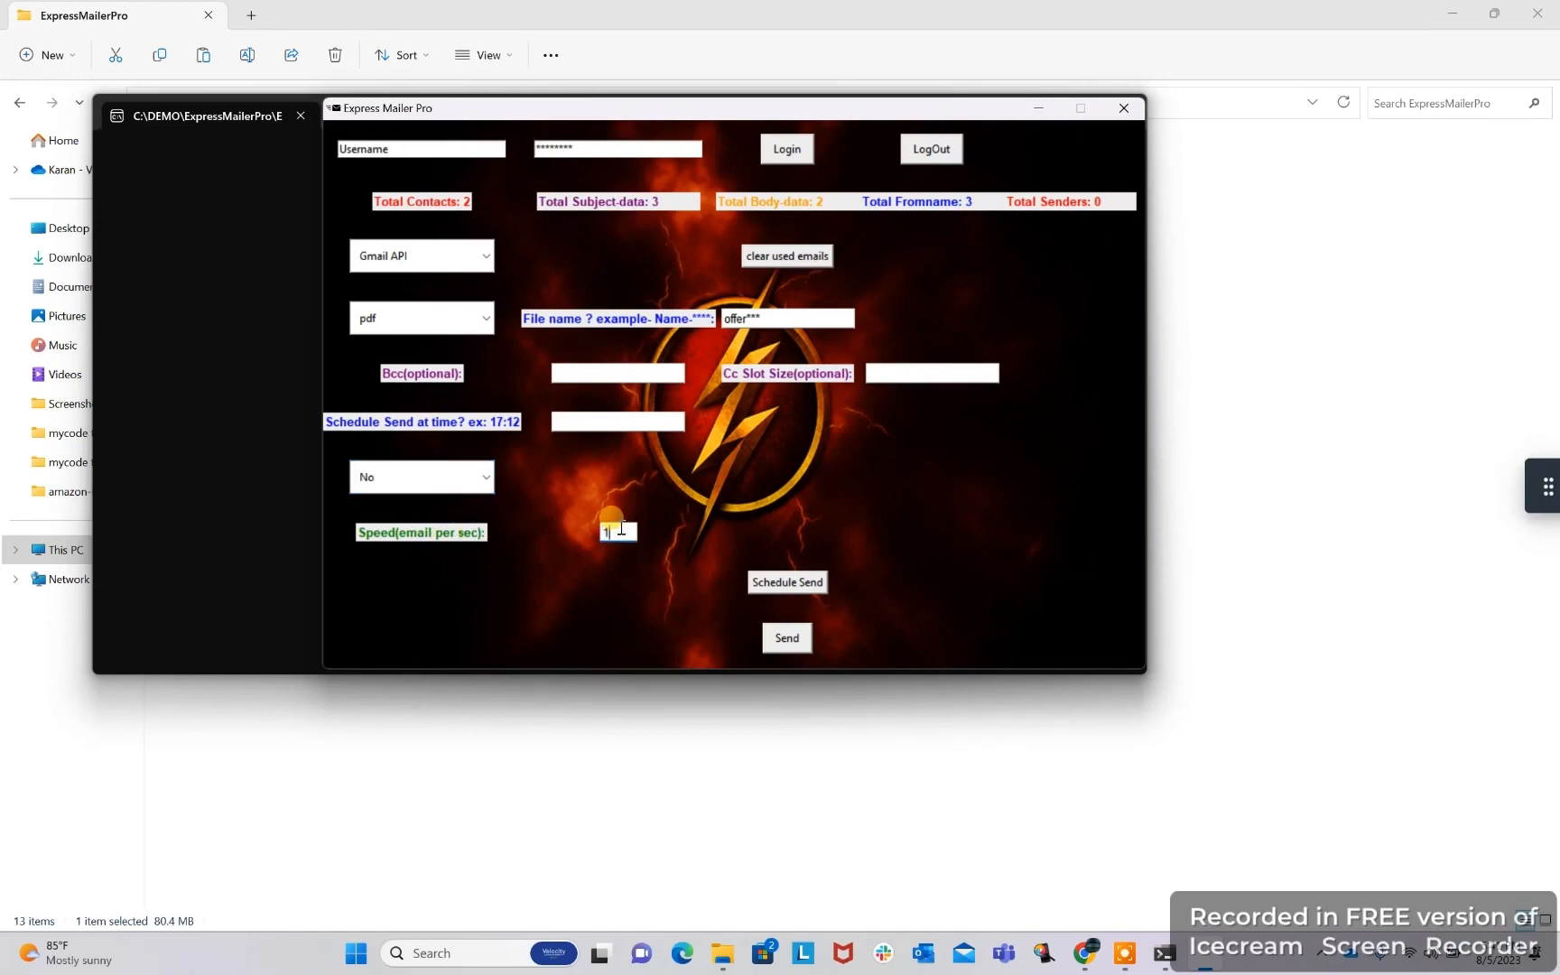
text(0)
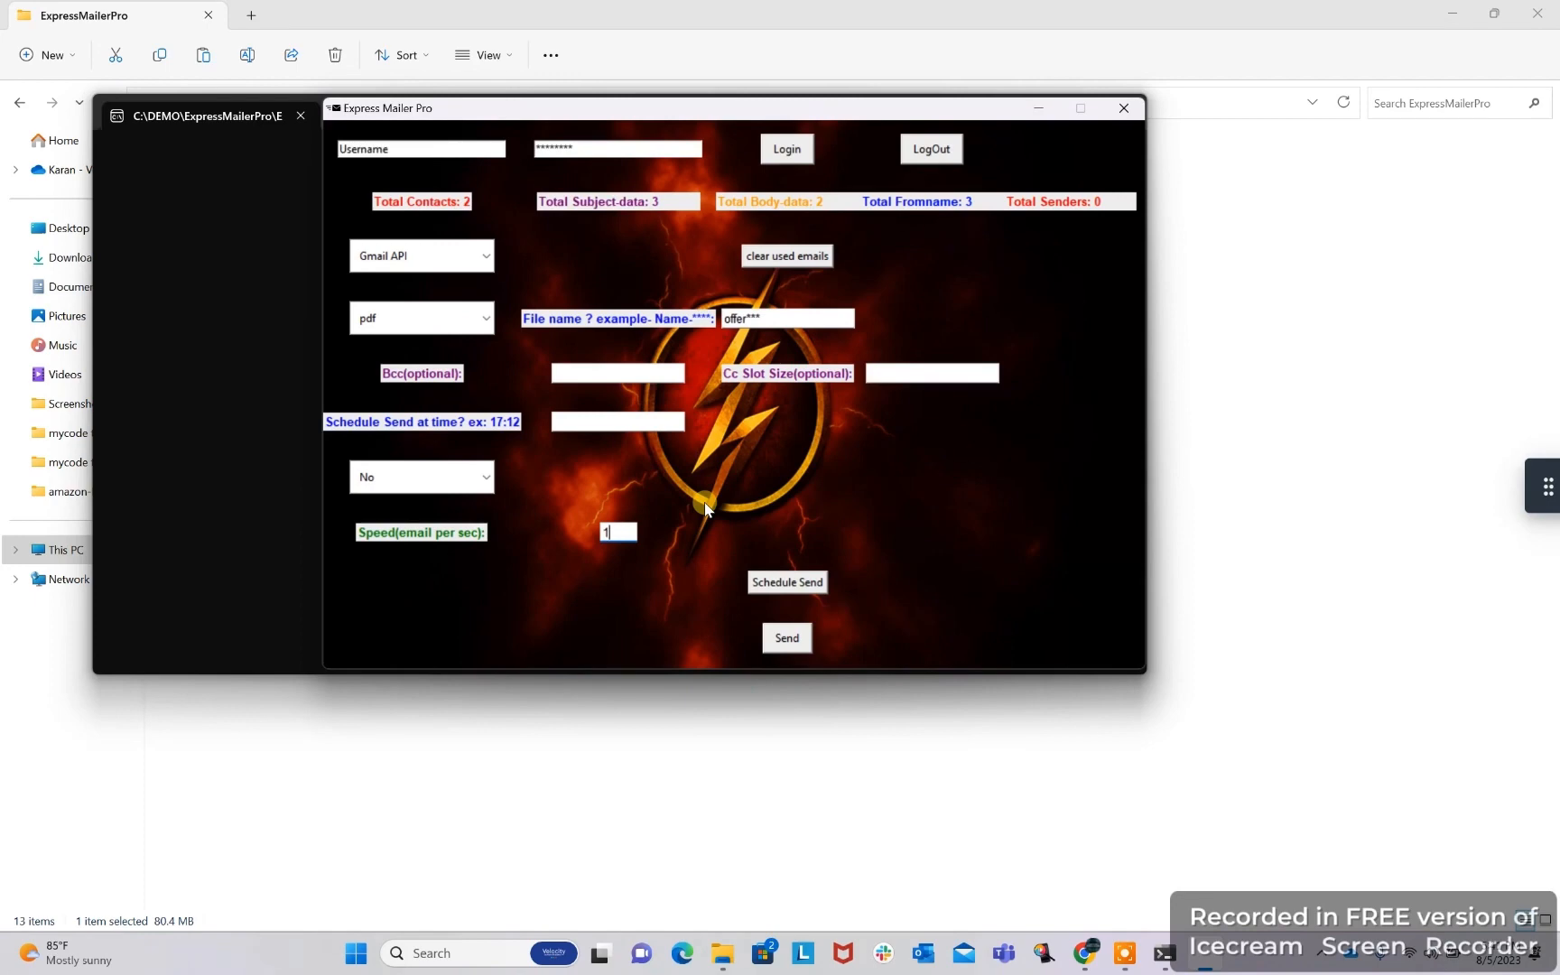
mouse_move(1235, 220)
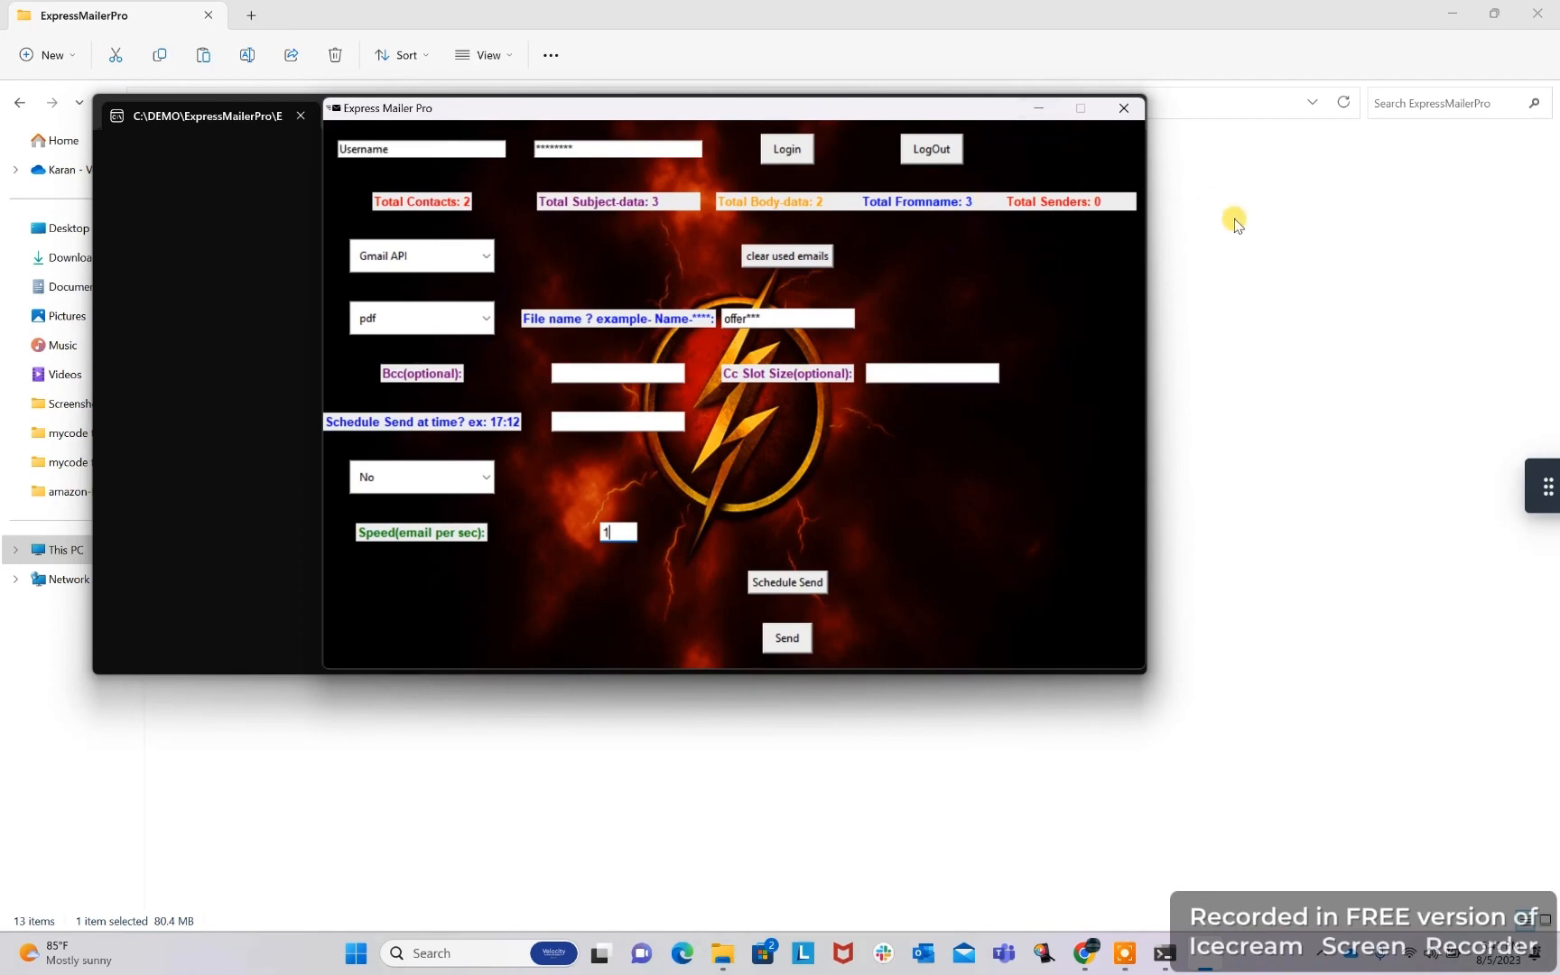
Open the contacts file in Excel, review the two addresses, and close it
click(1123, 108)
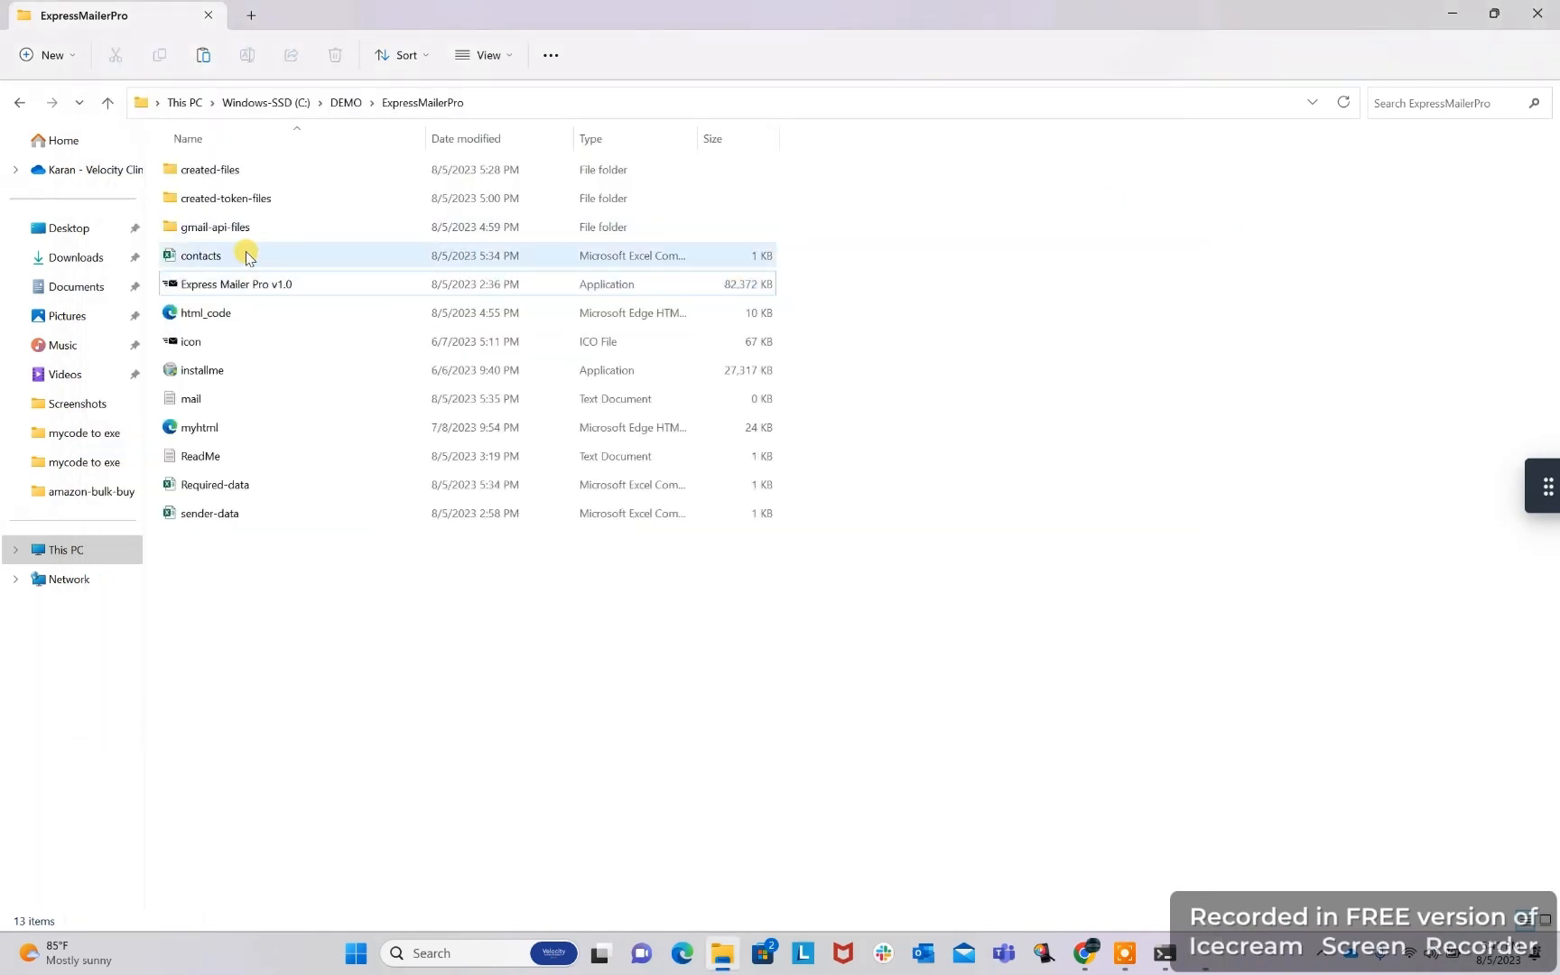
double_click(200, 256)
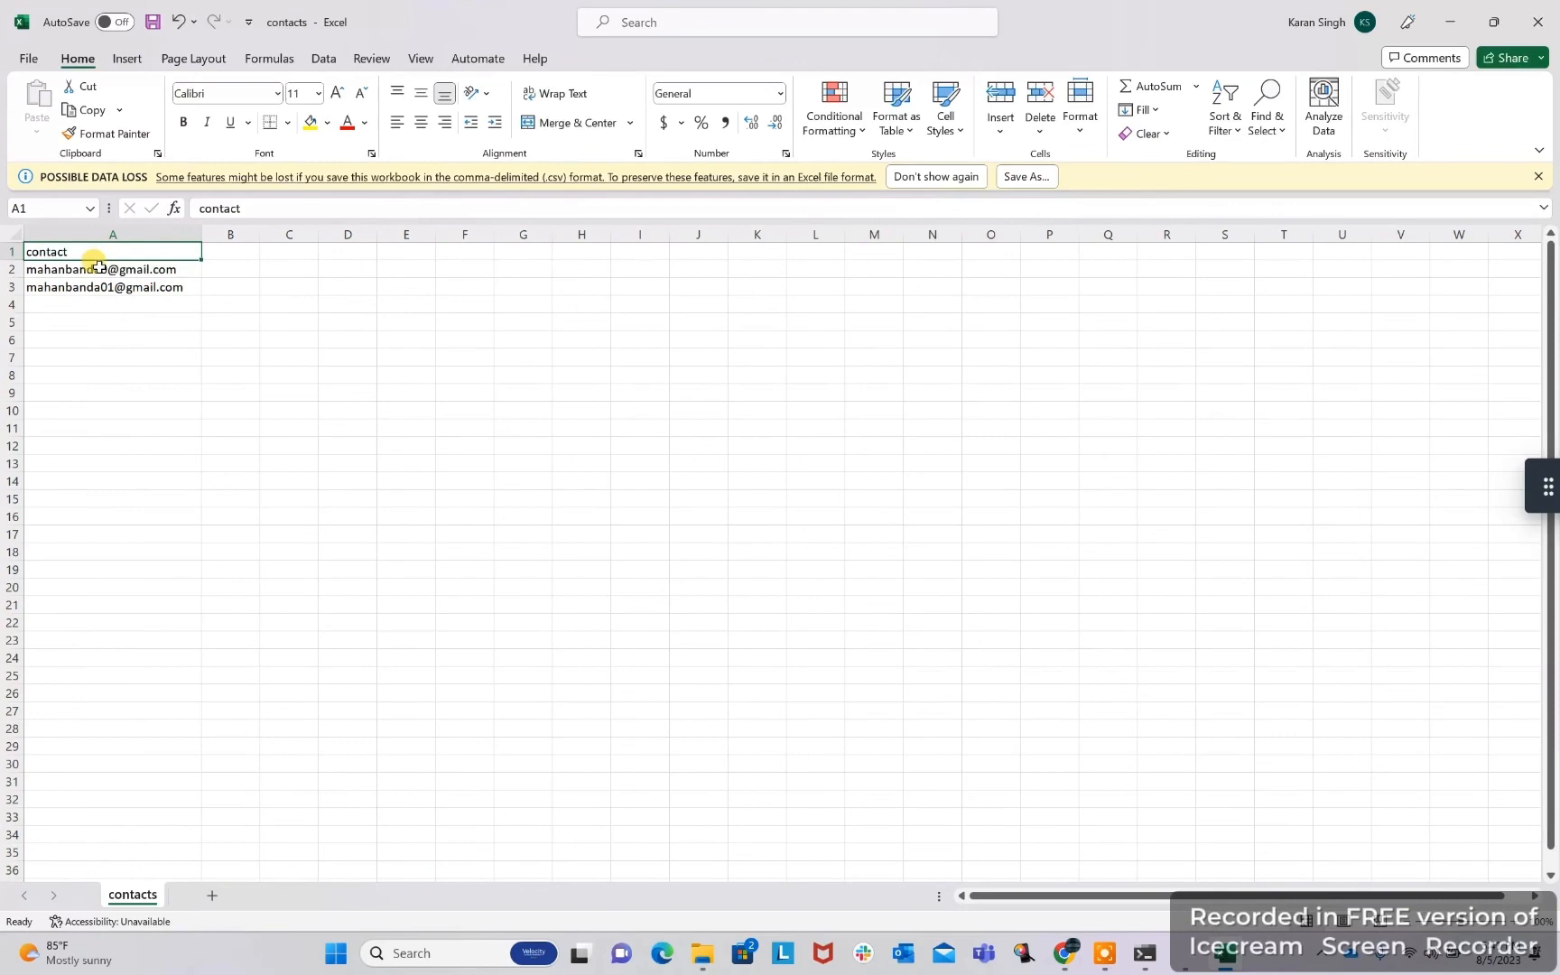
click(112, 287)
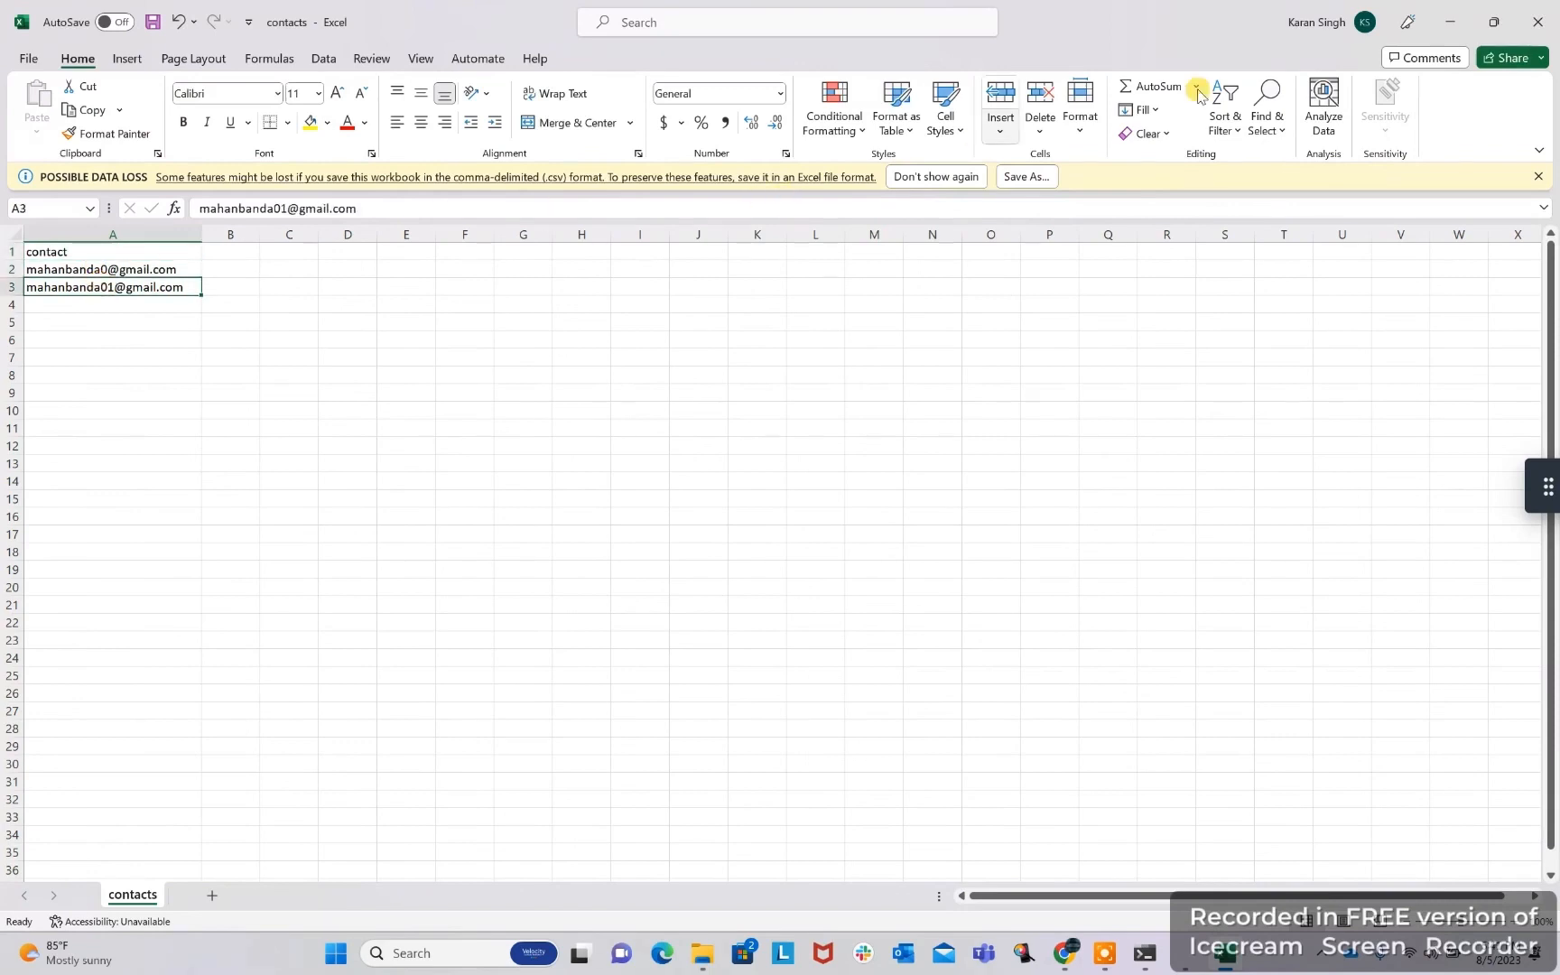
click(1537, 22)
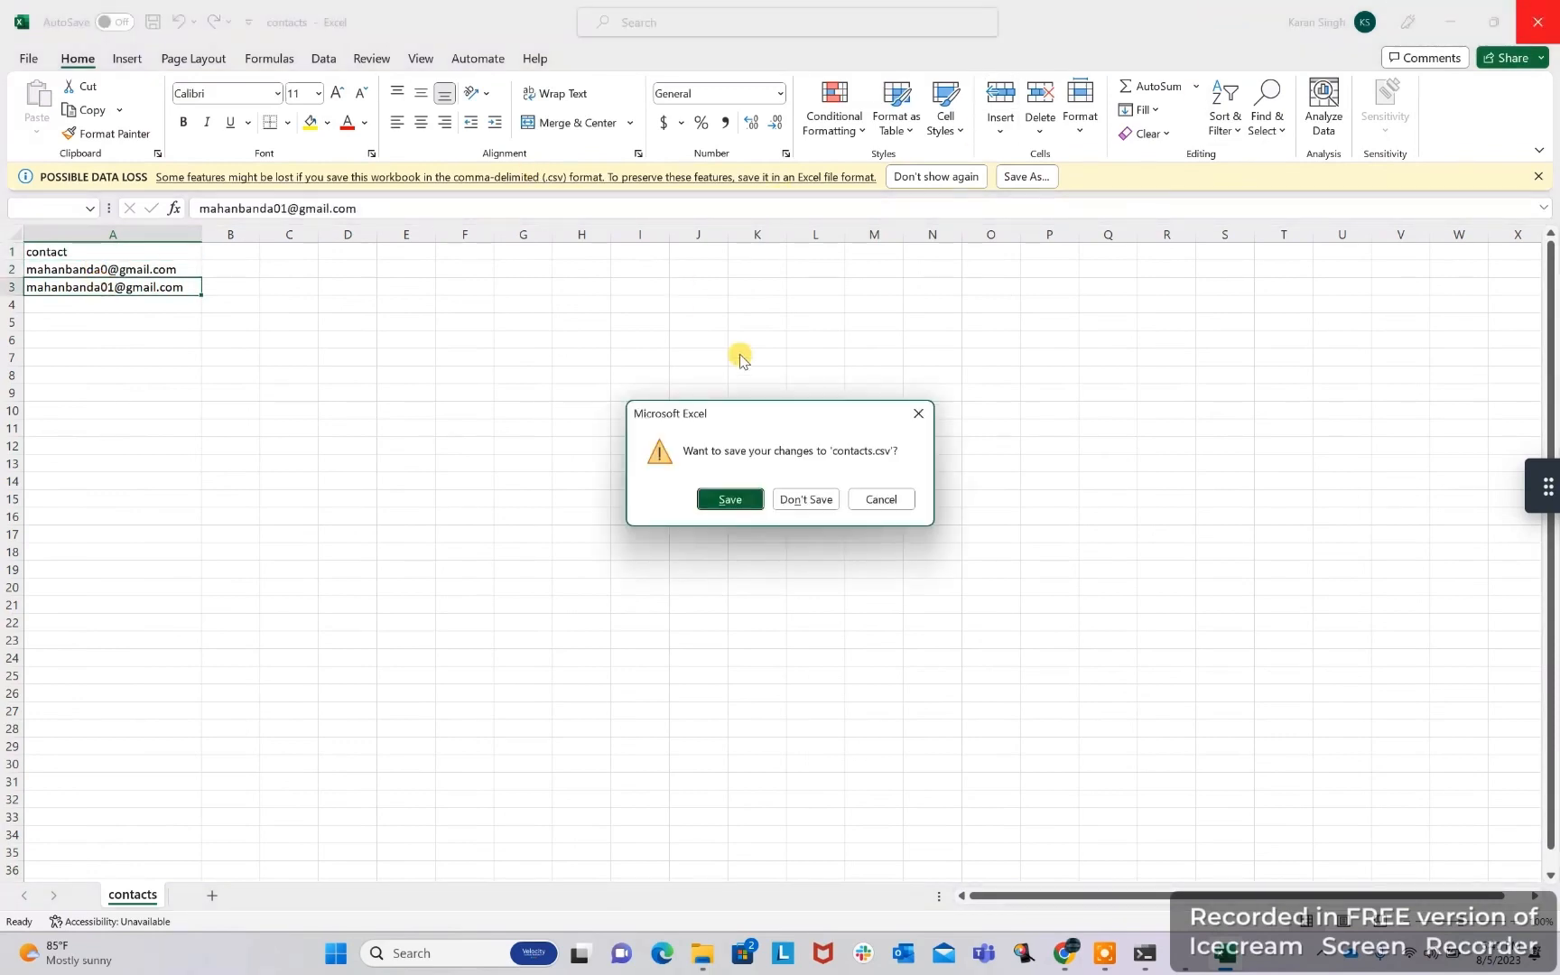
click(803, 498)
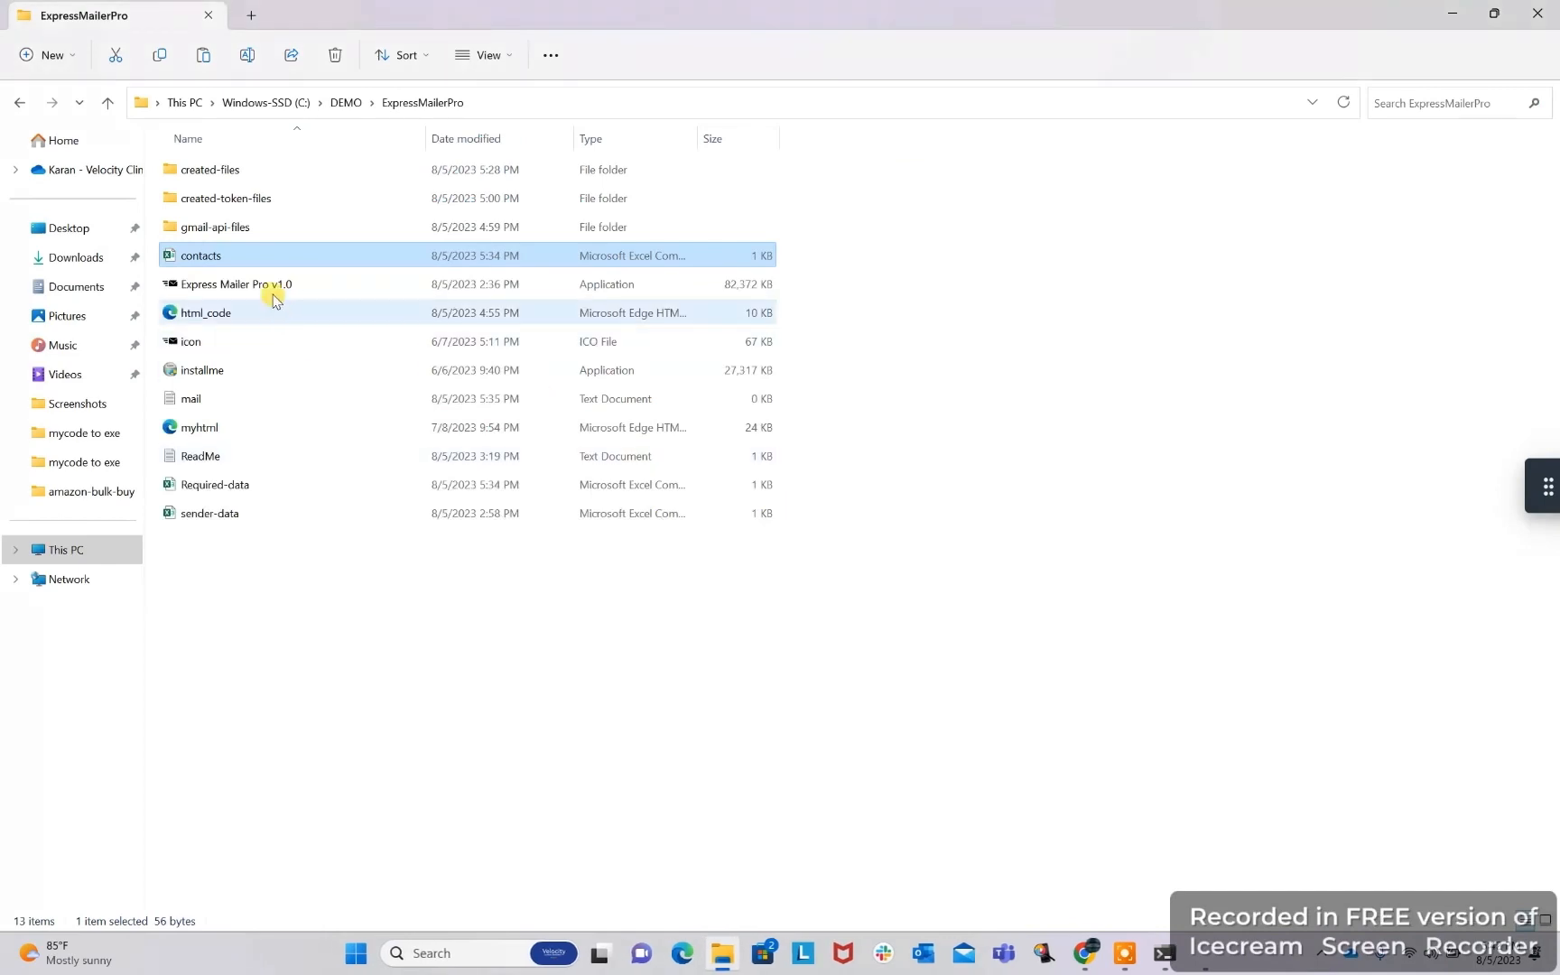
mouse_move(199, 433)
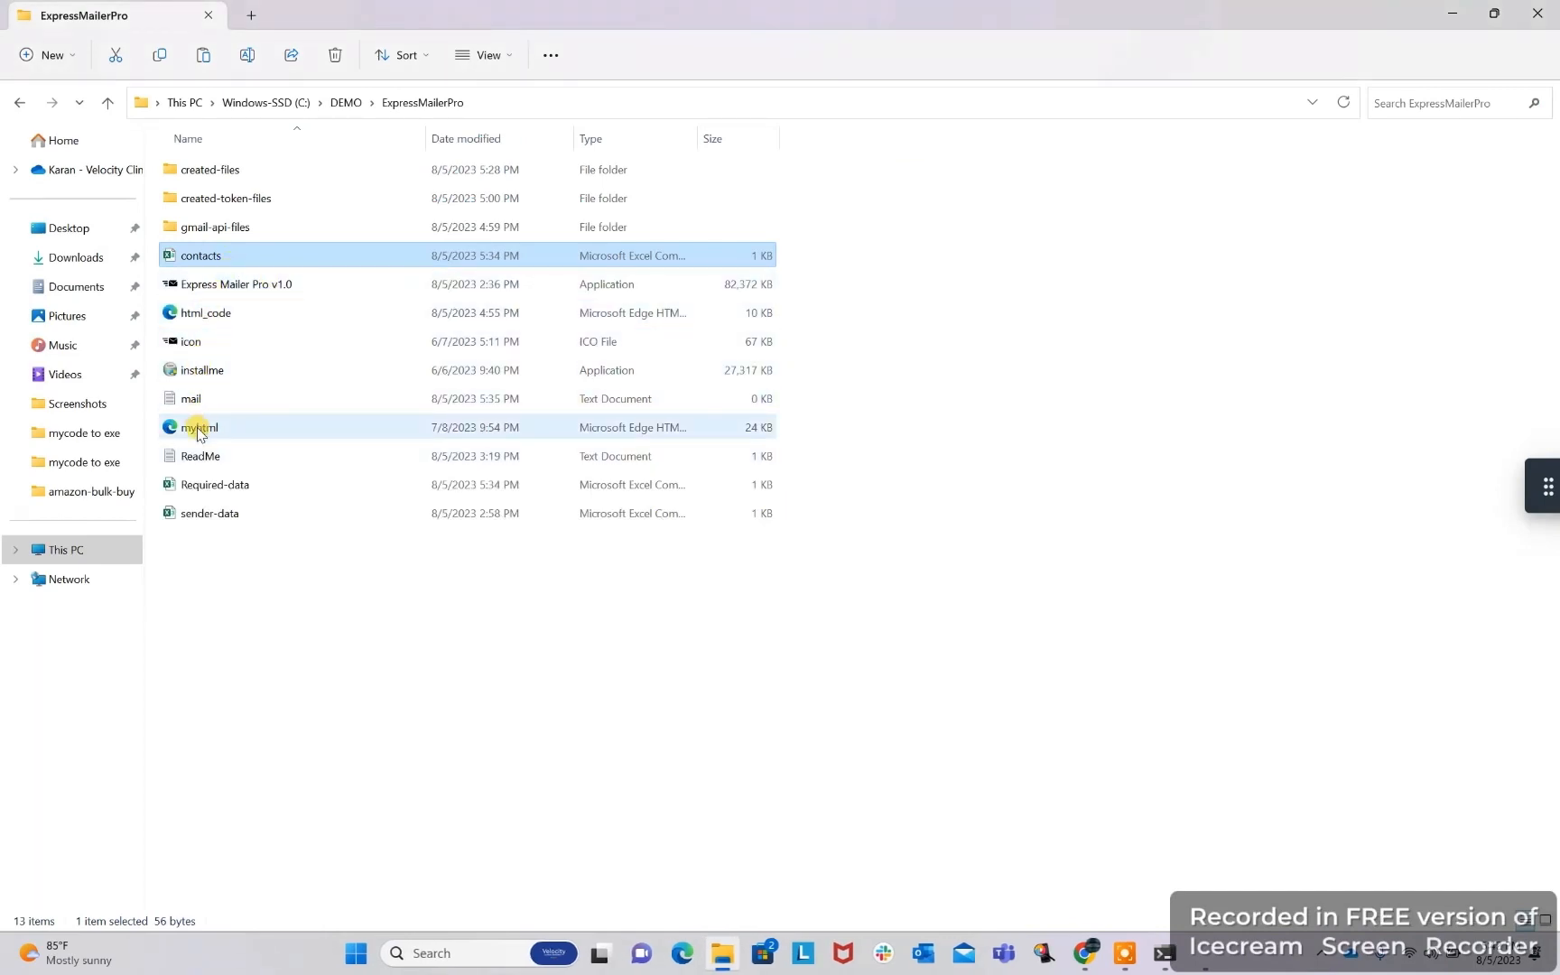
Open Required-data in Excel, widen columns and read the Respected Patron body text
click(215, 484)
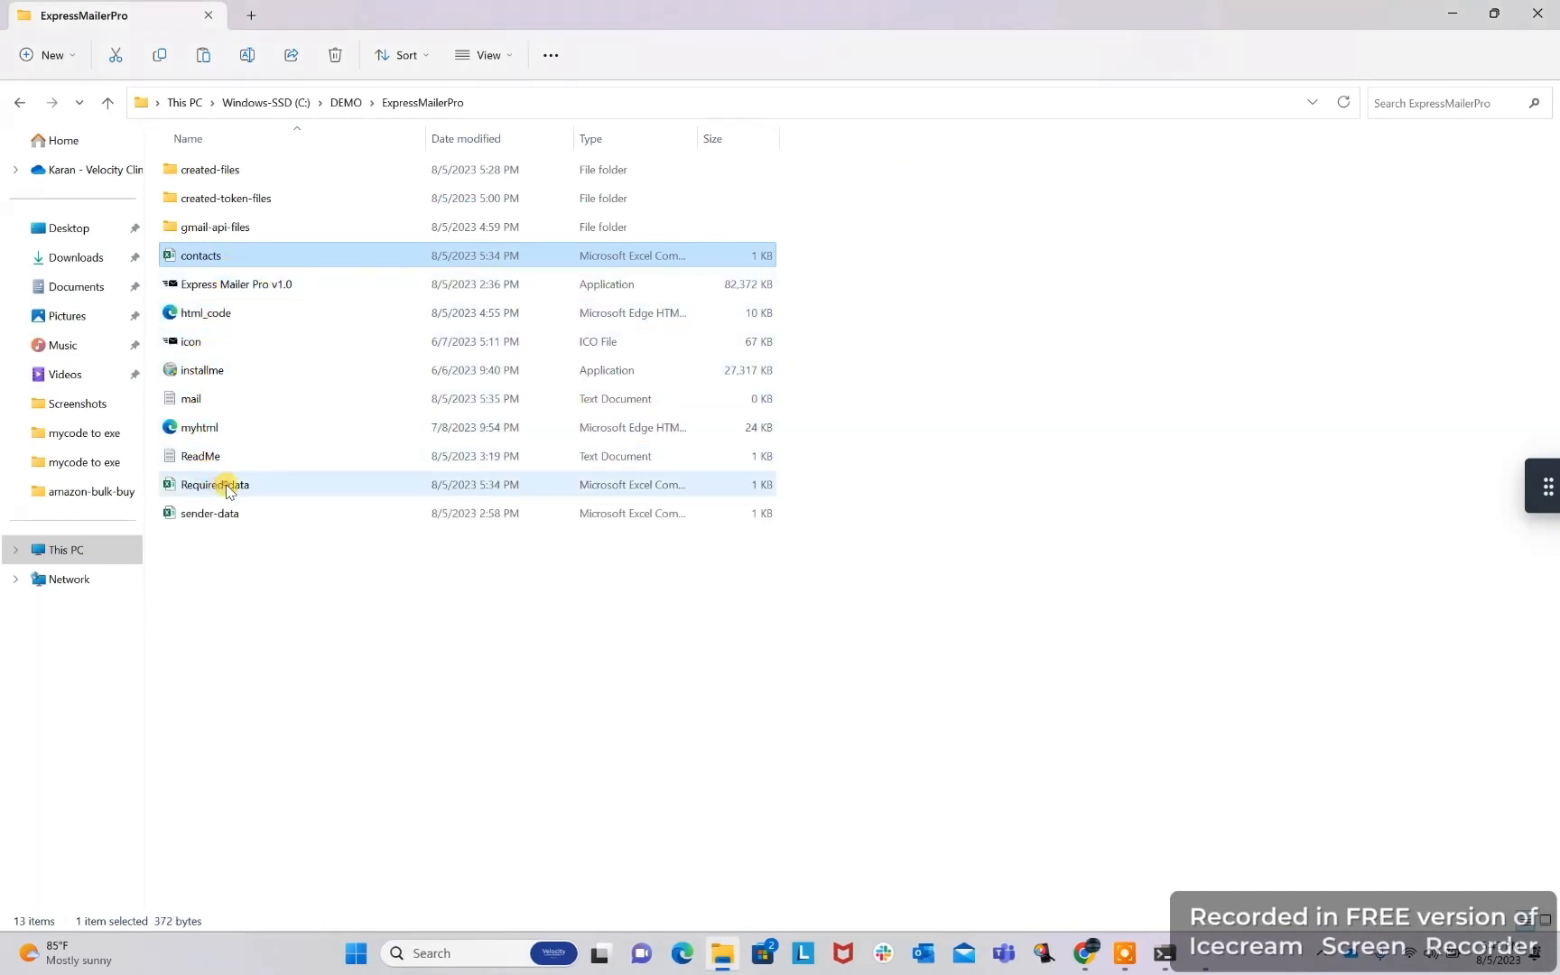
double_click(215, 484)
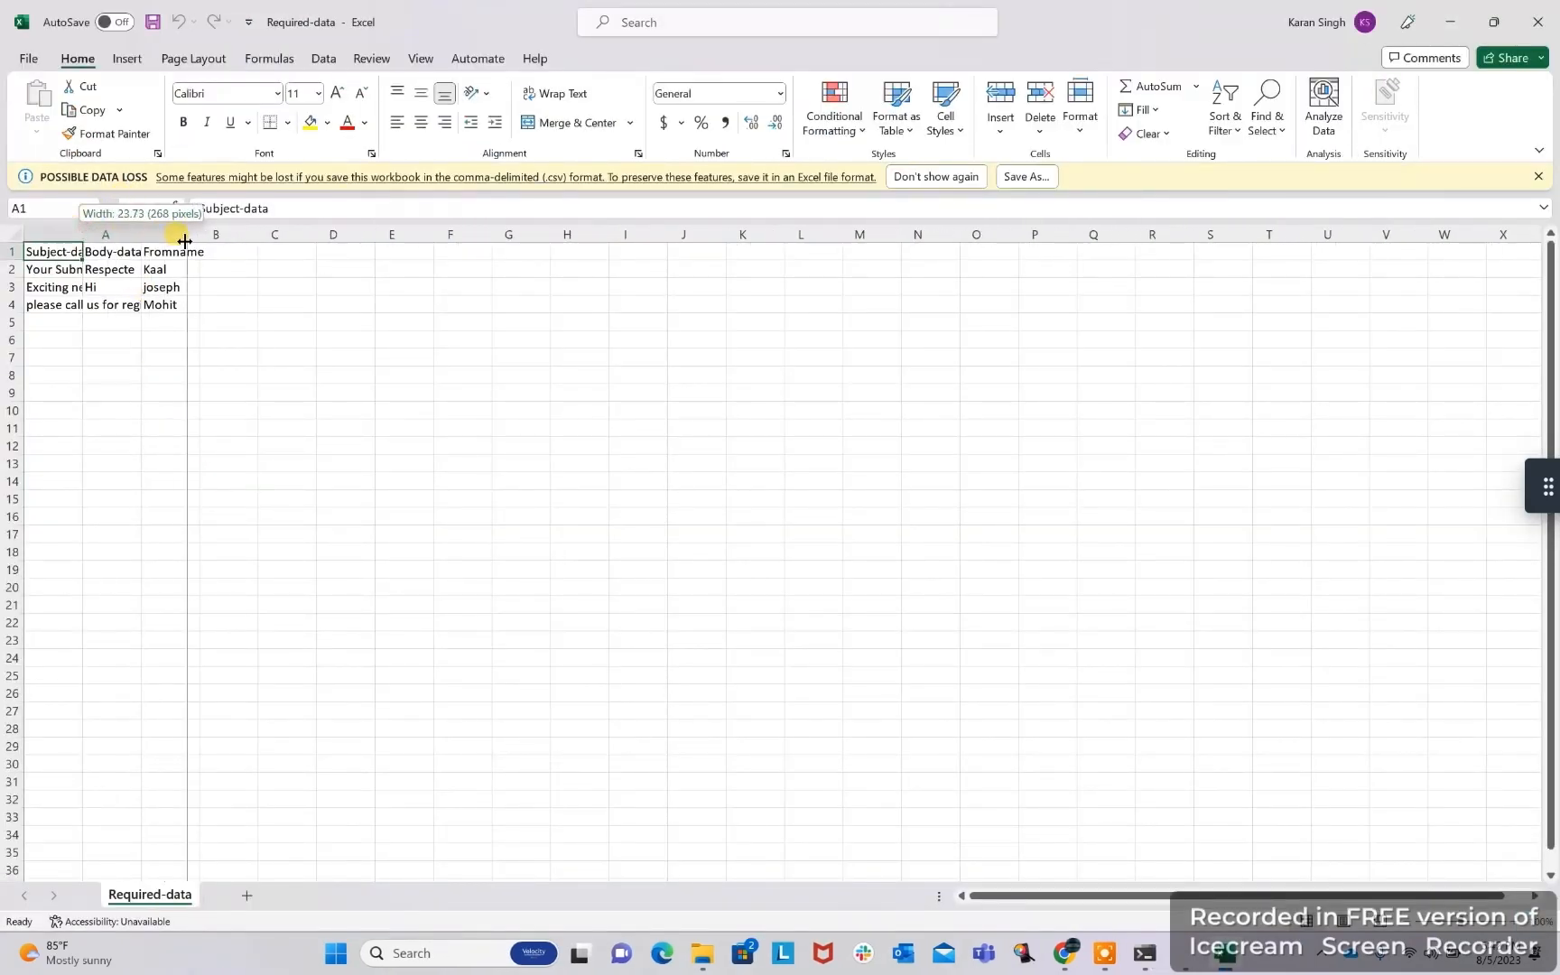
drag(185, 233, 374, 233)
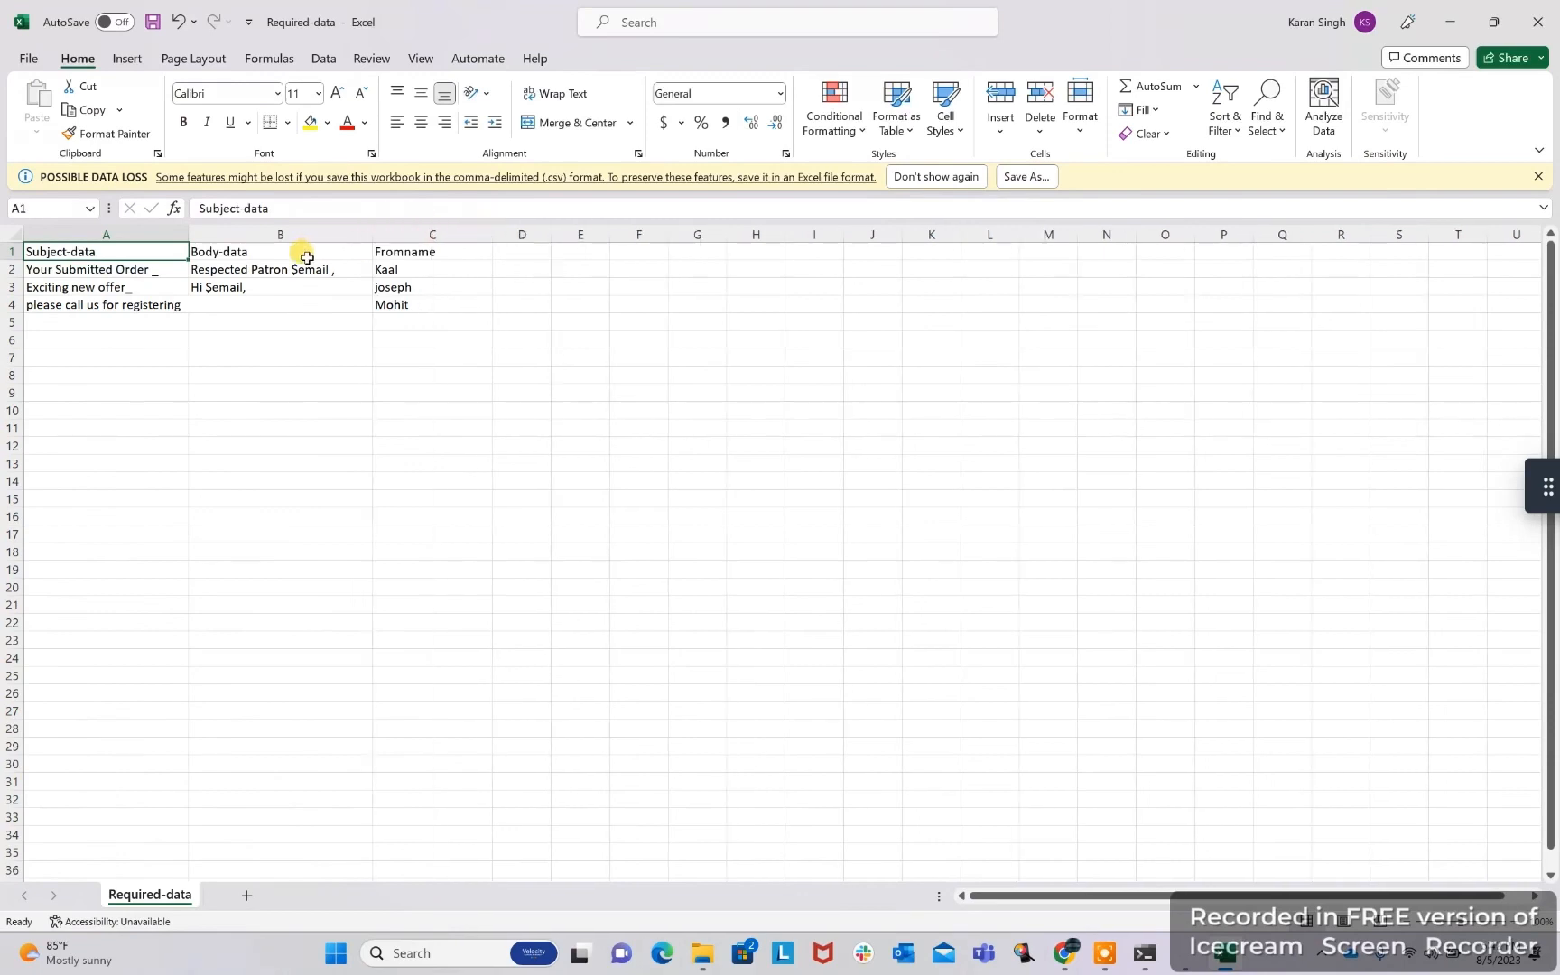
click(278, 269)
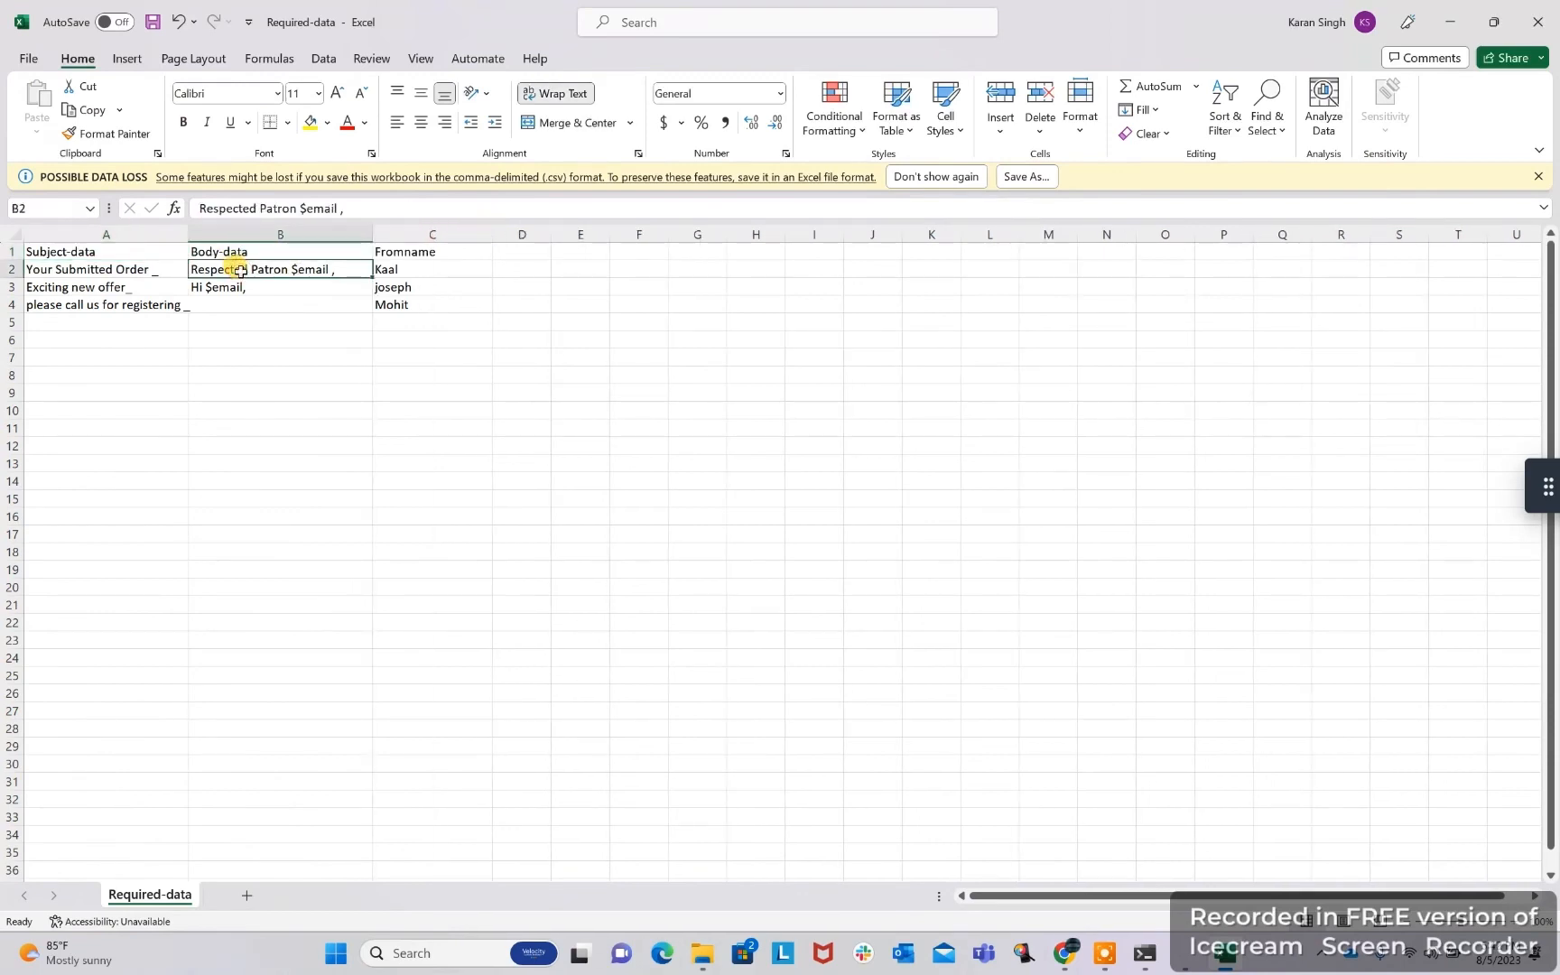
double_click(278, 269)
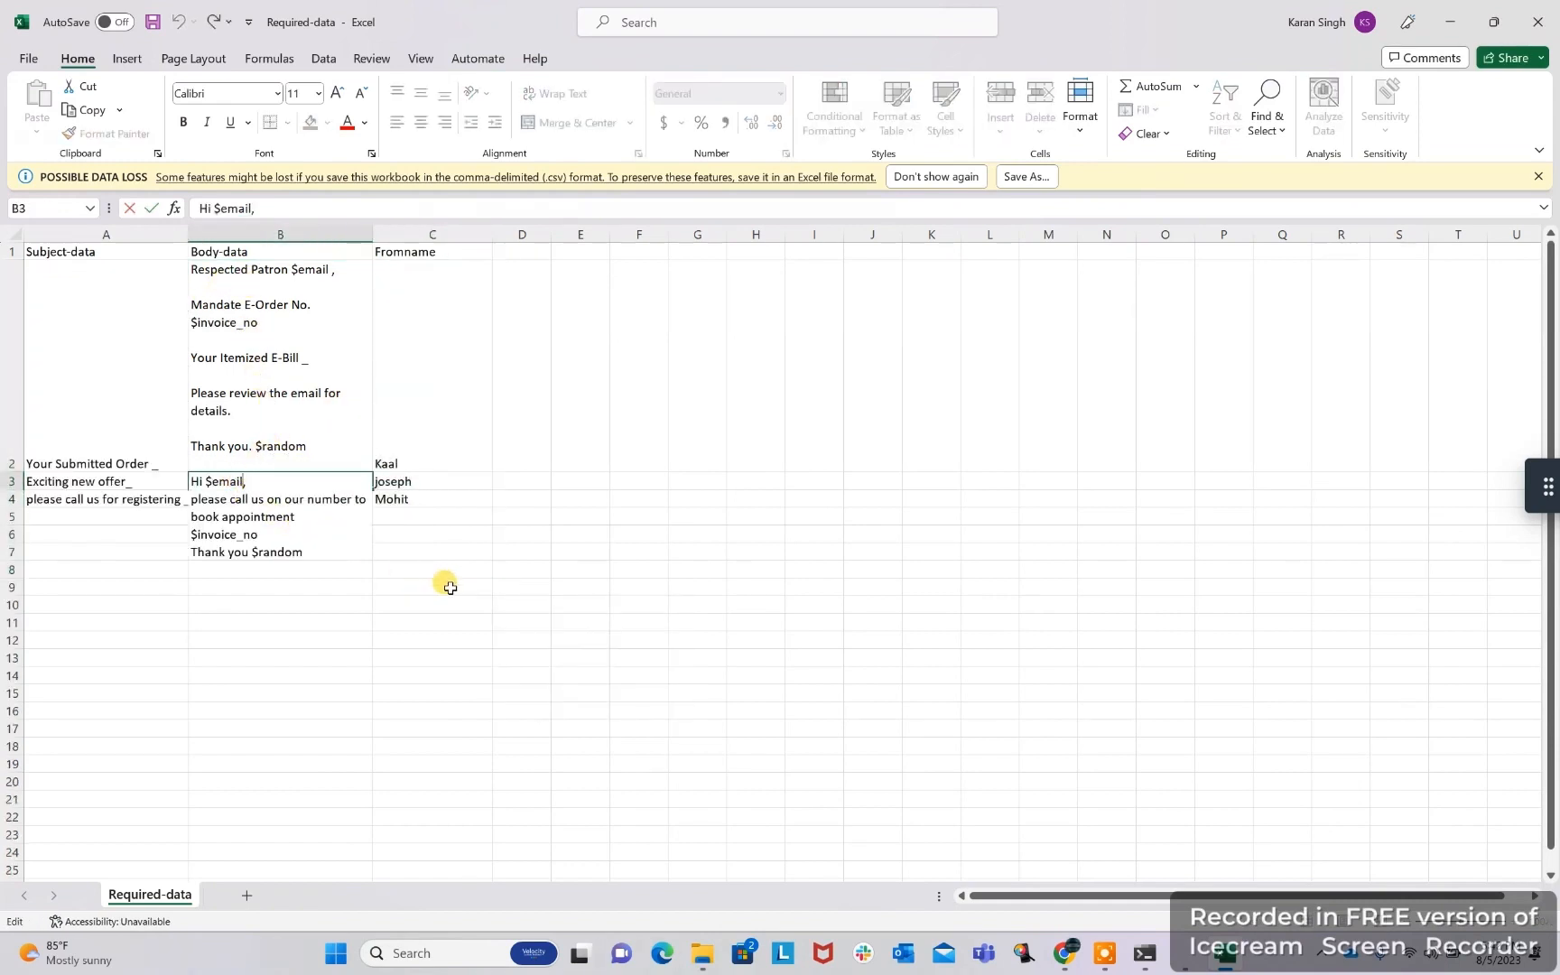
Review the subjects and from-names joseph and Mohit, then close without saving
click(105, 462)
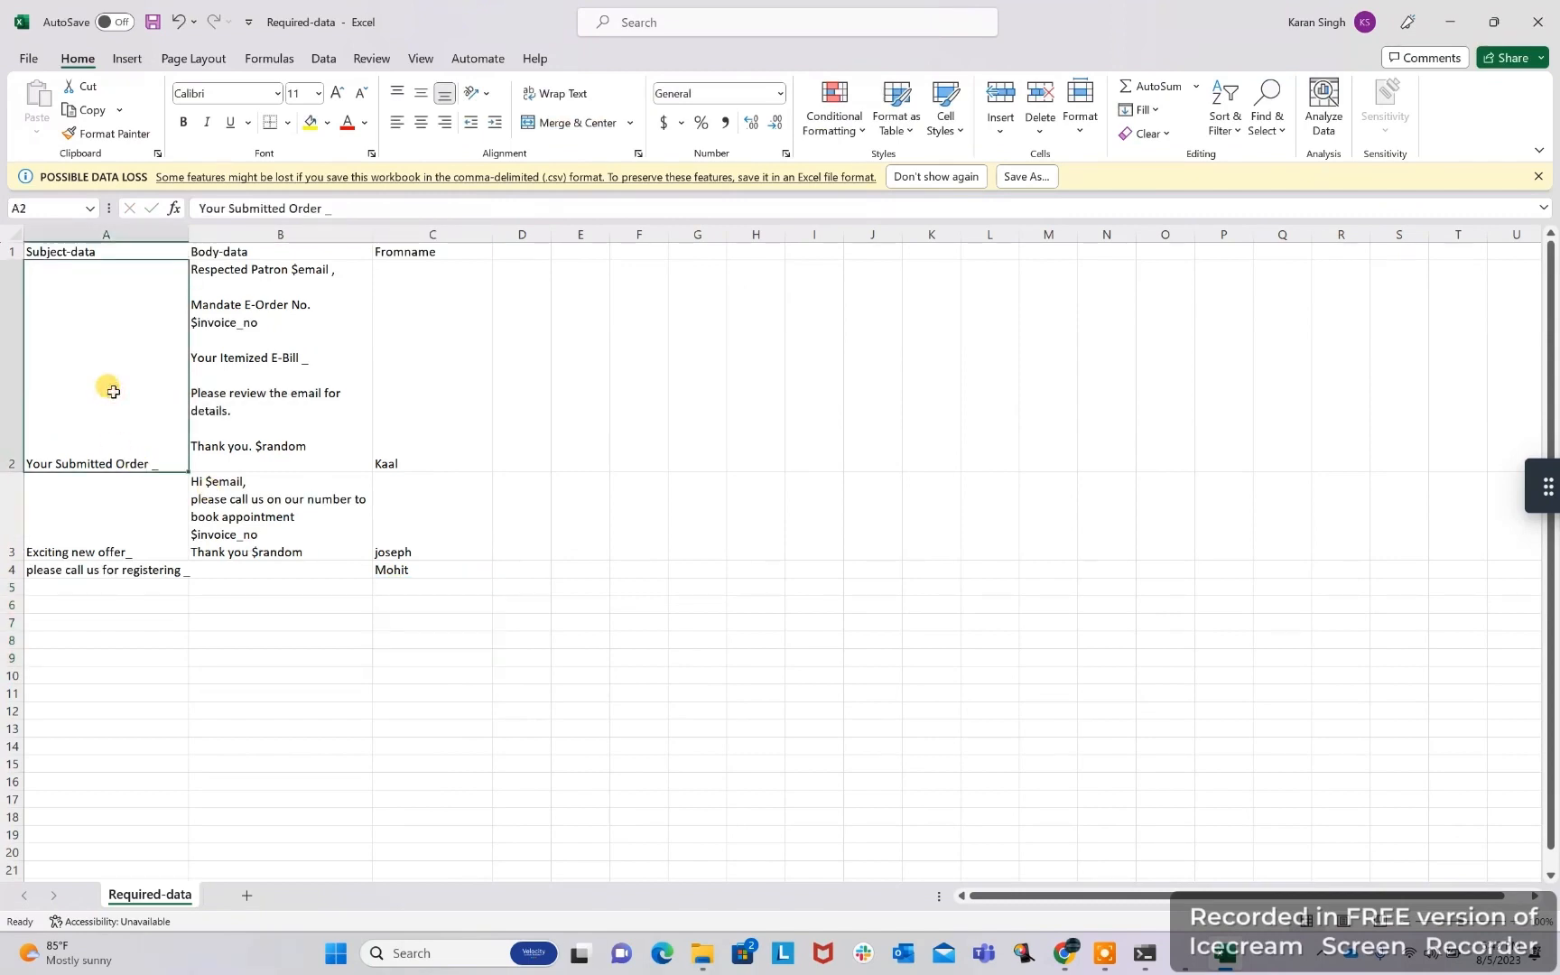
double_click(76, 552)
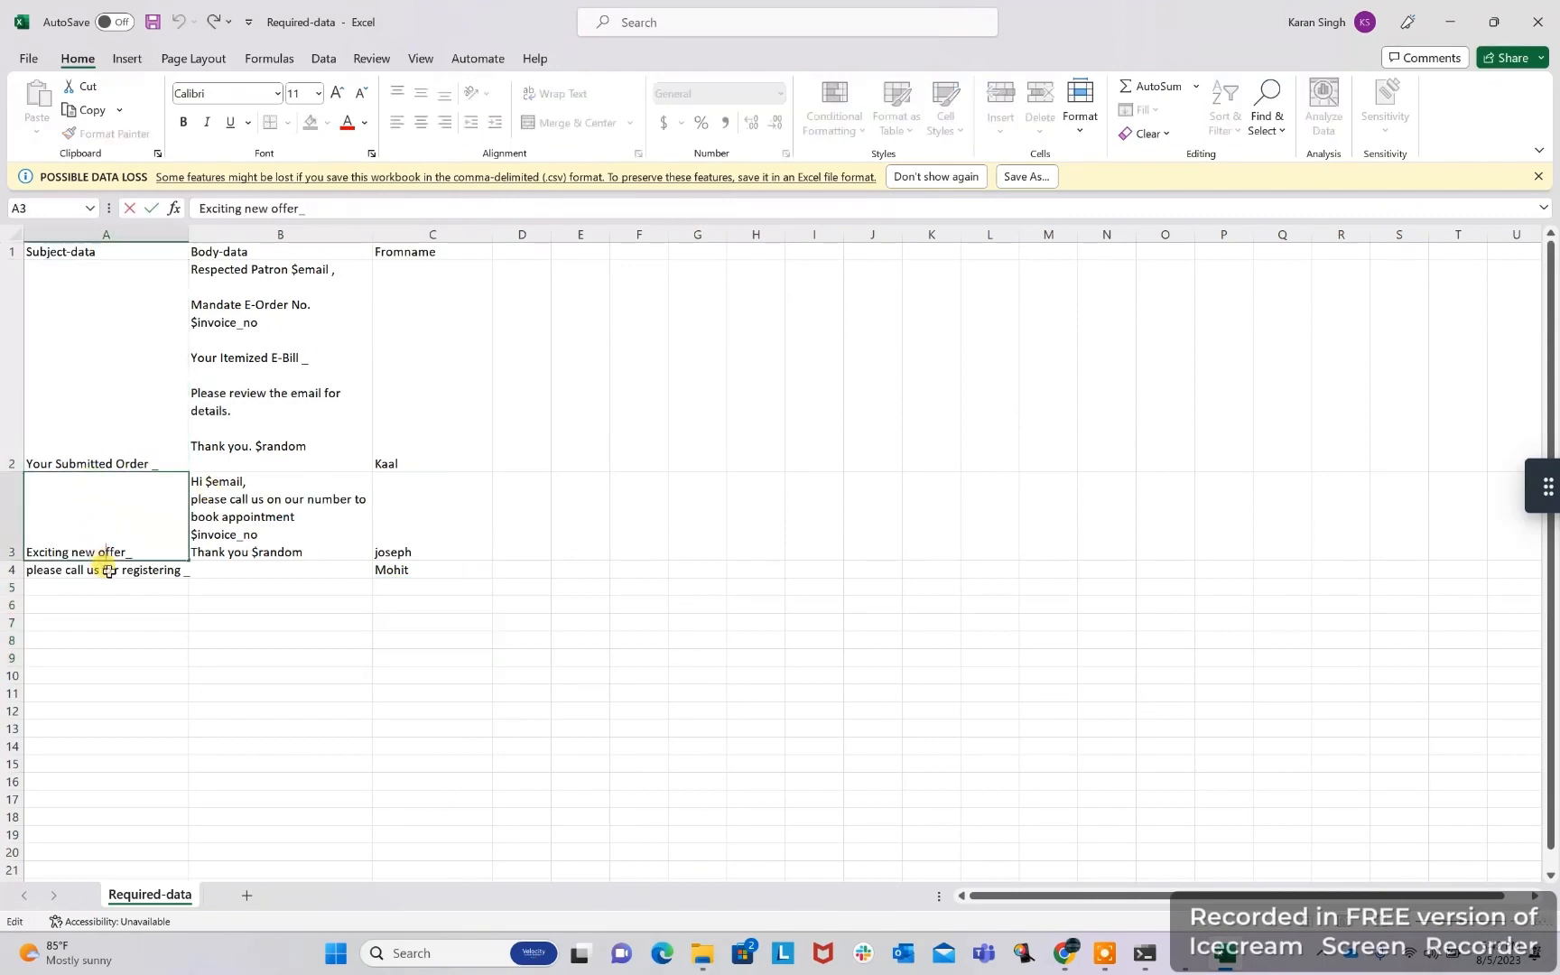
click(432, 462)
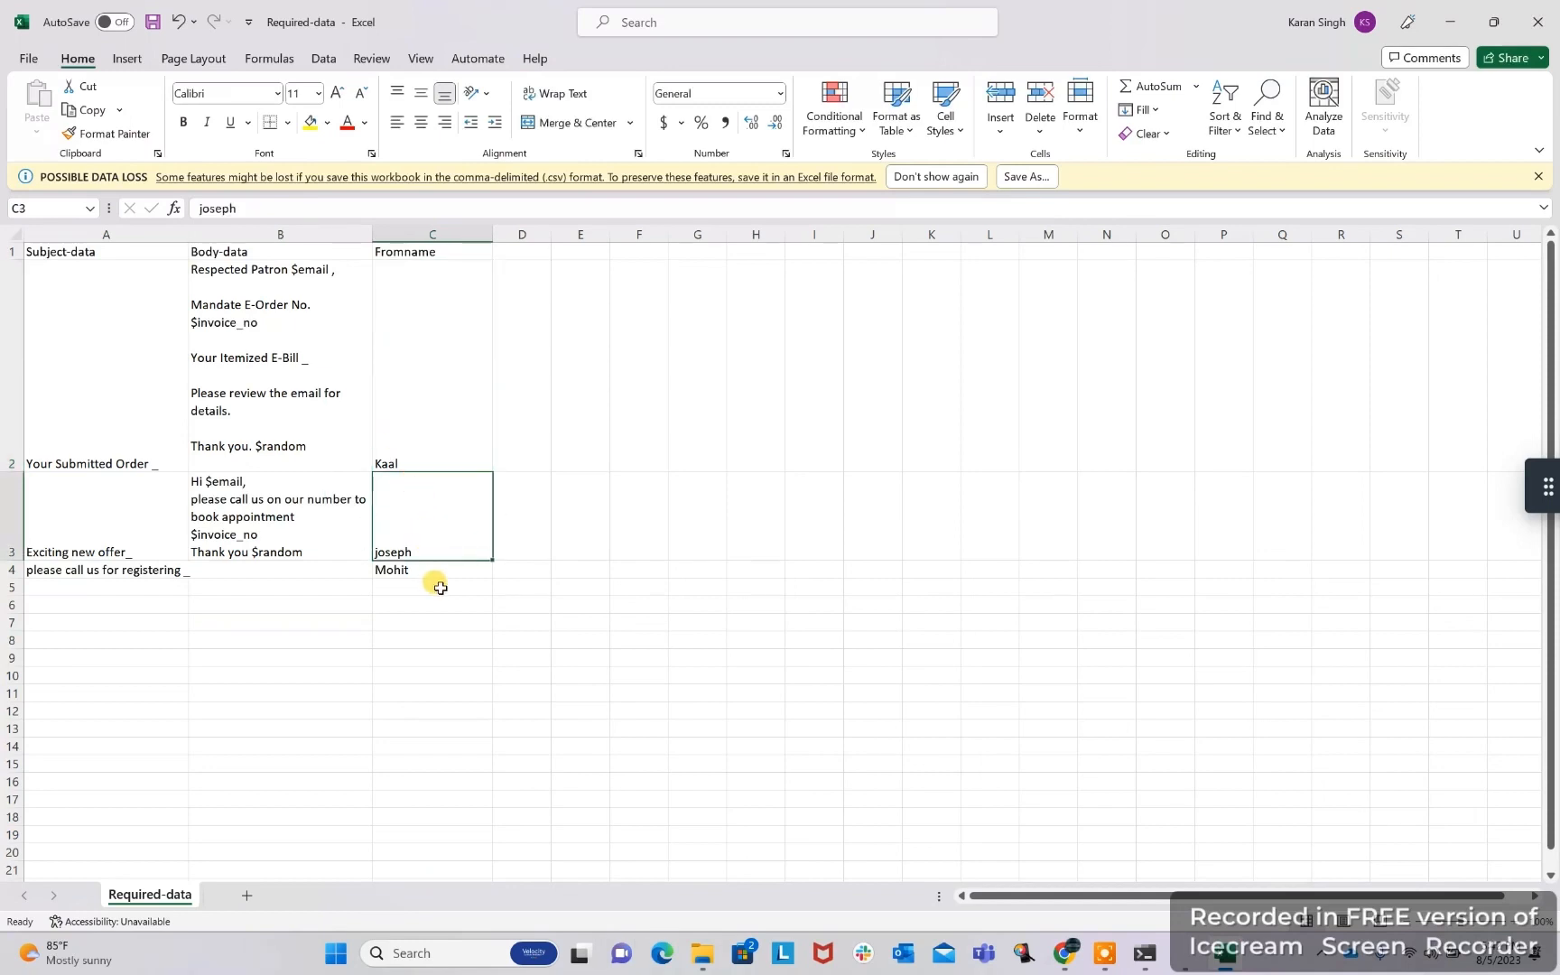
click(431, 569)
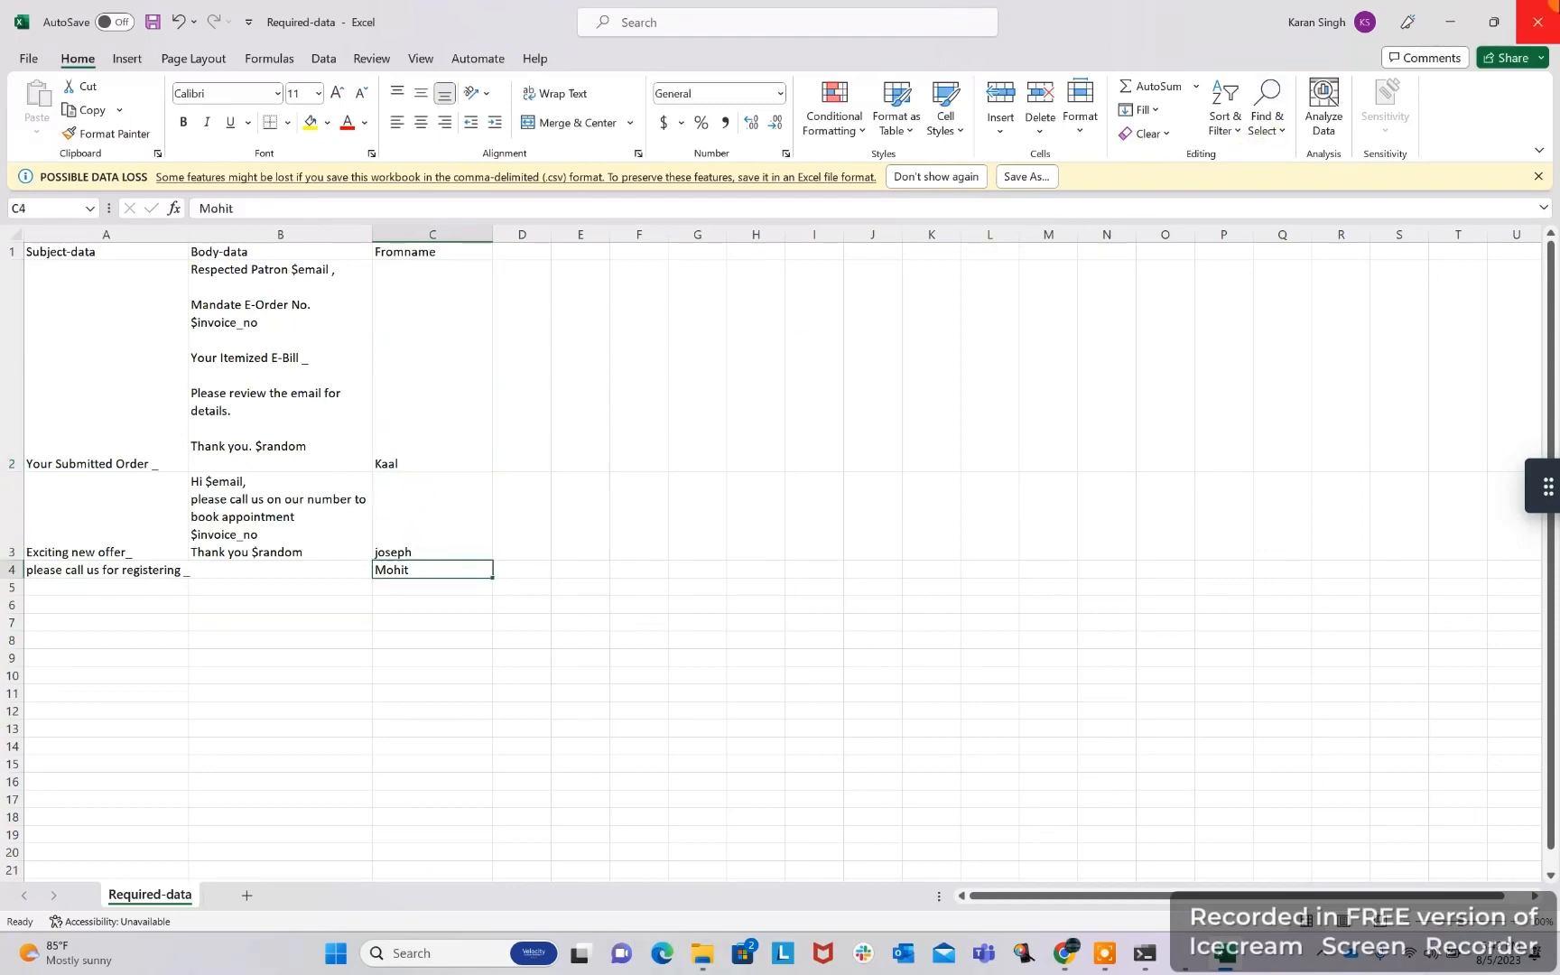
mouse_move(387, 516)
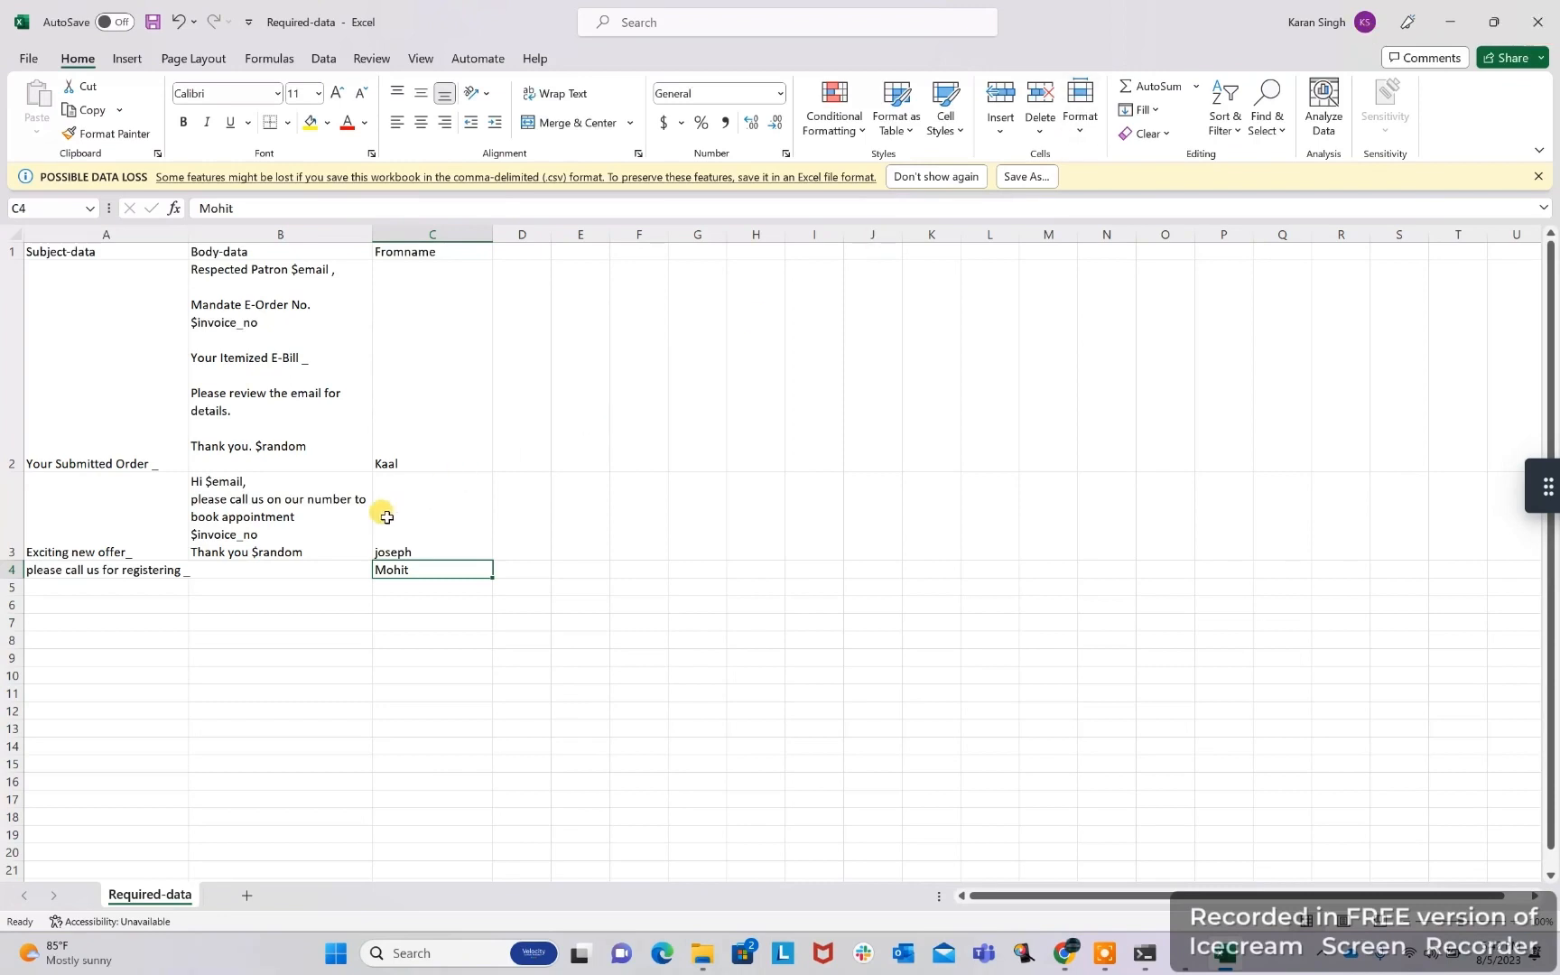
mouse_move(405, 582)
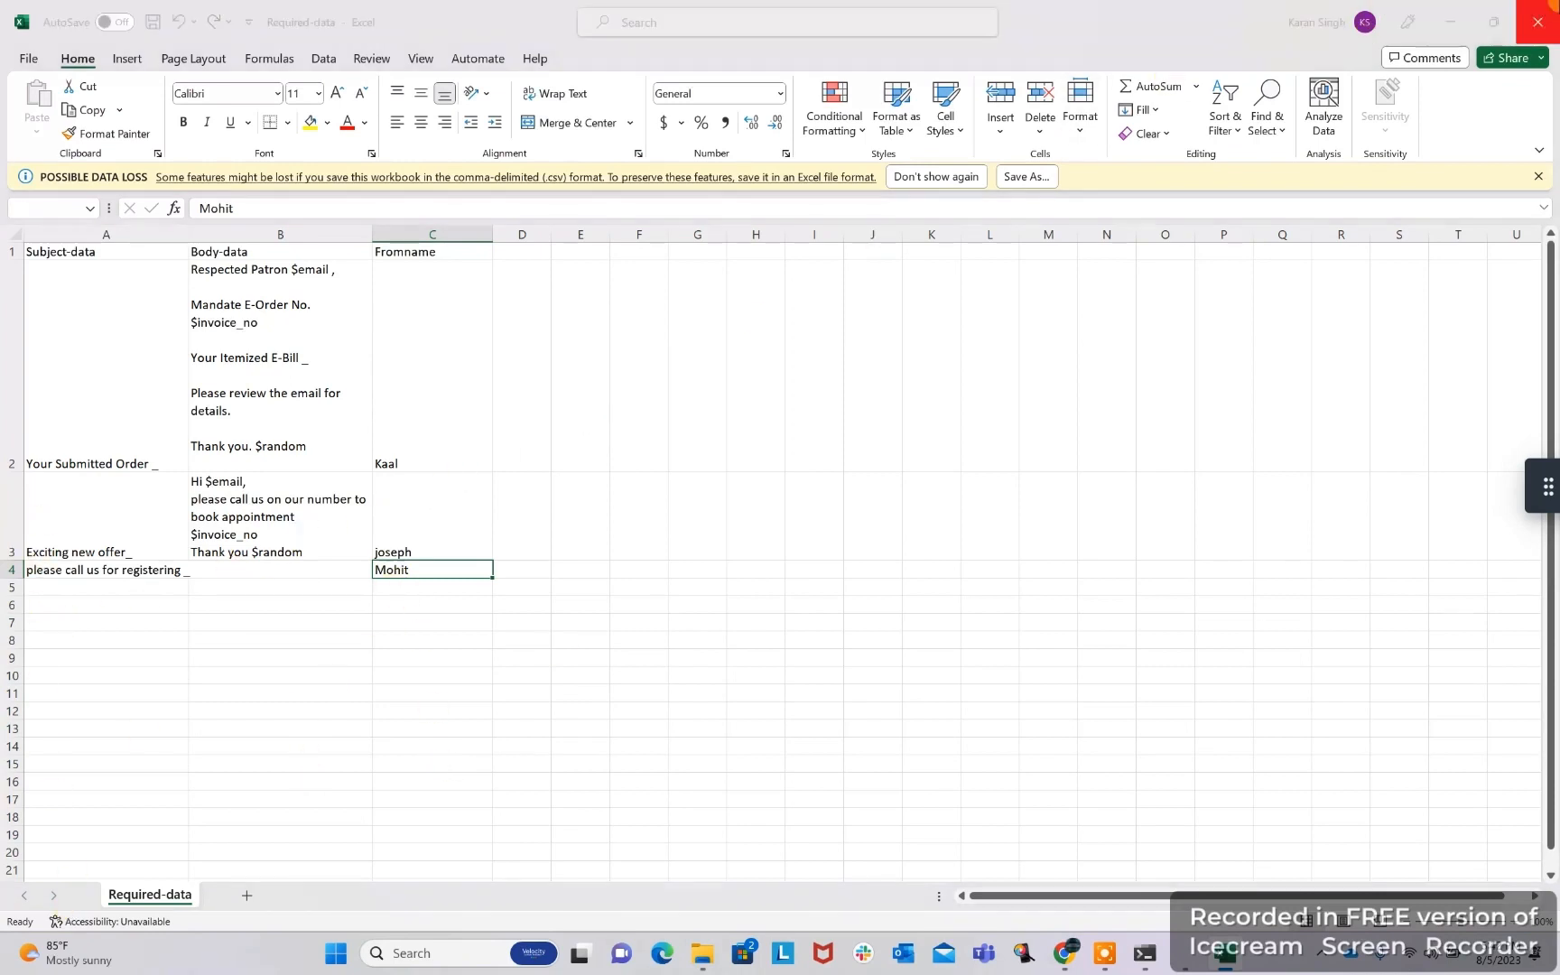
click(1542, 22)
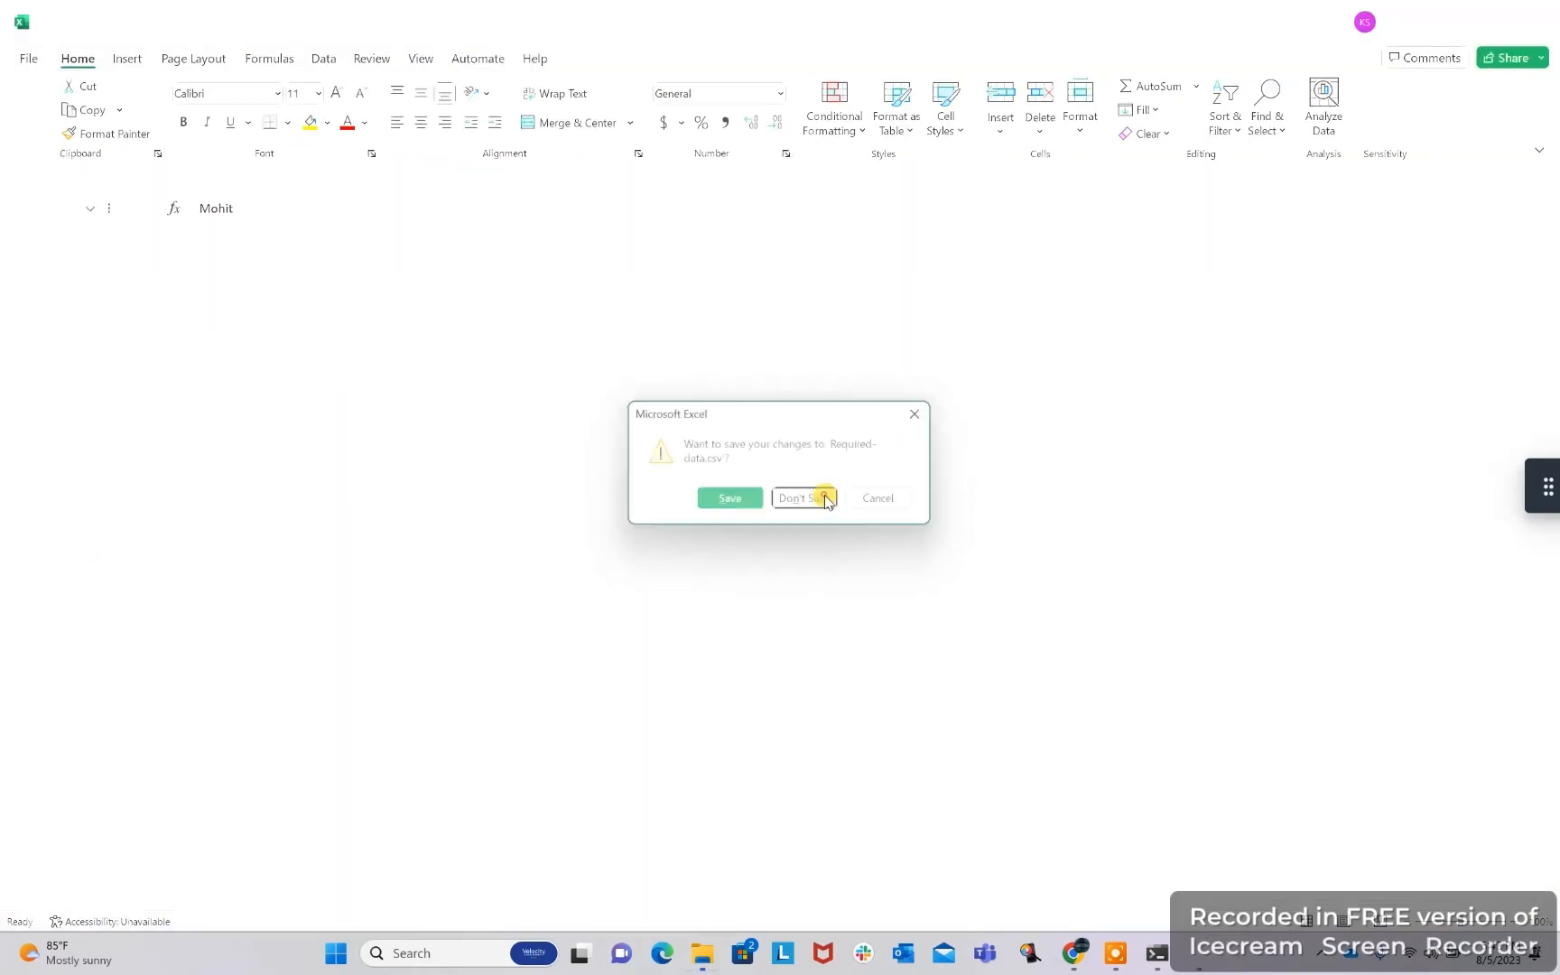
click(802, 499)
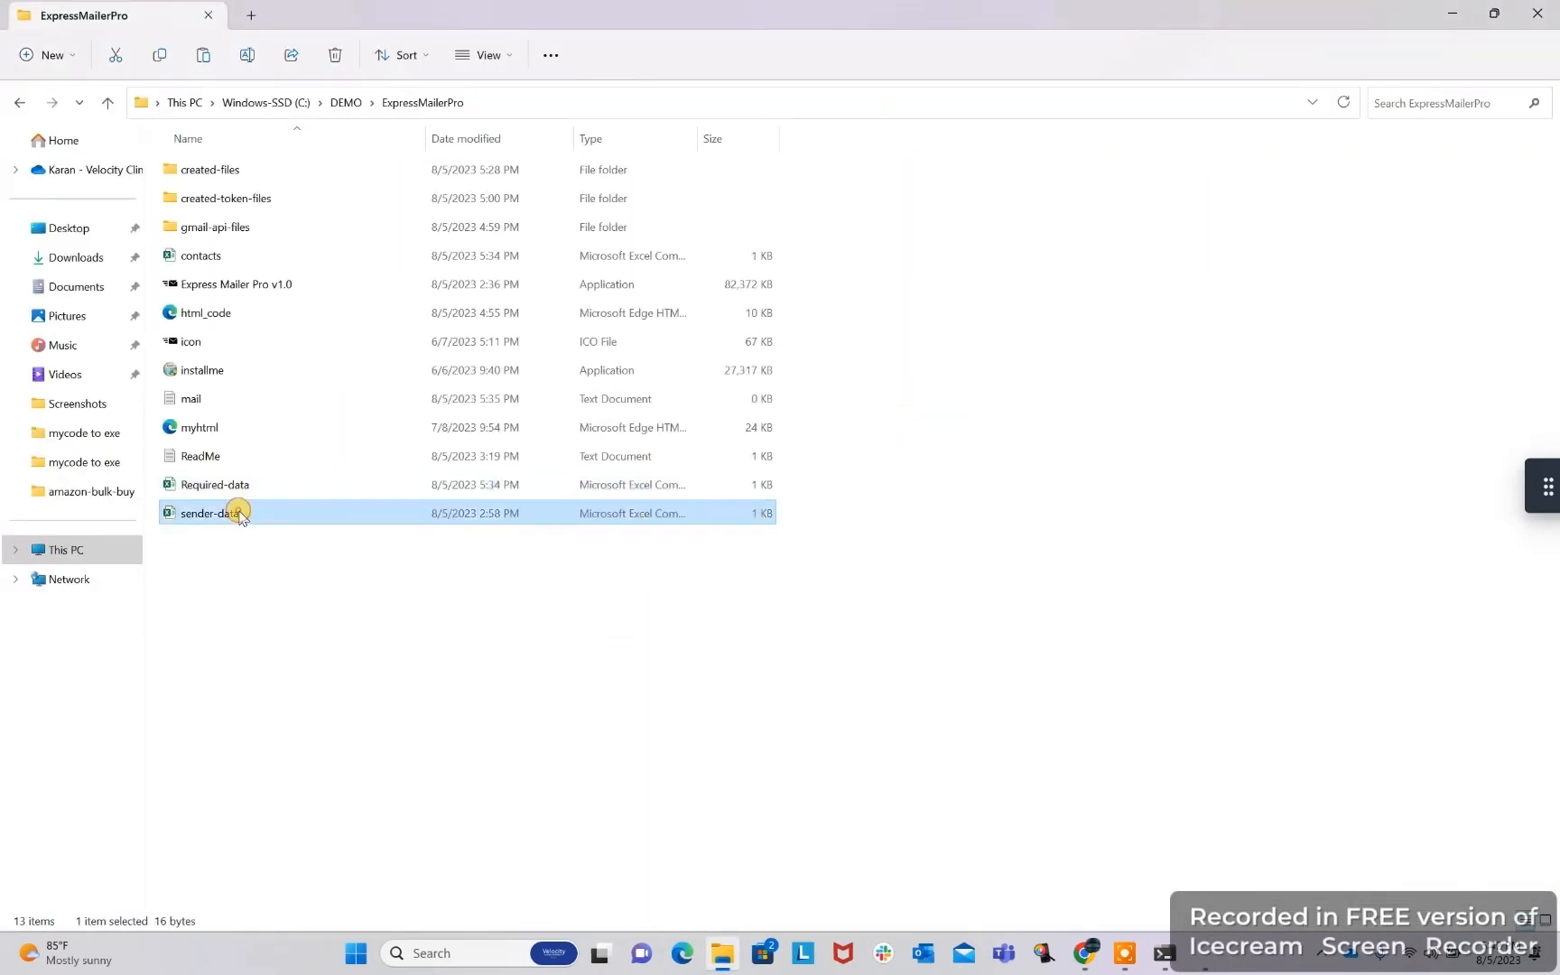
Open the sender-data workbook showing only email and password headers
double_click(209, 513)
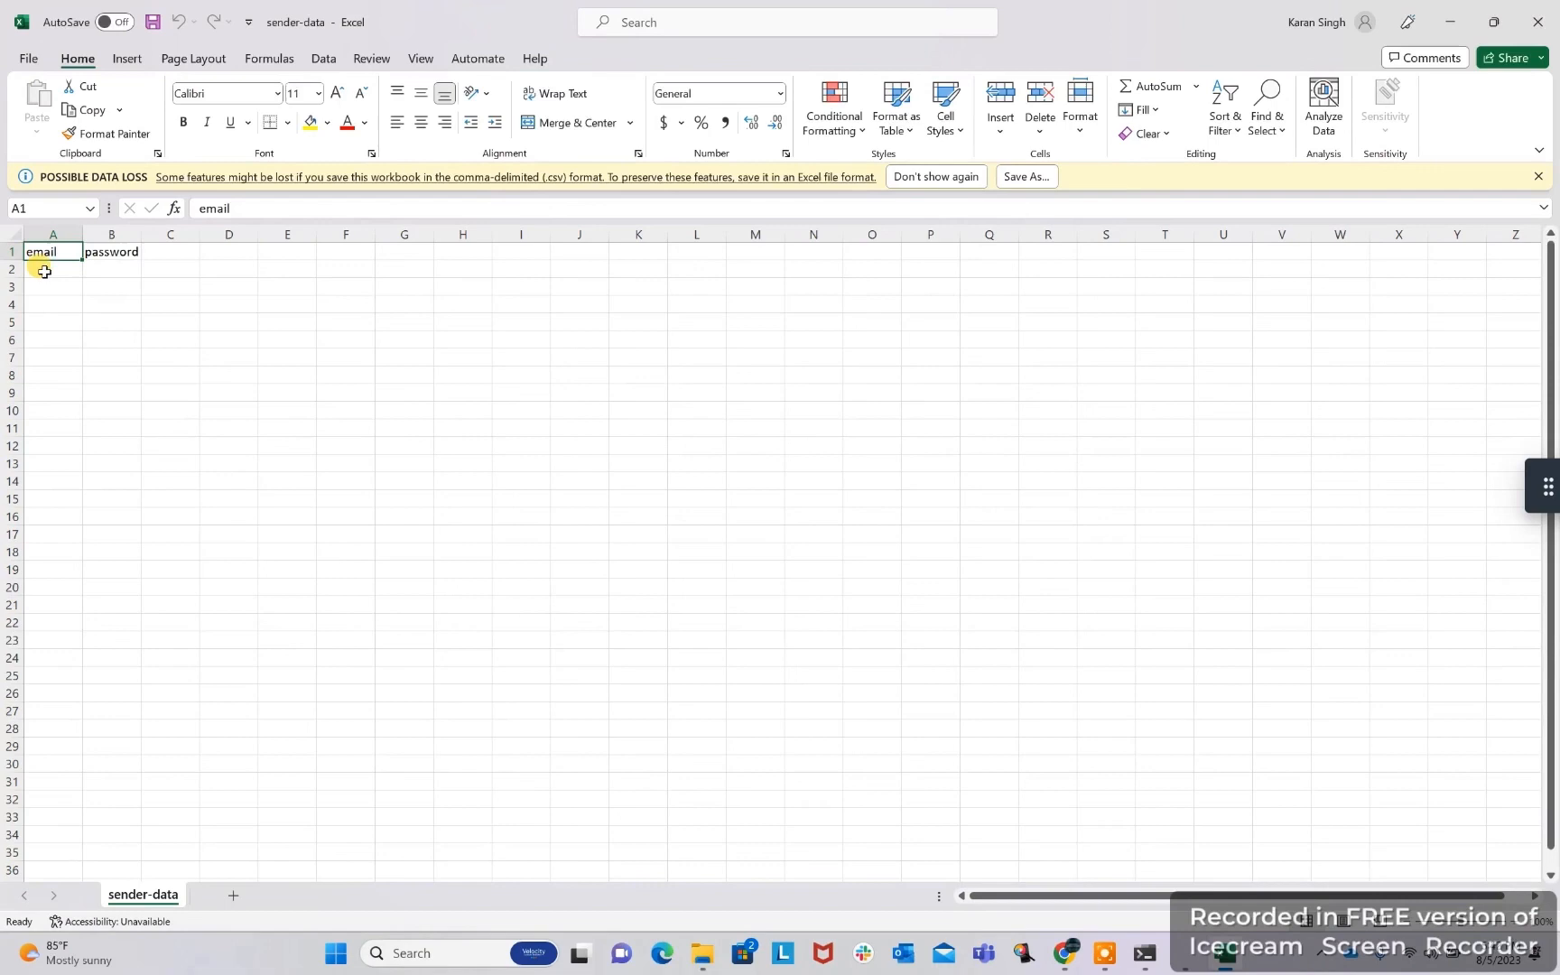
click(110, 269)
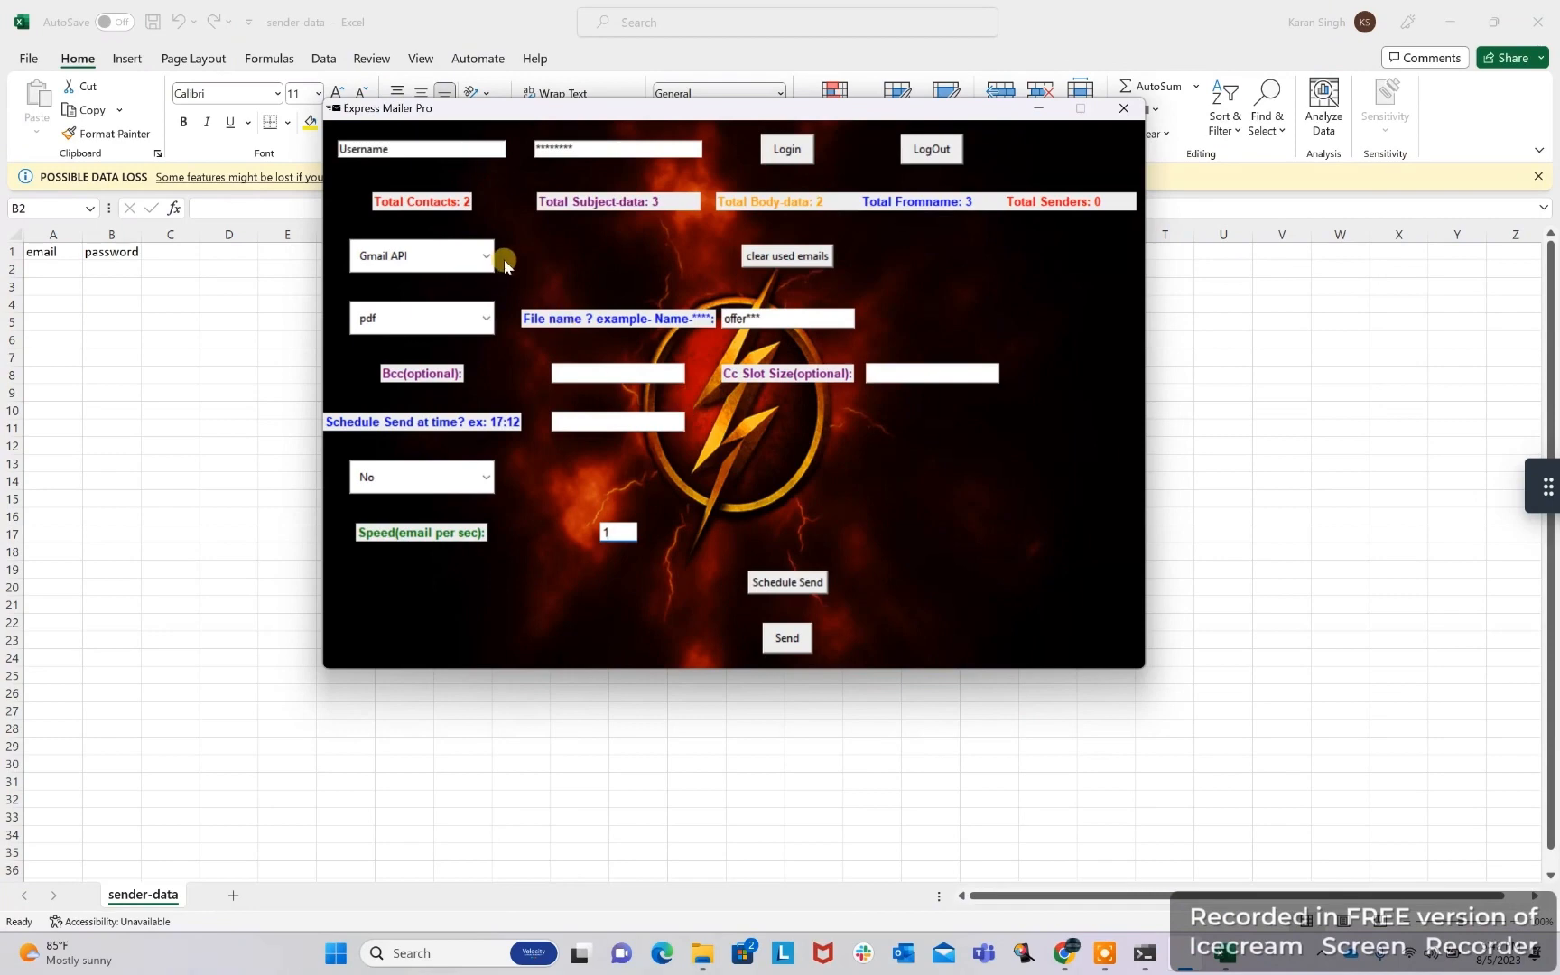
Try the Other sending method with its SMTP host field, then revert to Gmail API
click(485, 256)
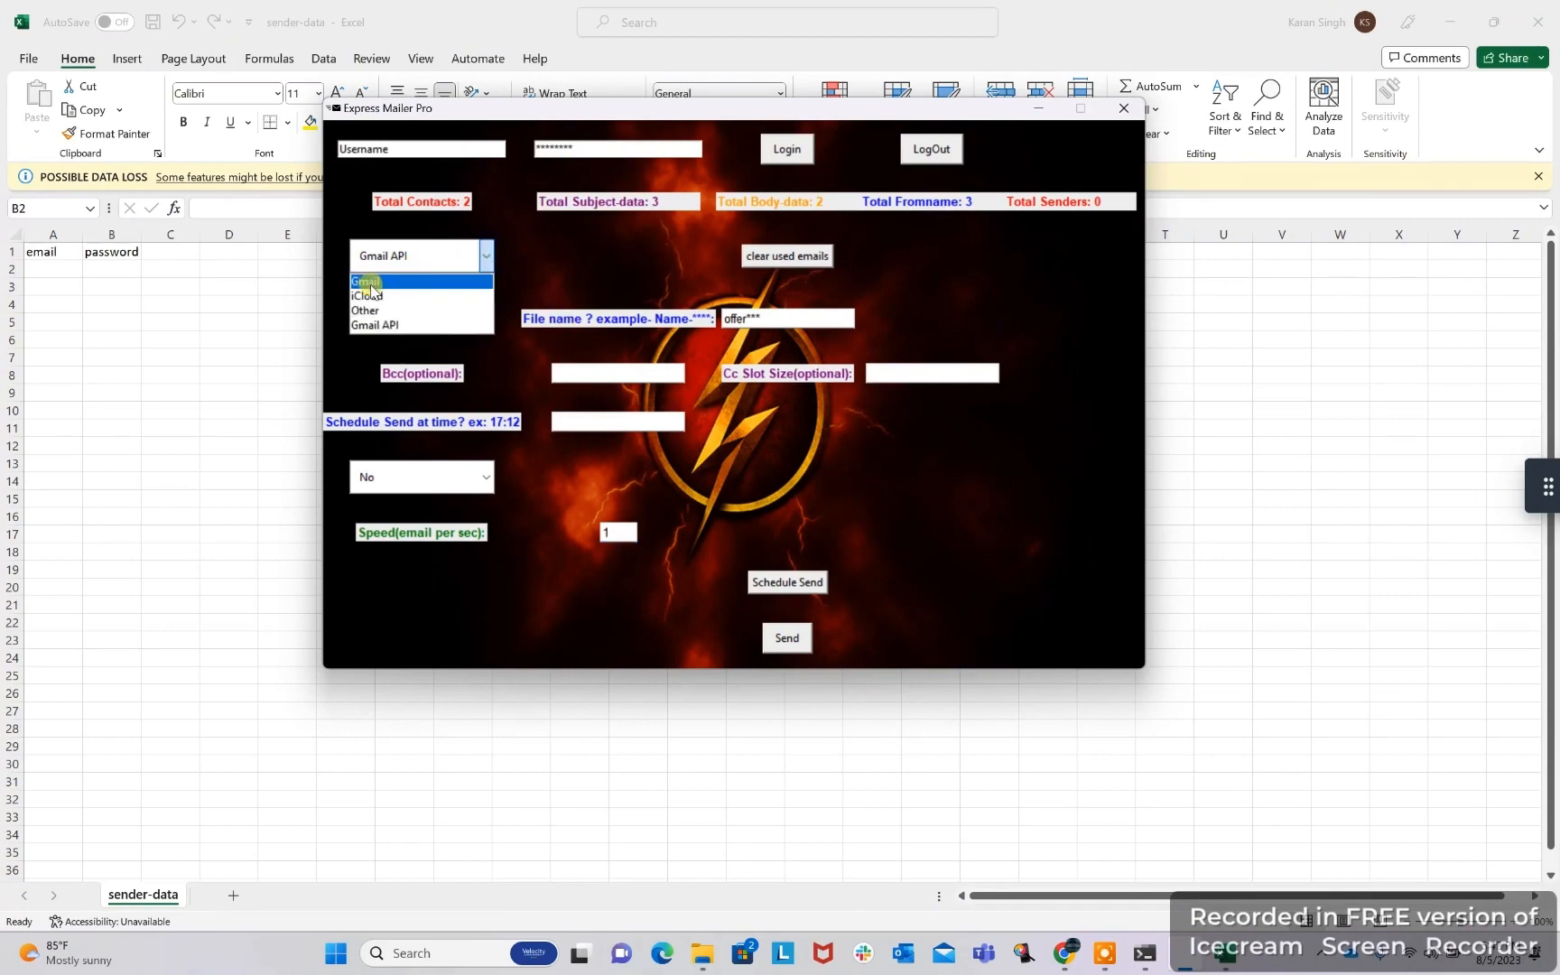
mouse_move(376, 311)
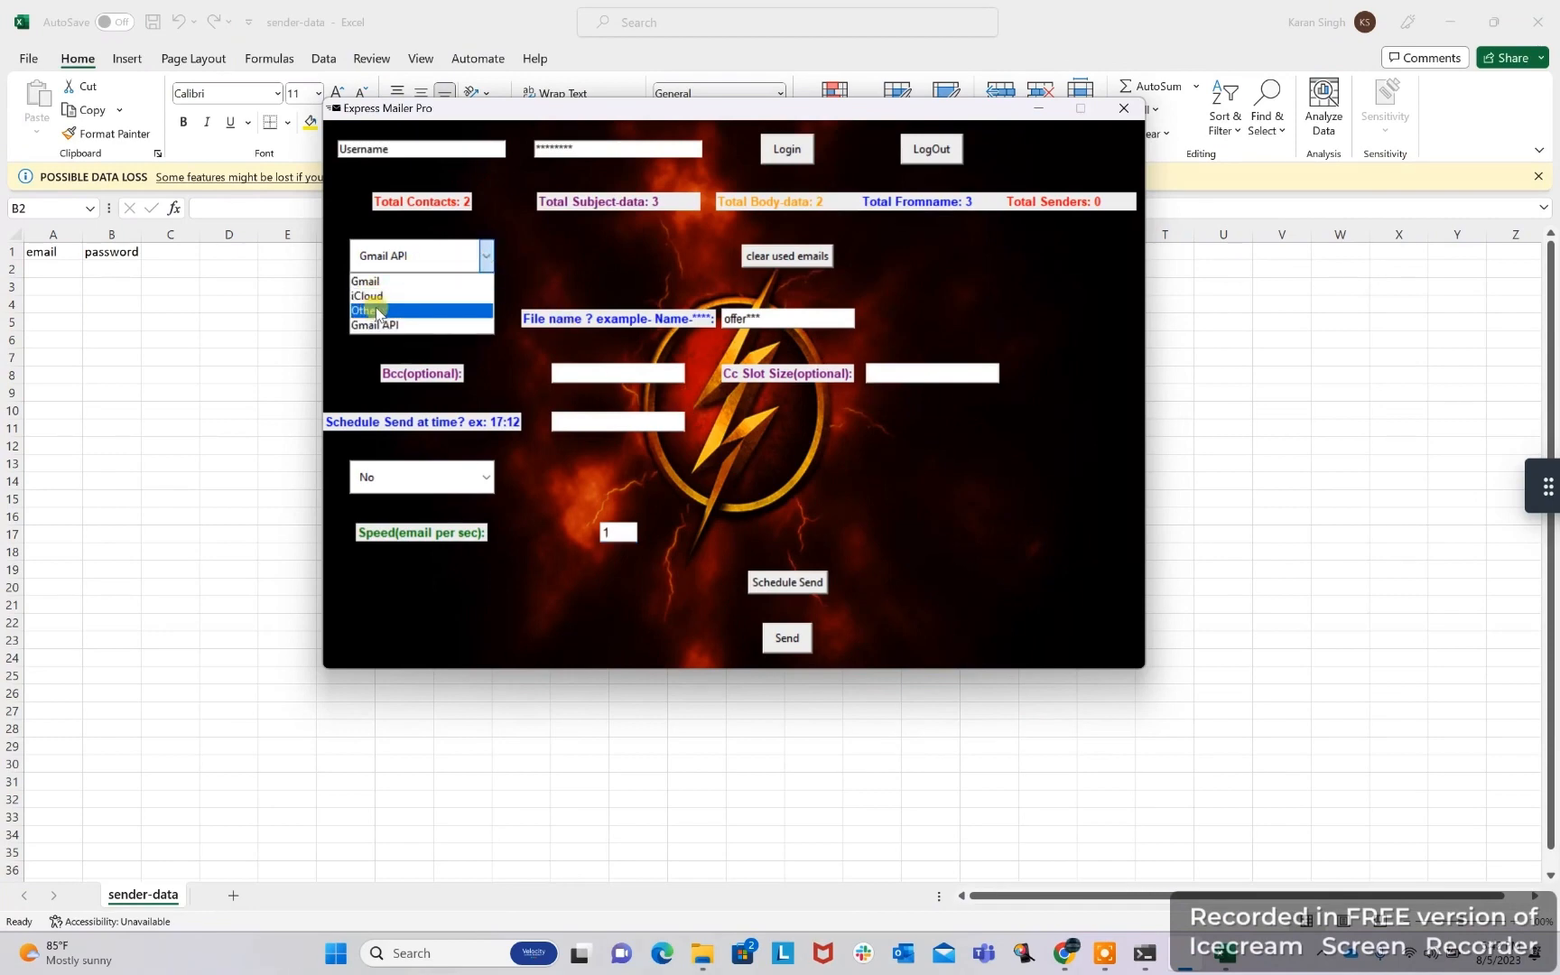
click(365, 309)
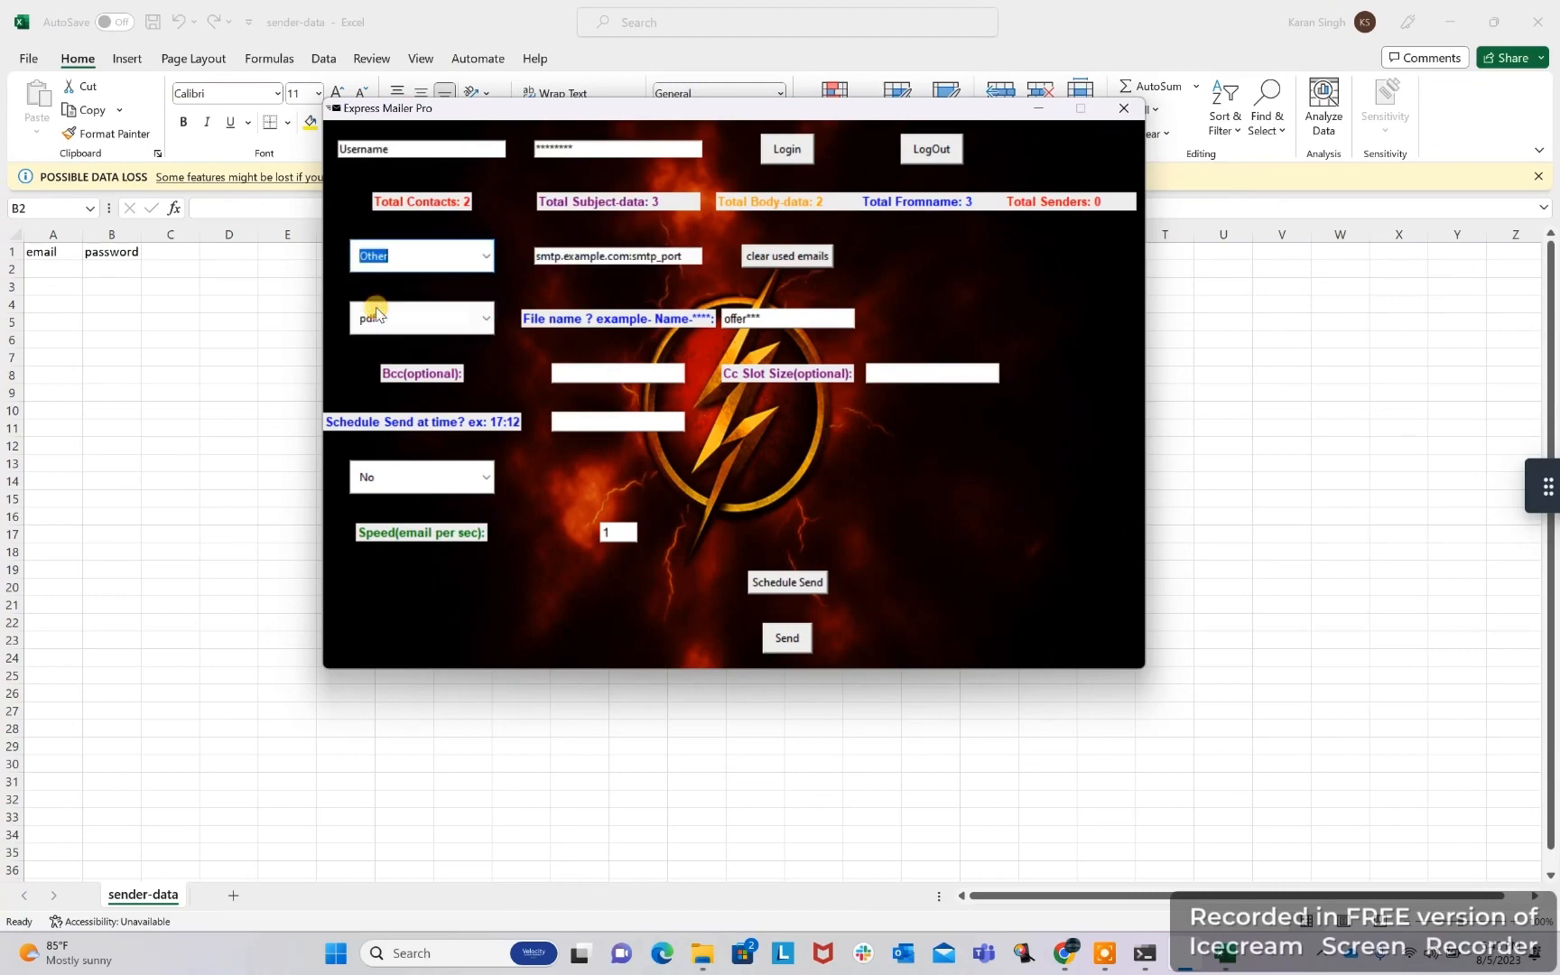
click(612, 256)
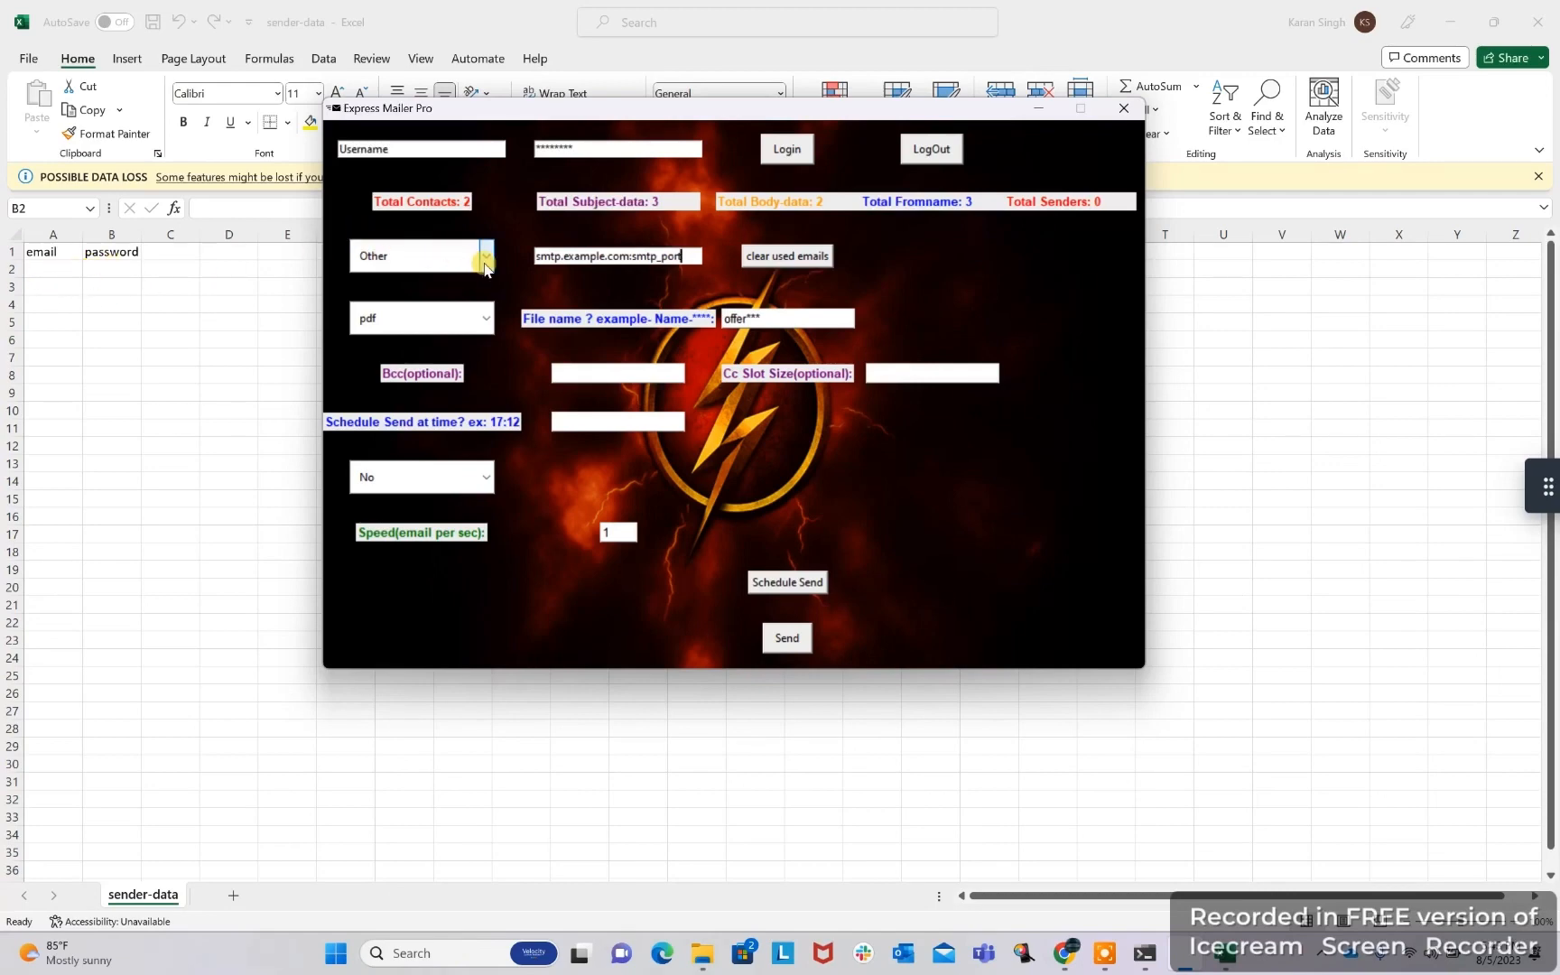
click(484, 256)
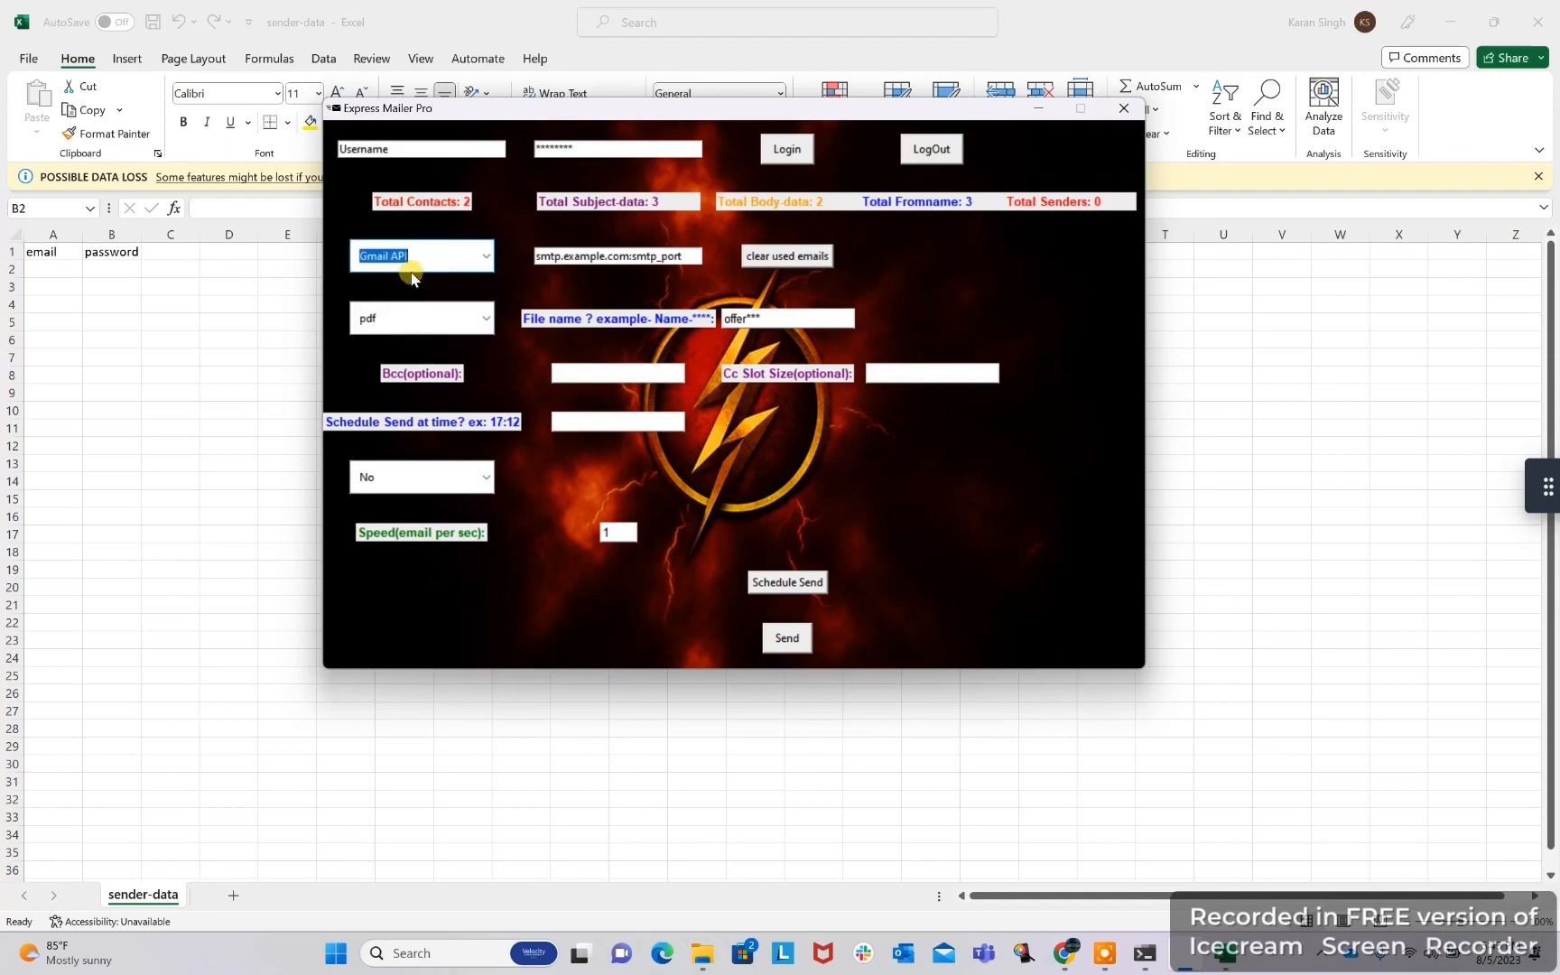
mouse_move(522, 469)
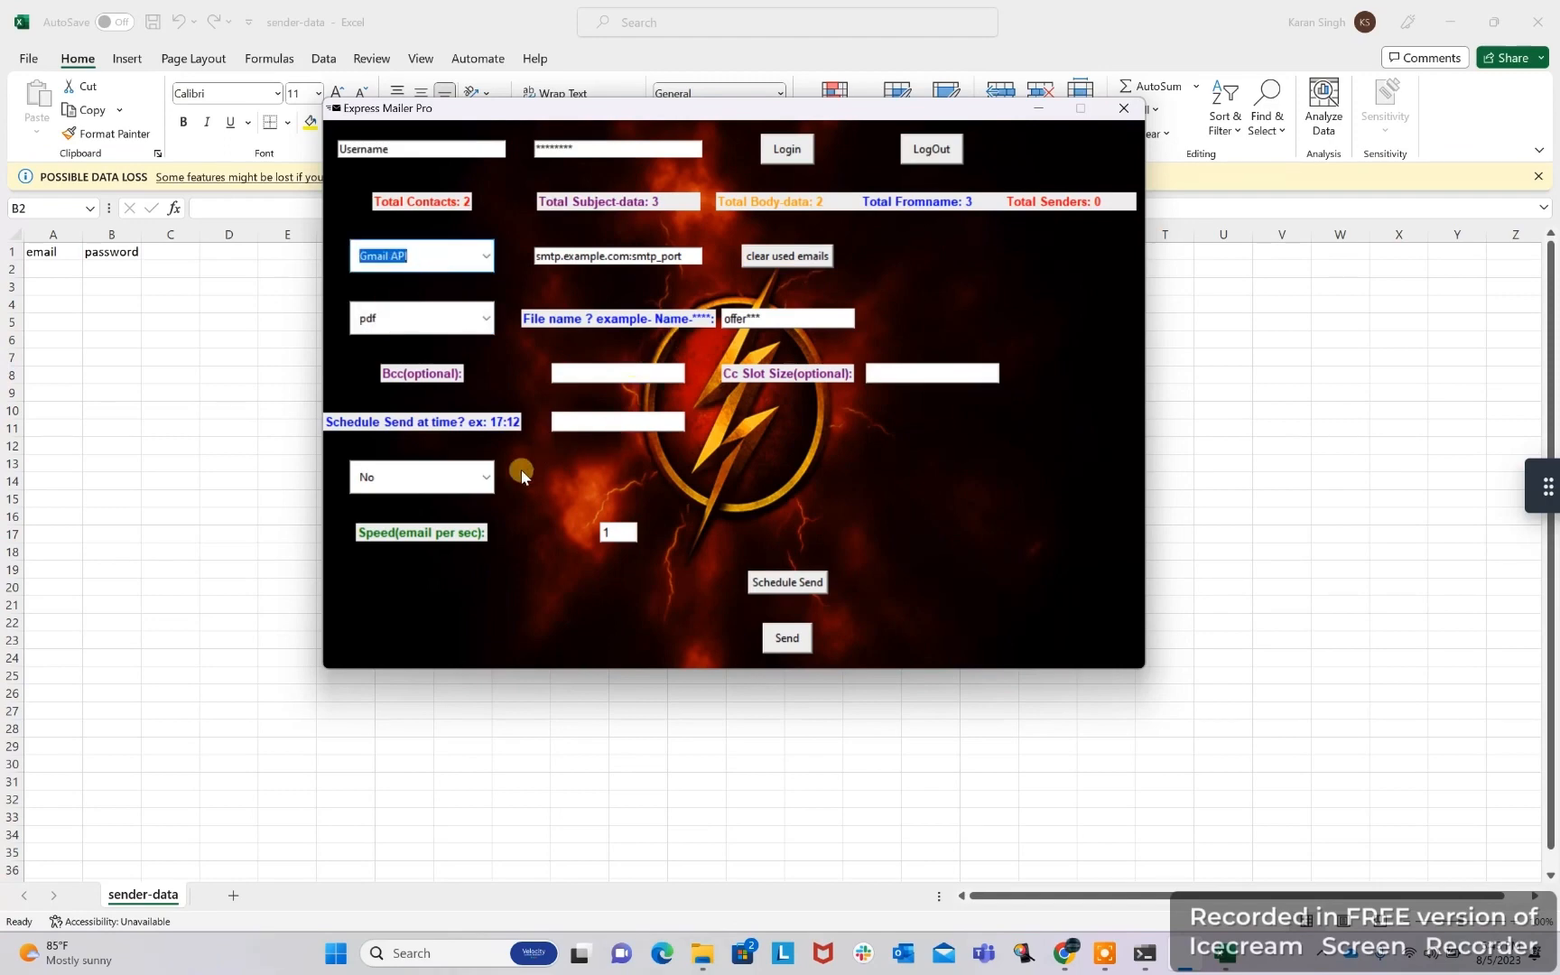
mouse_move(699, 932)
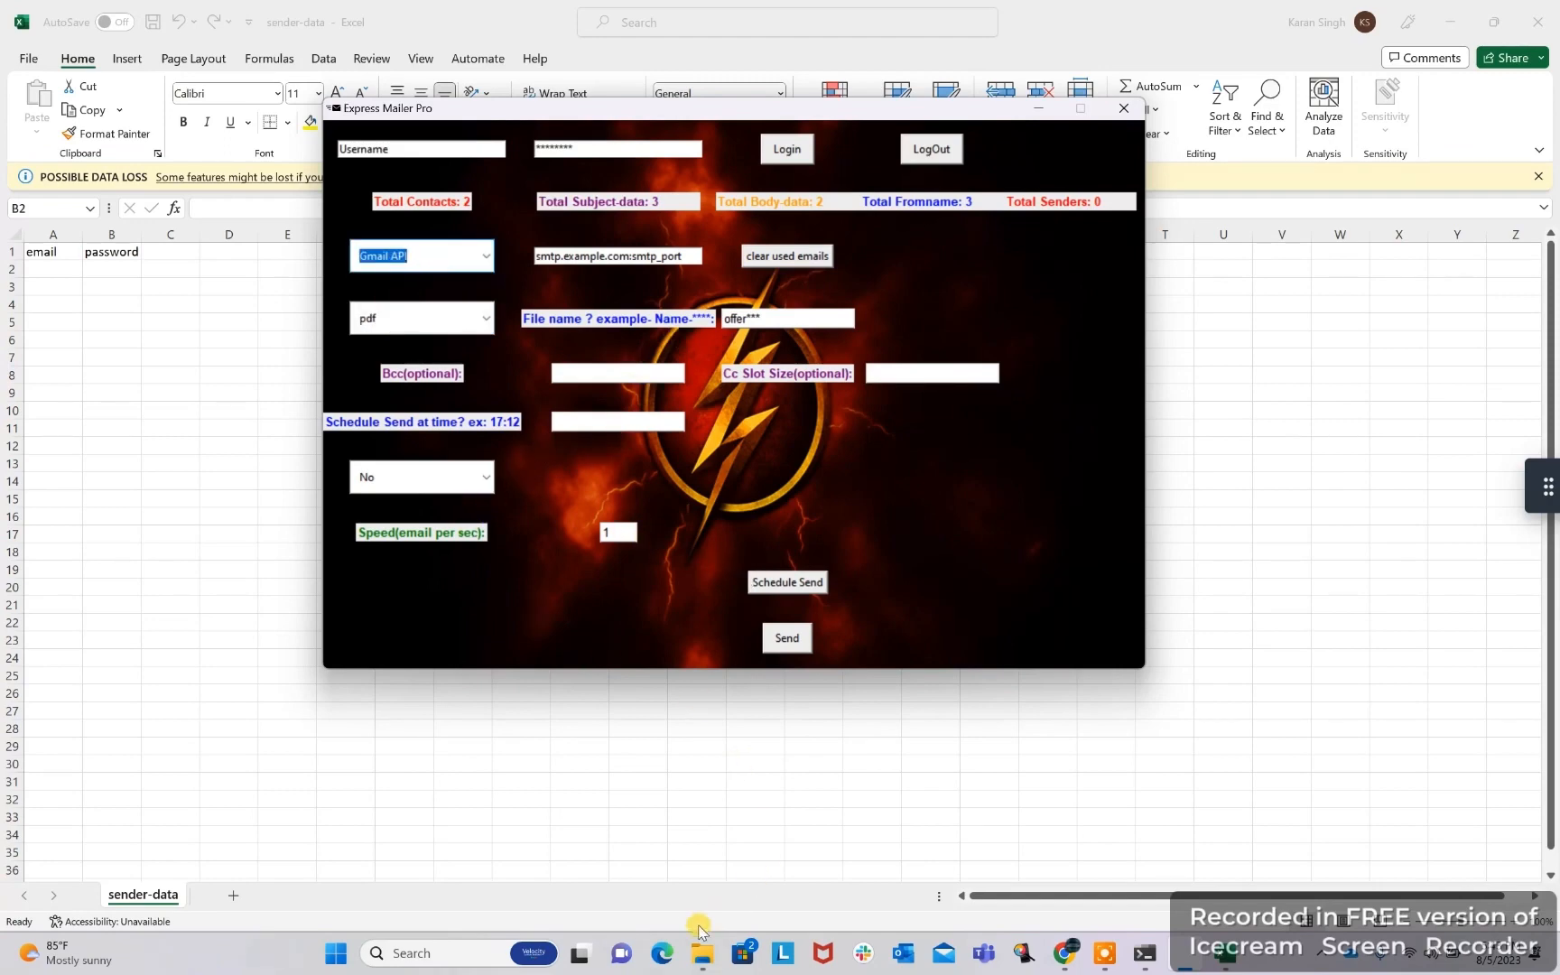
click(701, 954)
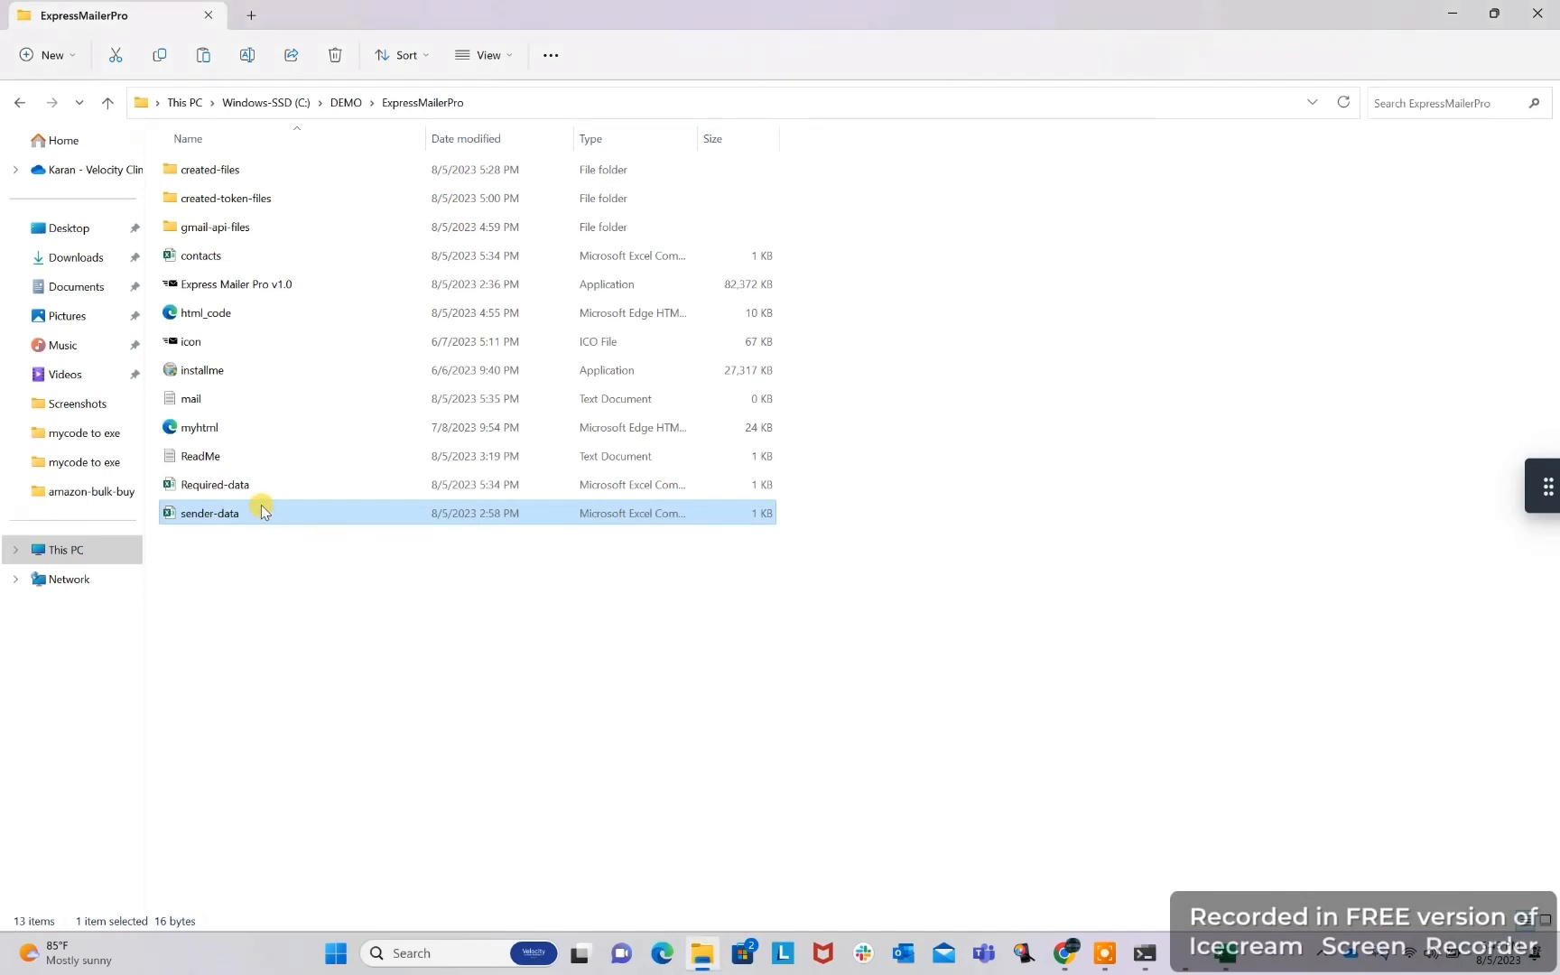
Open the ReadMe text file from the ExpressMailerPro folder
click(215, 484)
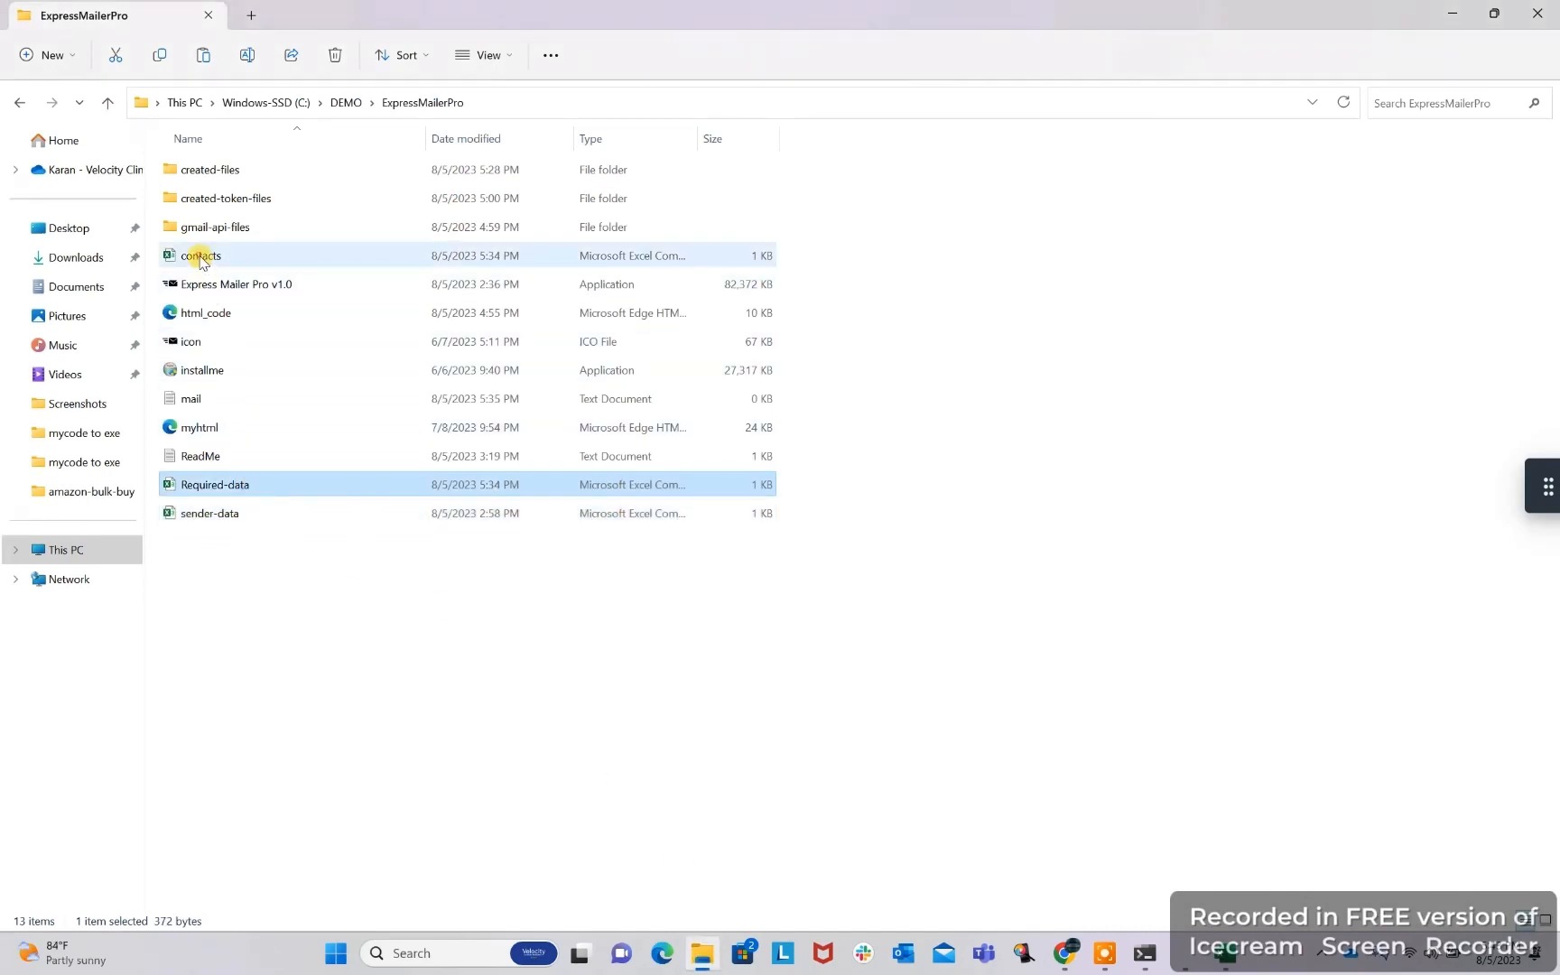
click(200, 256)
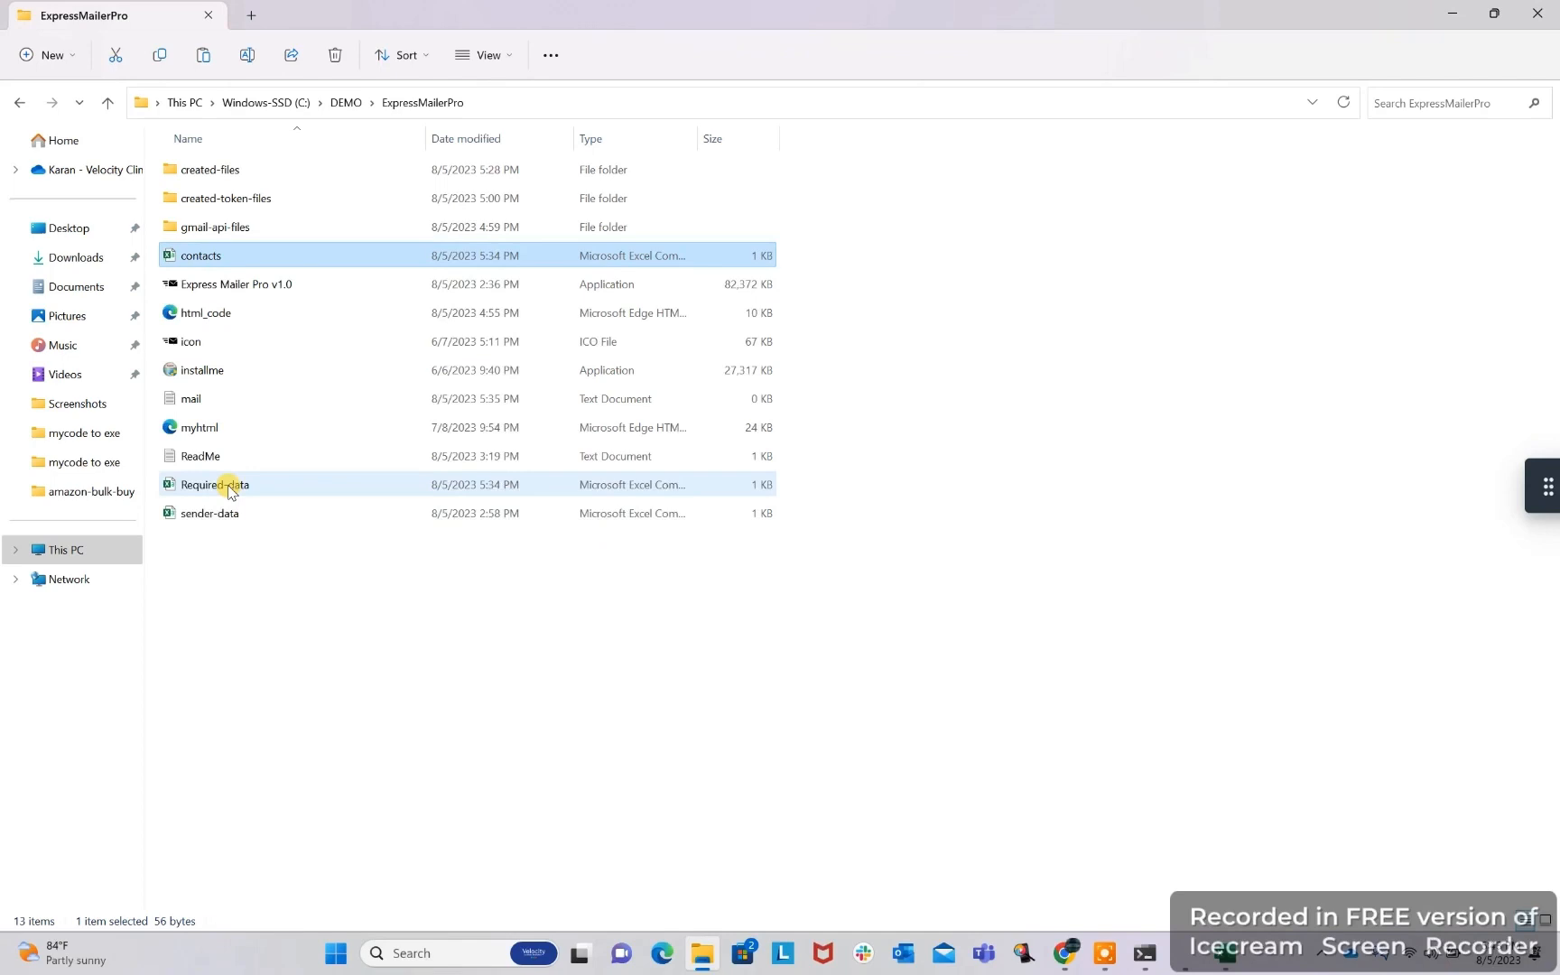
double_click(201, 455)
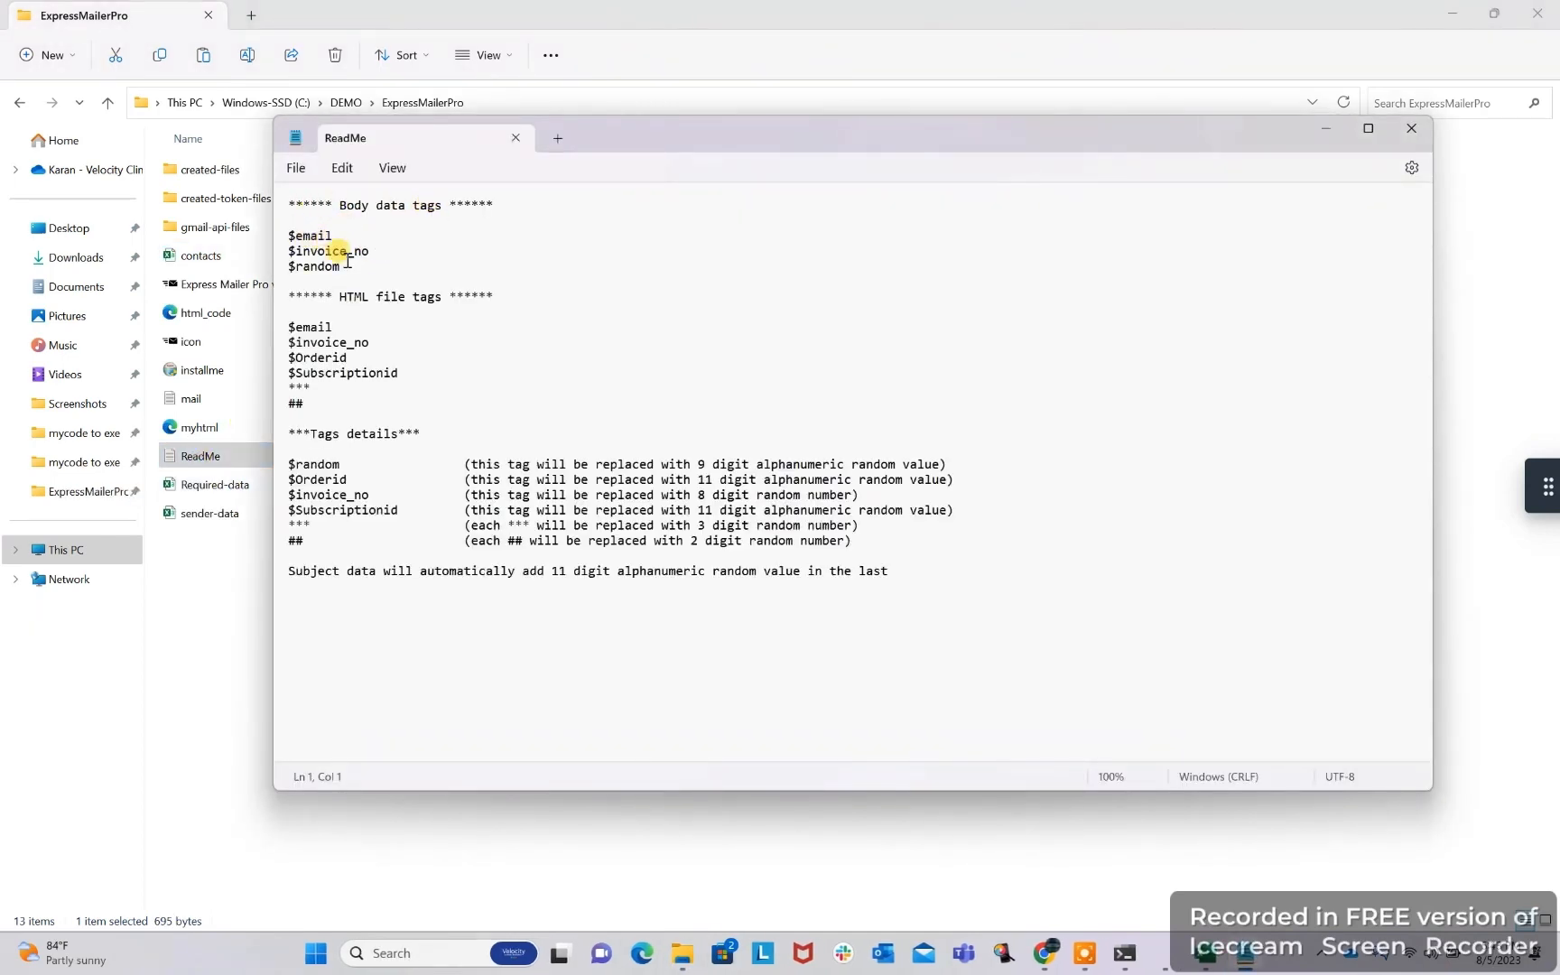
Read the ReadMe's body tags, HTML file tags and tag details, then close it
click(388, 249)
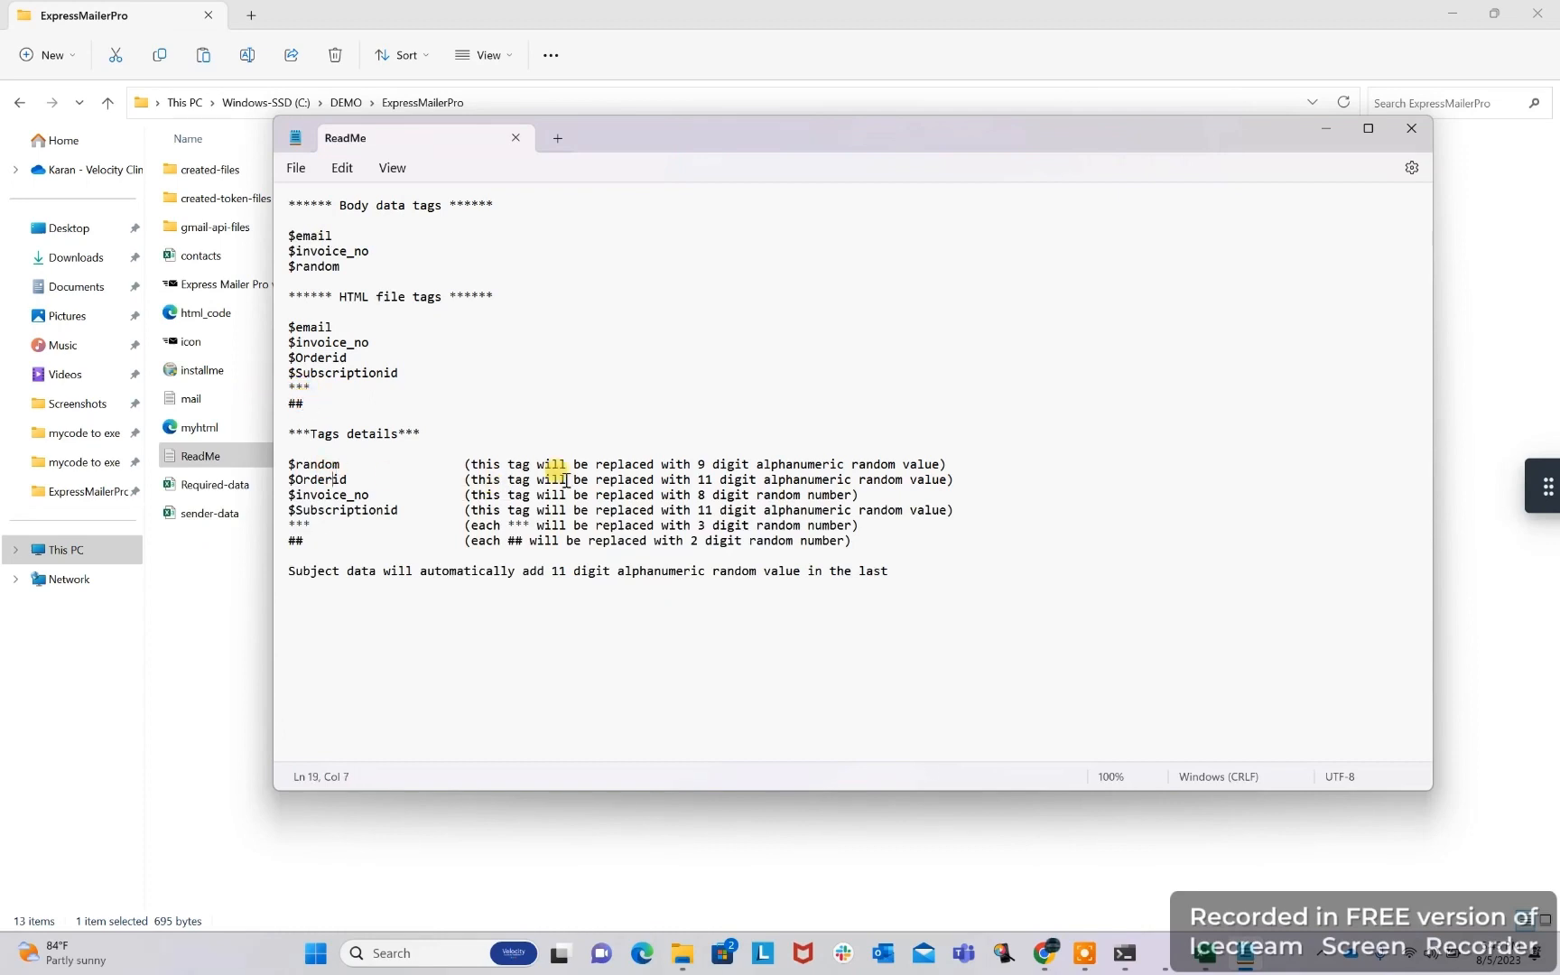
mouse_move(1129, 241)
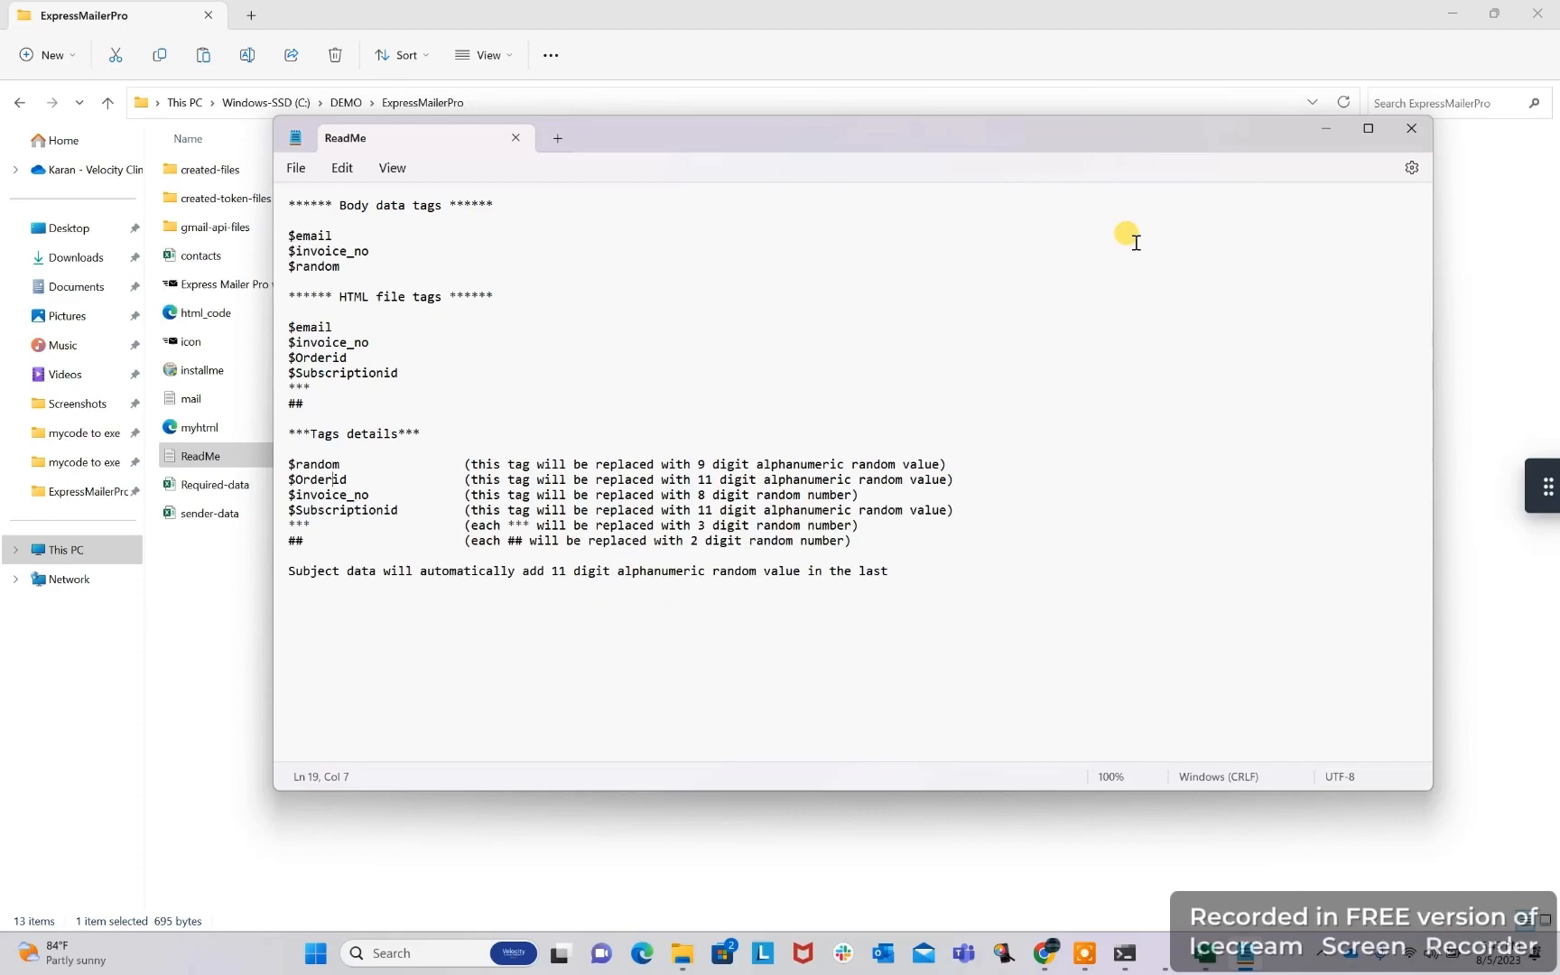
click(1411, 128)
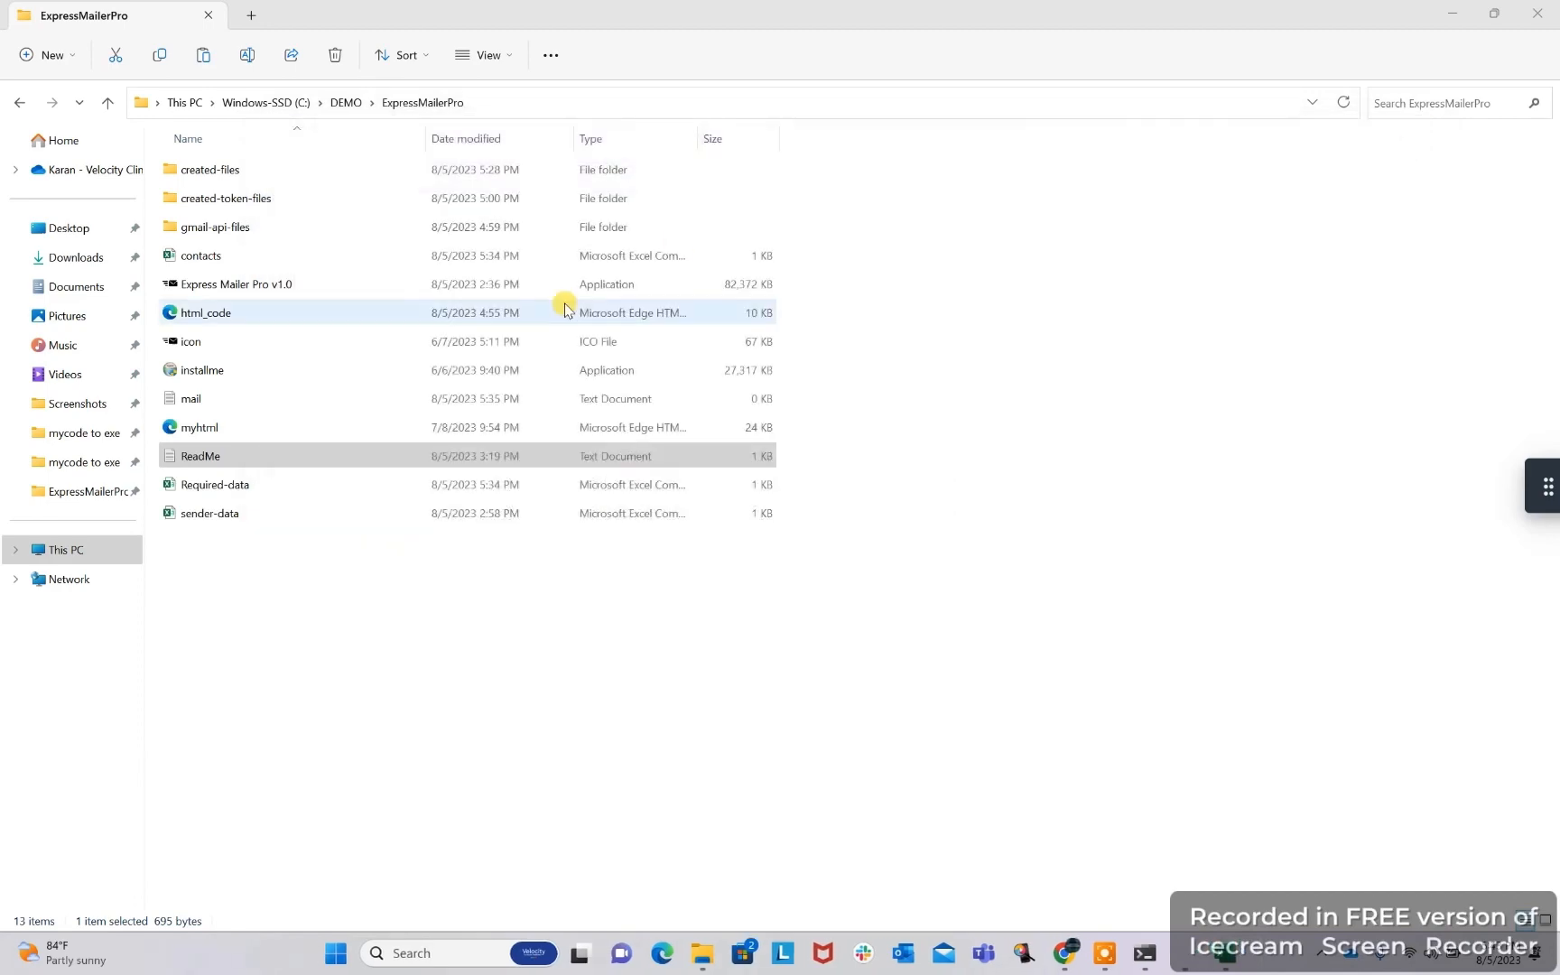
View html_code.html's SHOPING page in Edge, then close the browser
click(207, 312)
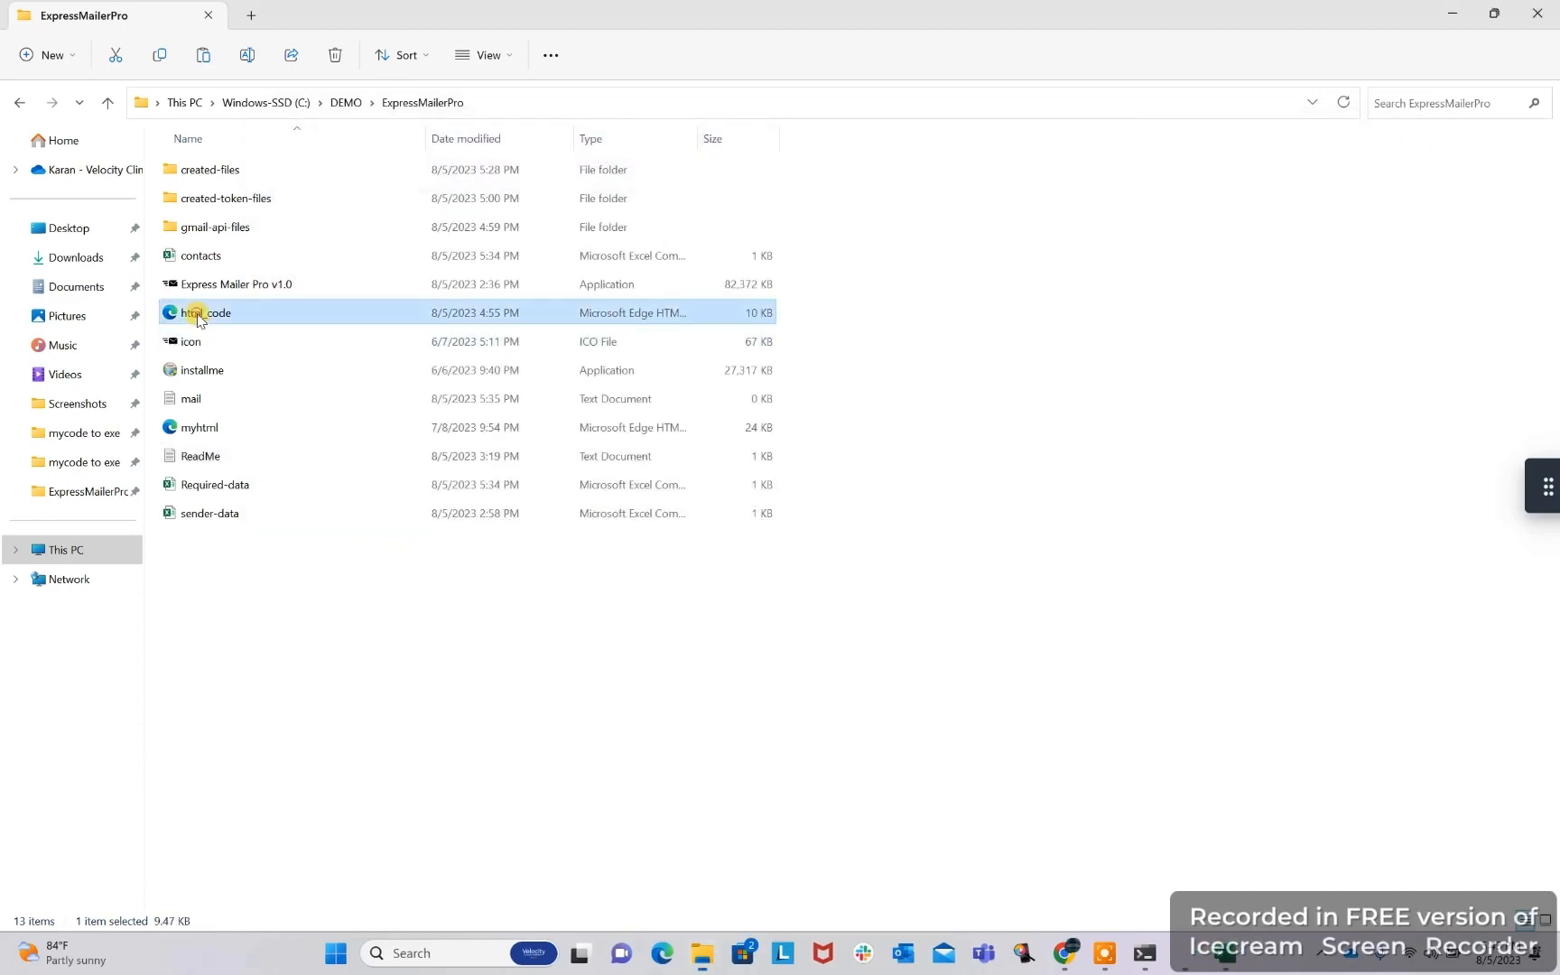
double_click(207, 312)
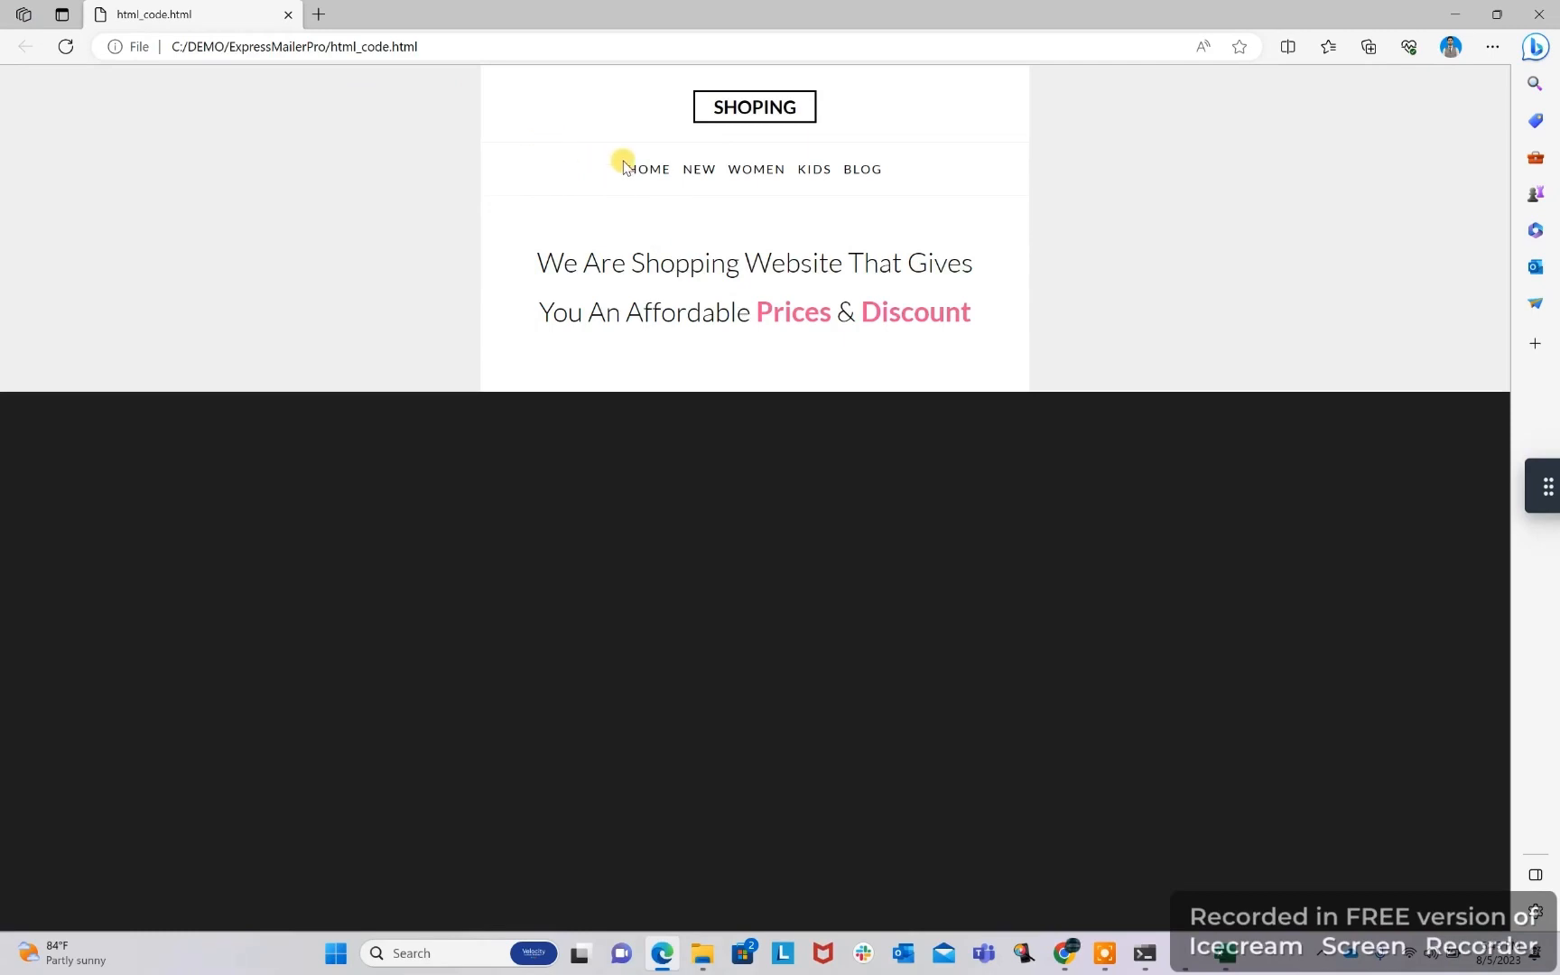
mouse_move(819, 276)
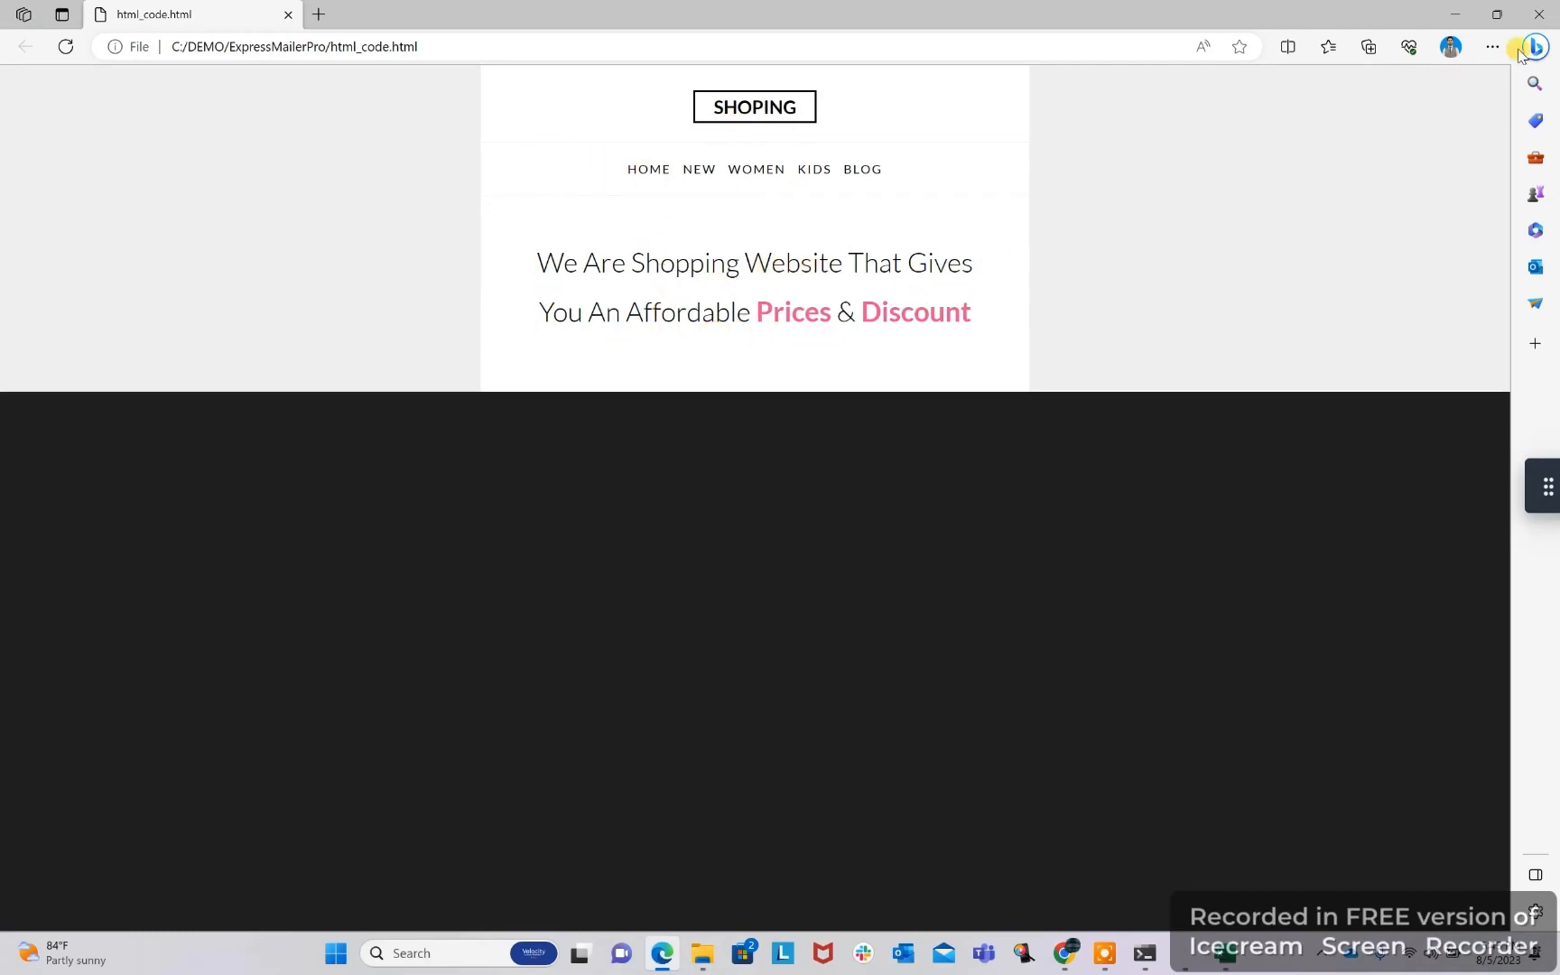
click(701, 954)
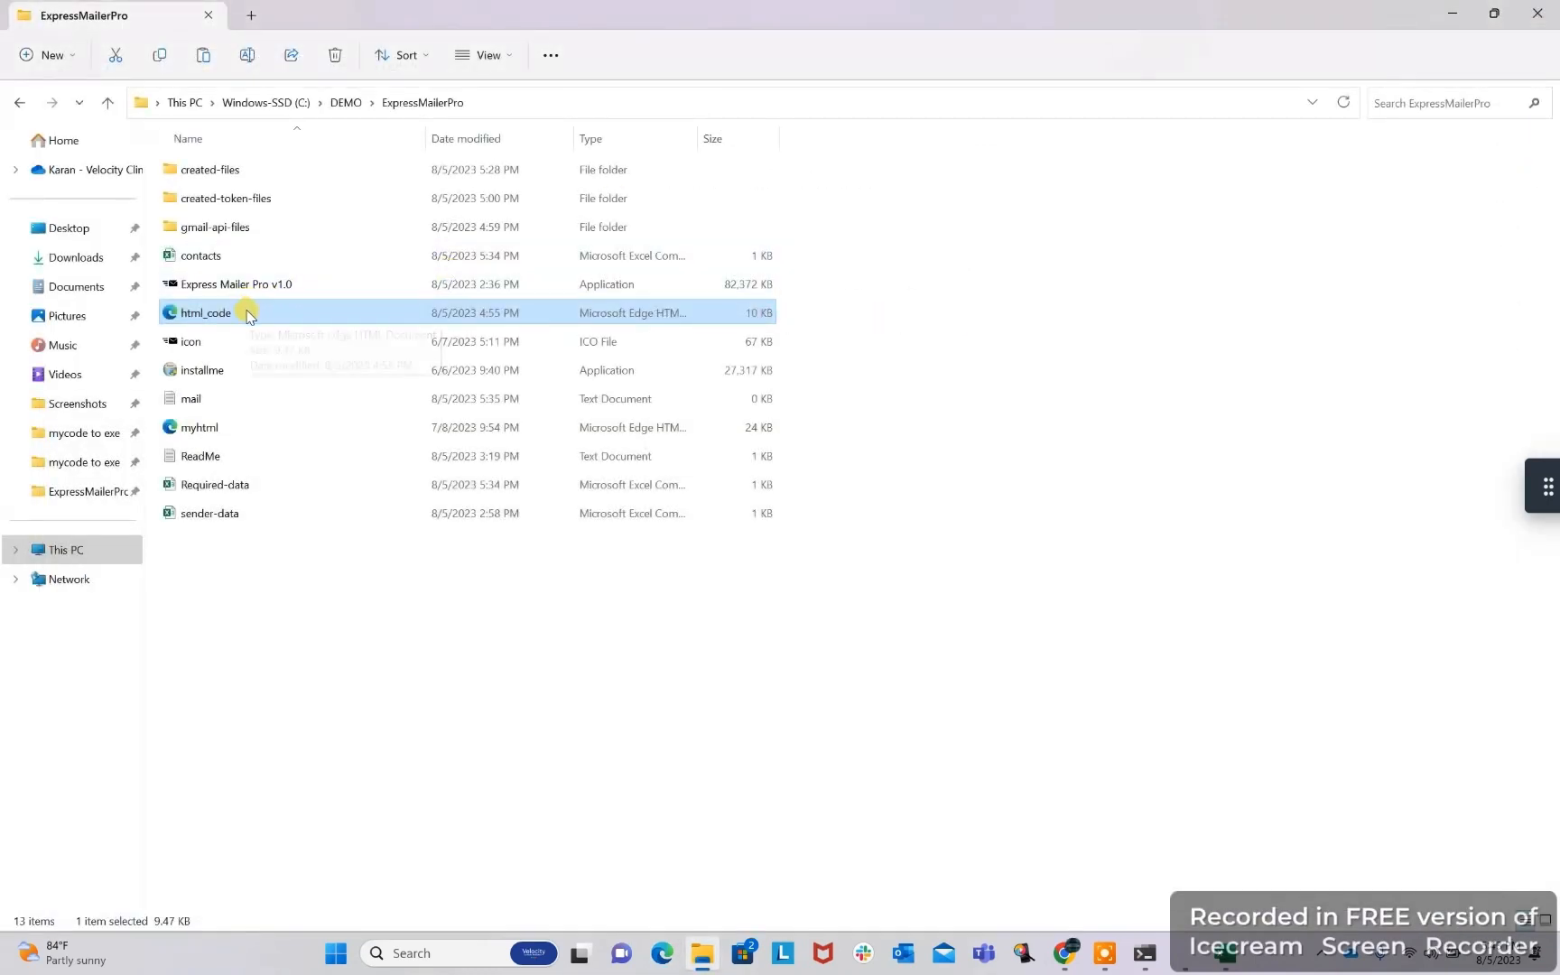
mouse_move(247, 314)
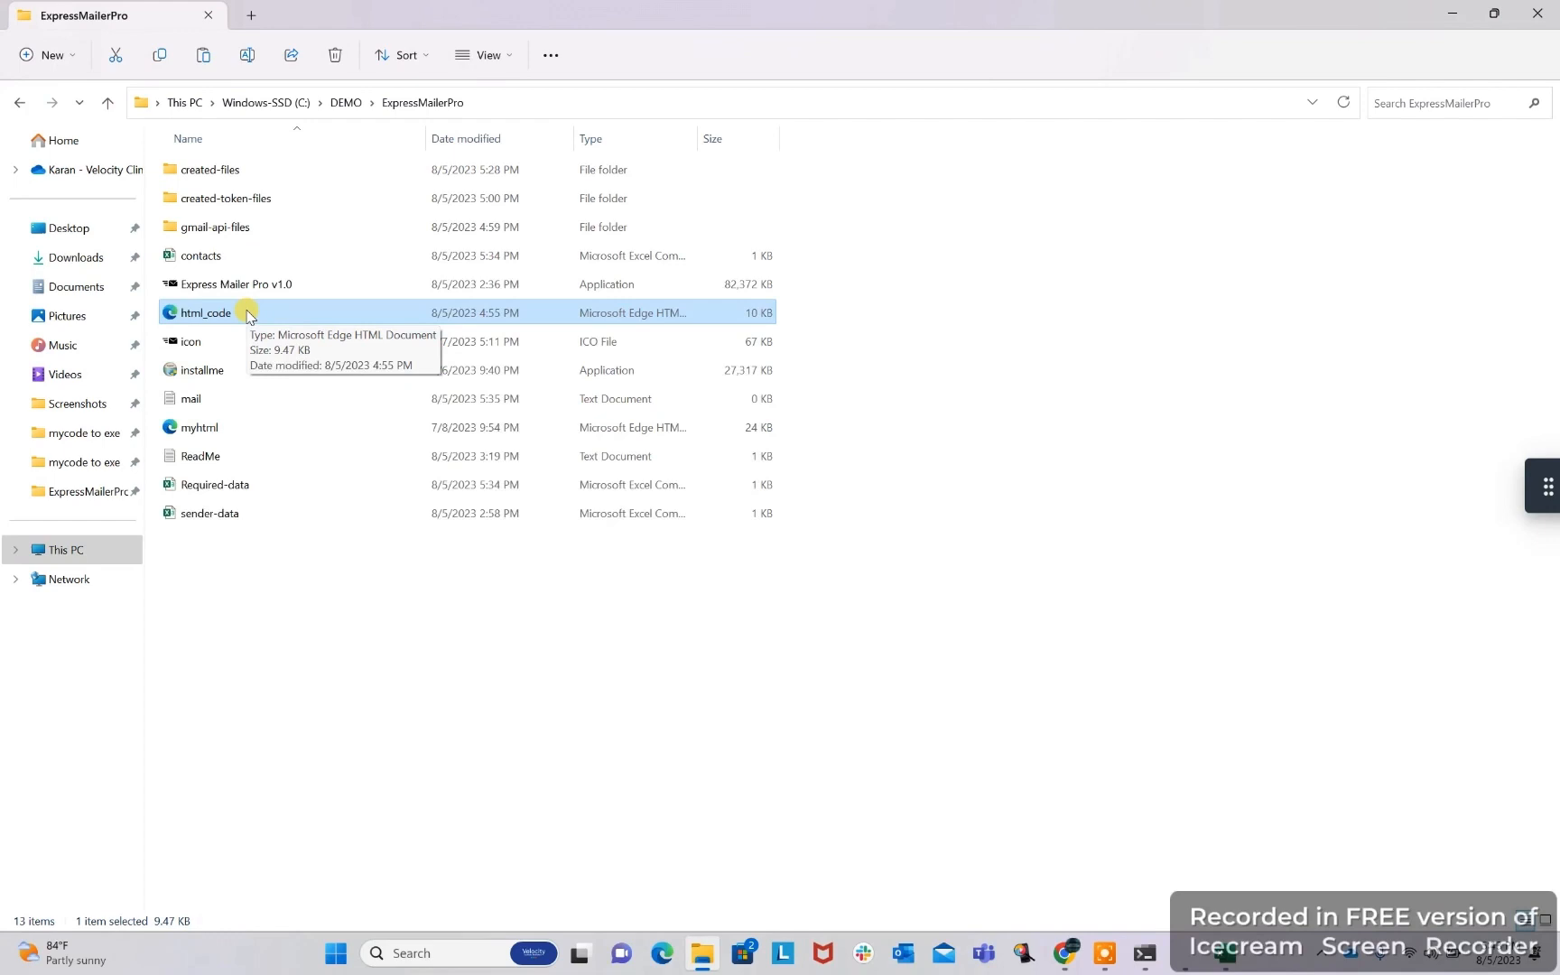
mouse_move(301, 309)
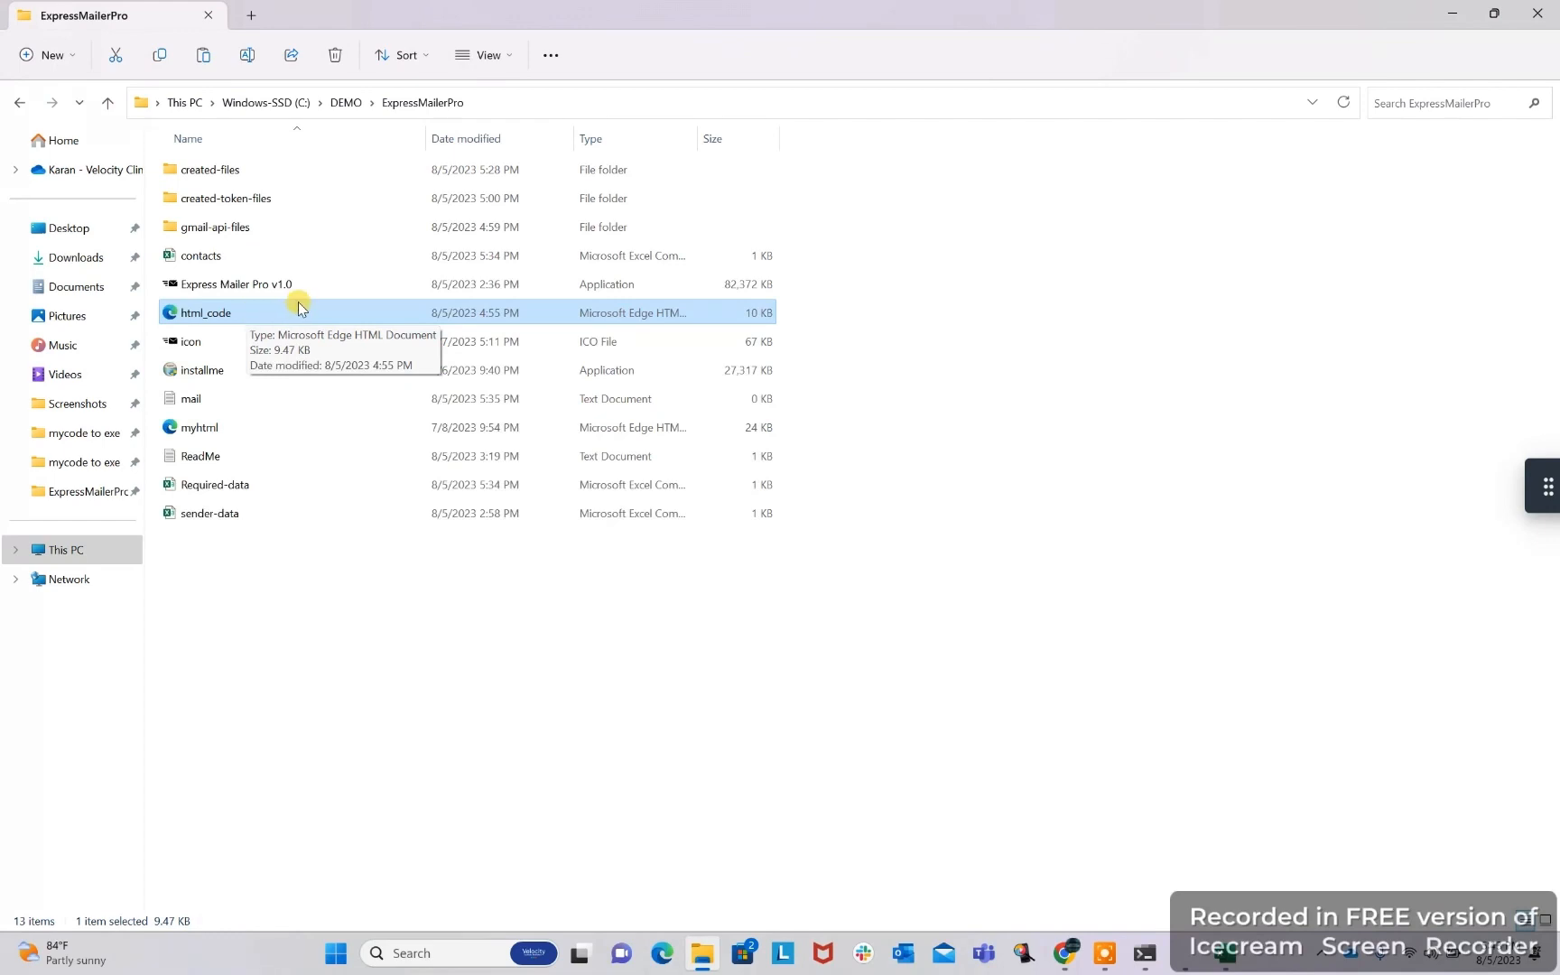
mouse_move(227, 225)
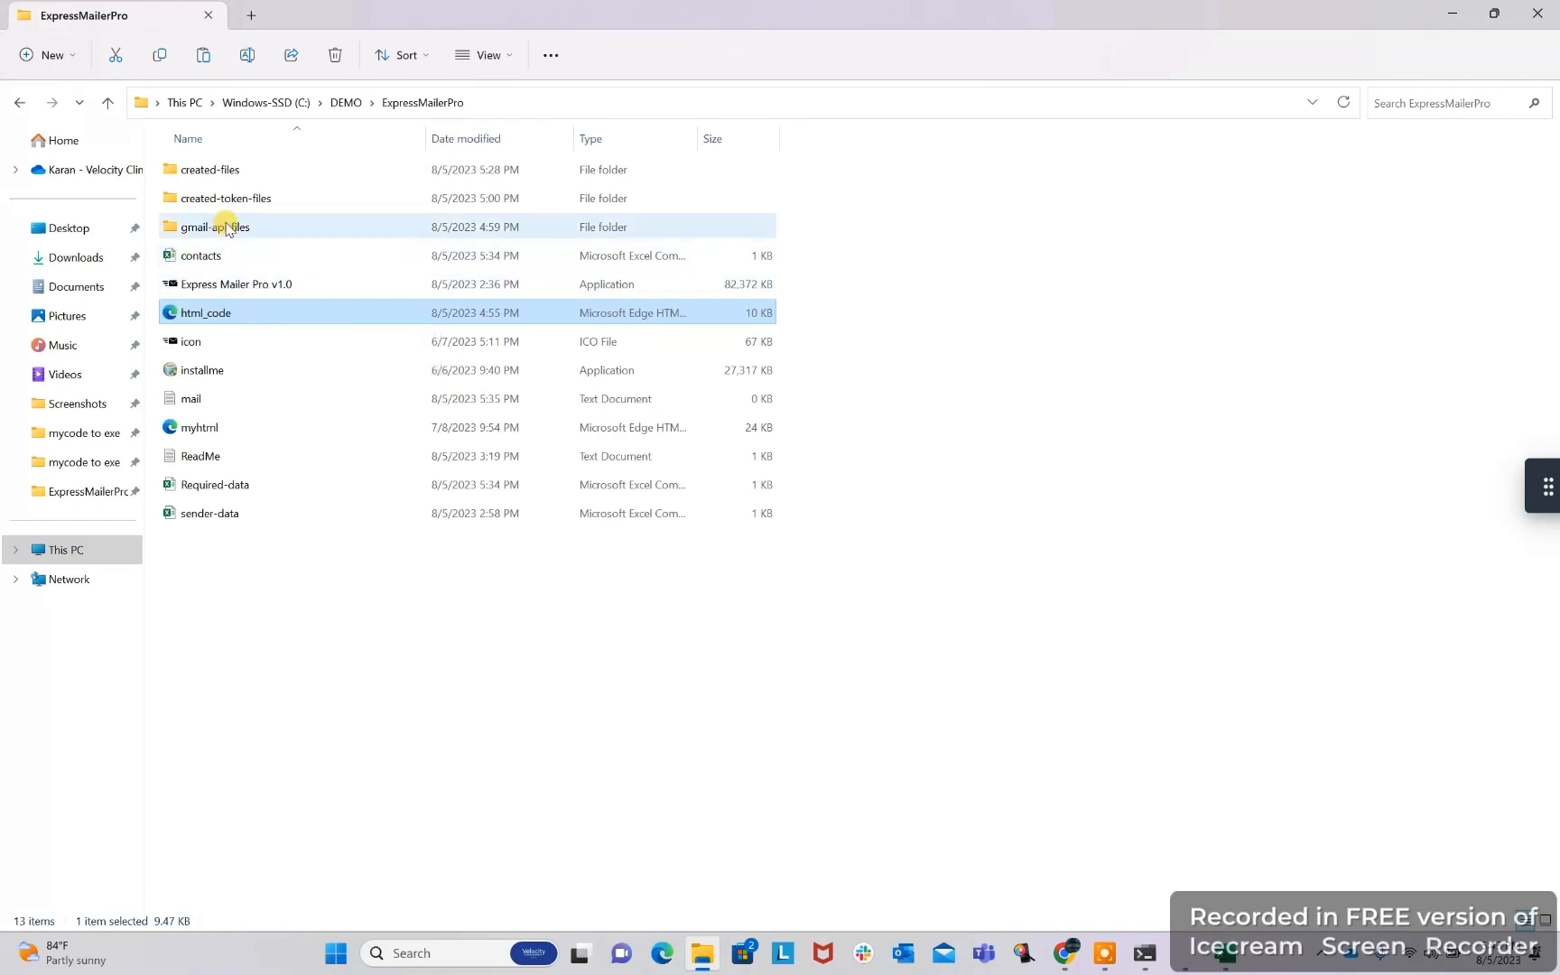
View the JSON credential in gmail-api-files, go back, and relaunch Express Mailer Pro
click(210, 169)
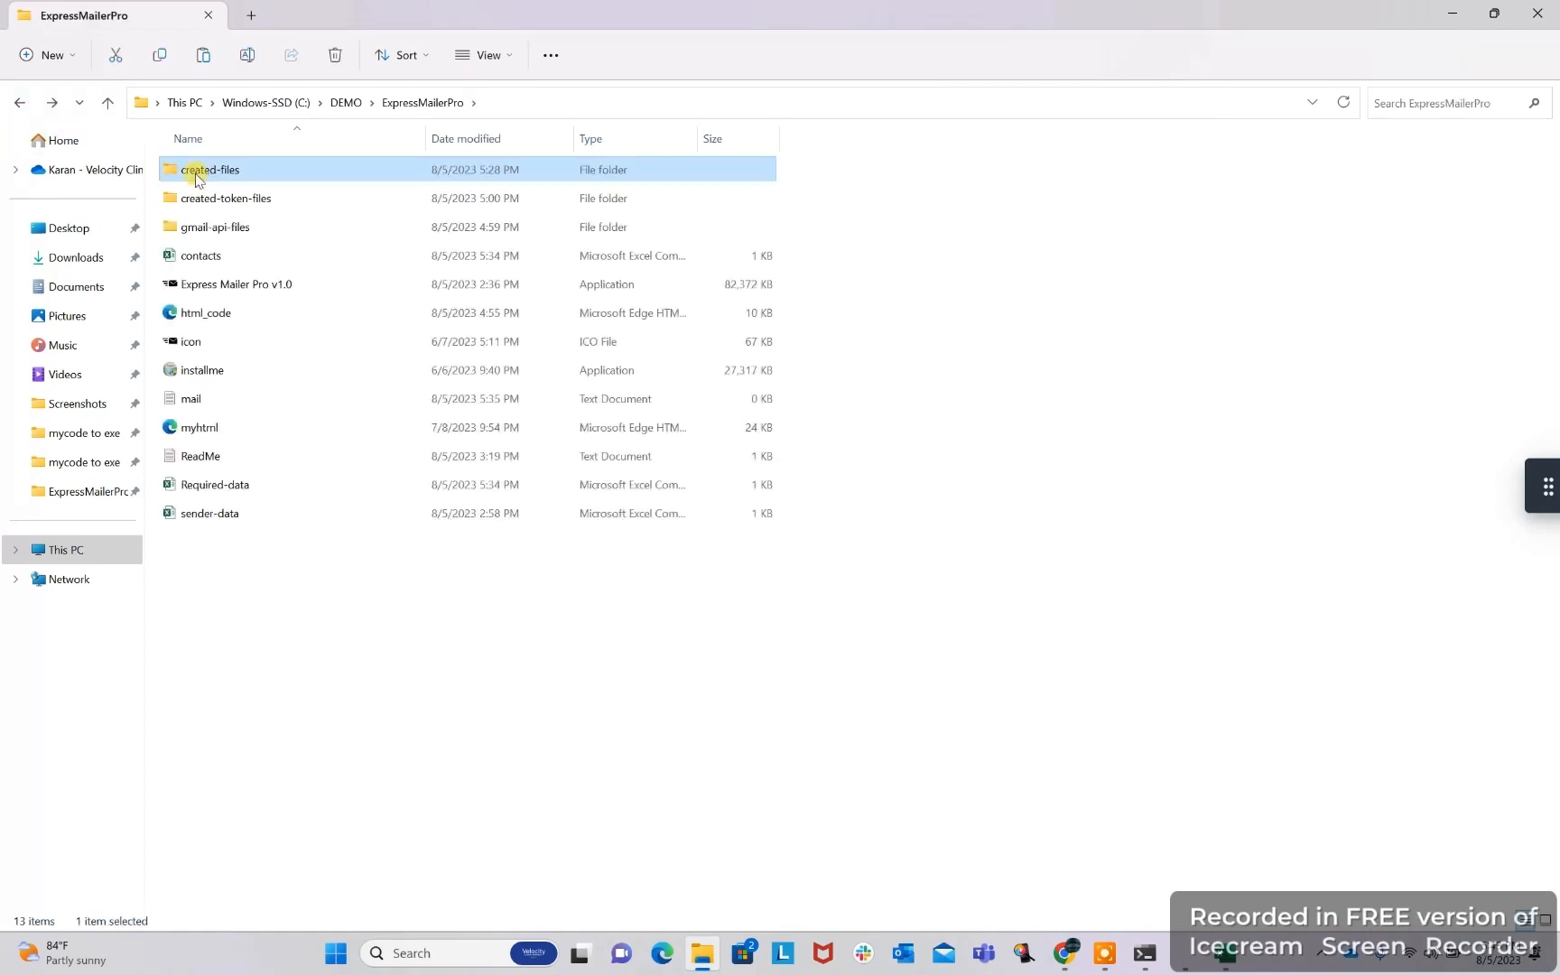
double_click(222, 226)
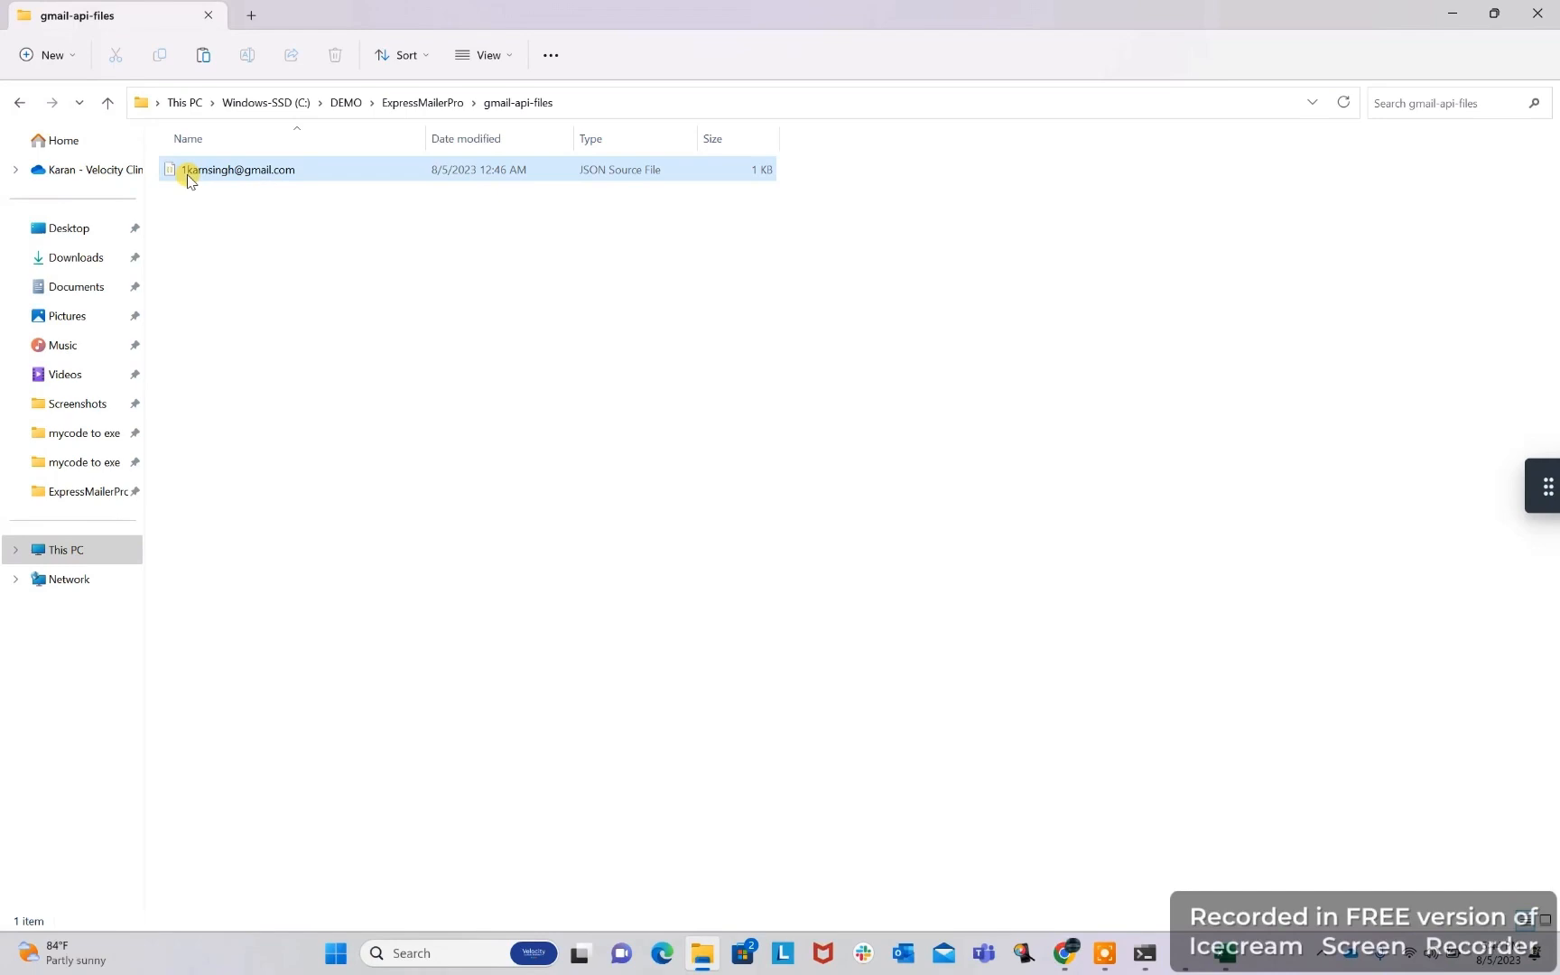
click(20, 103)
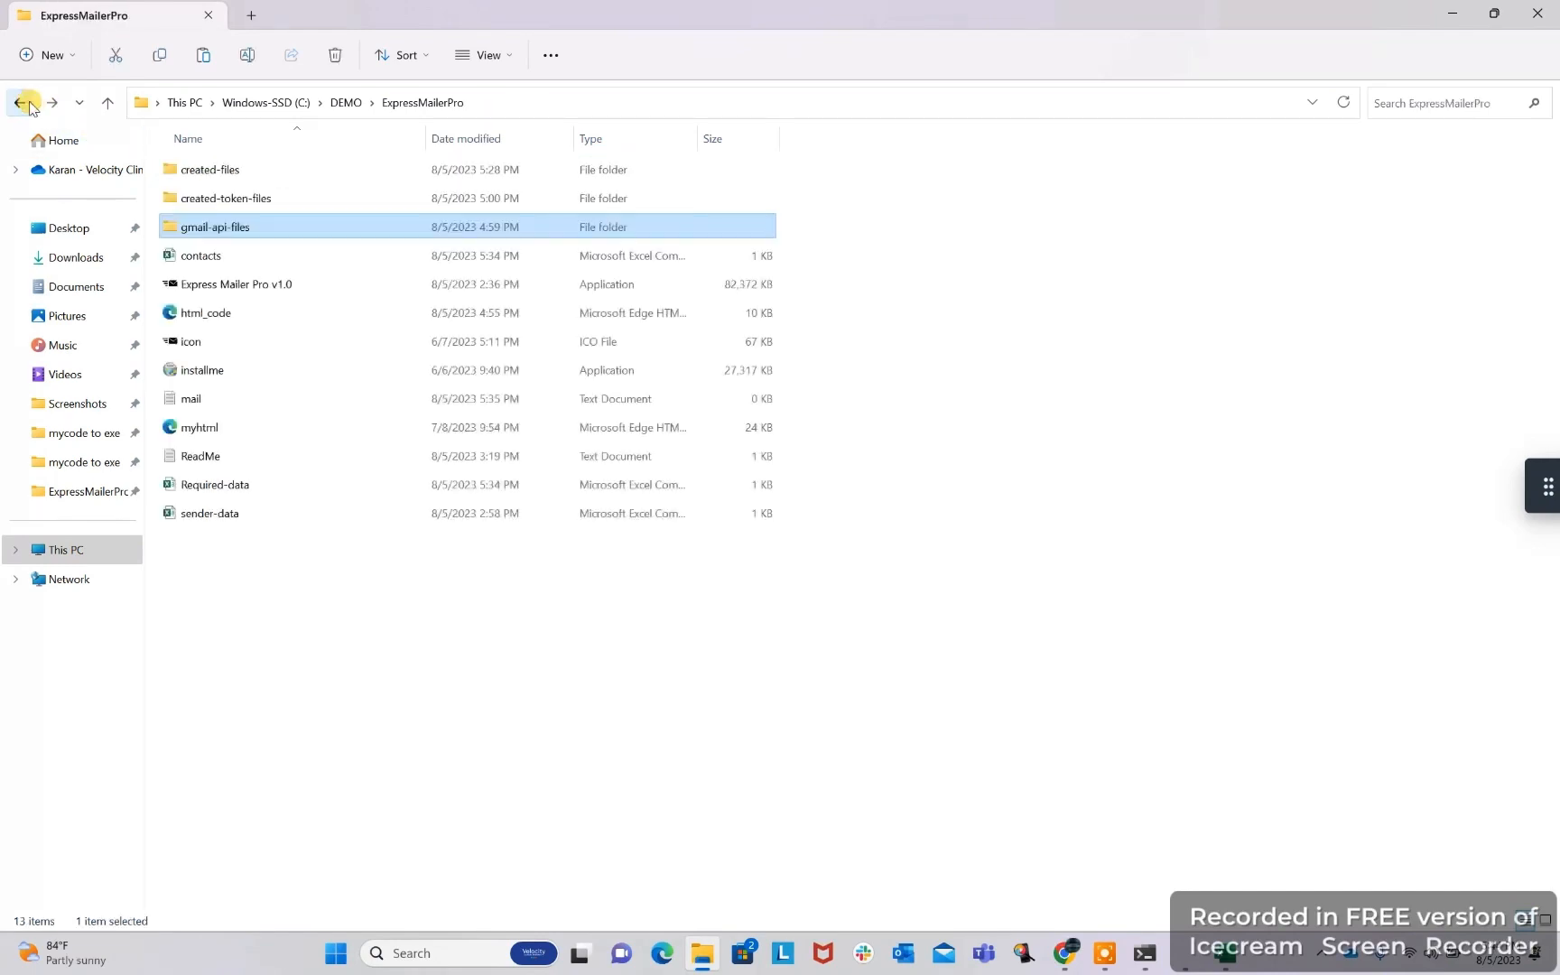
mouse_move(198, 193)
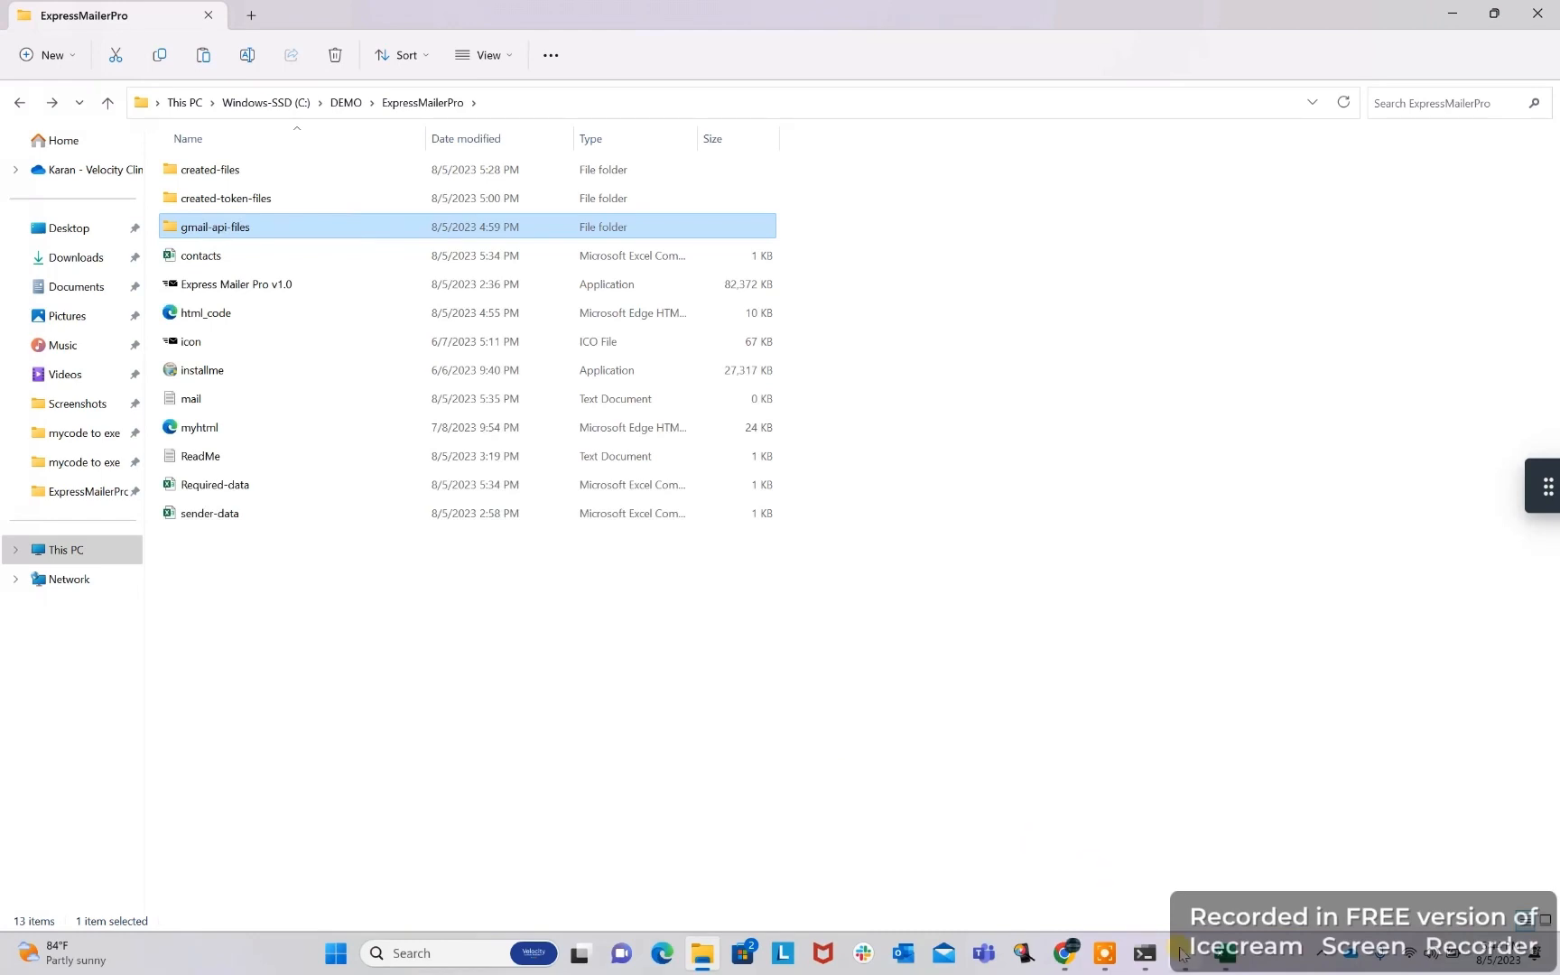
double_click(235, 284)
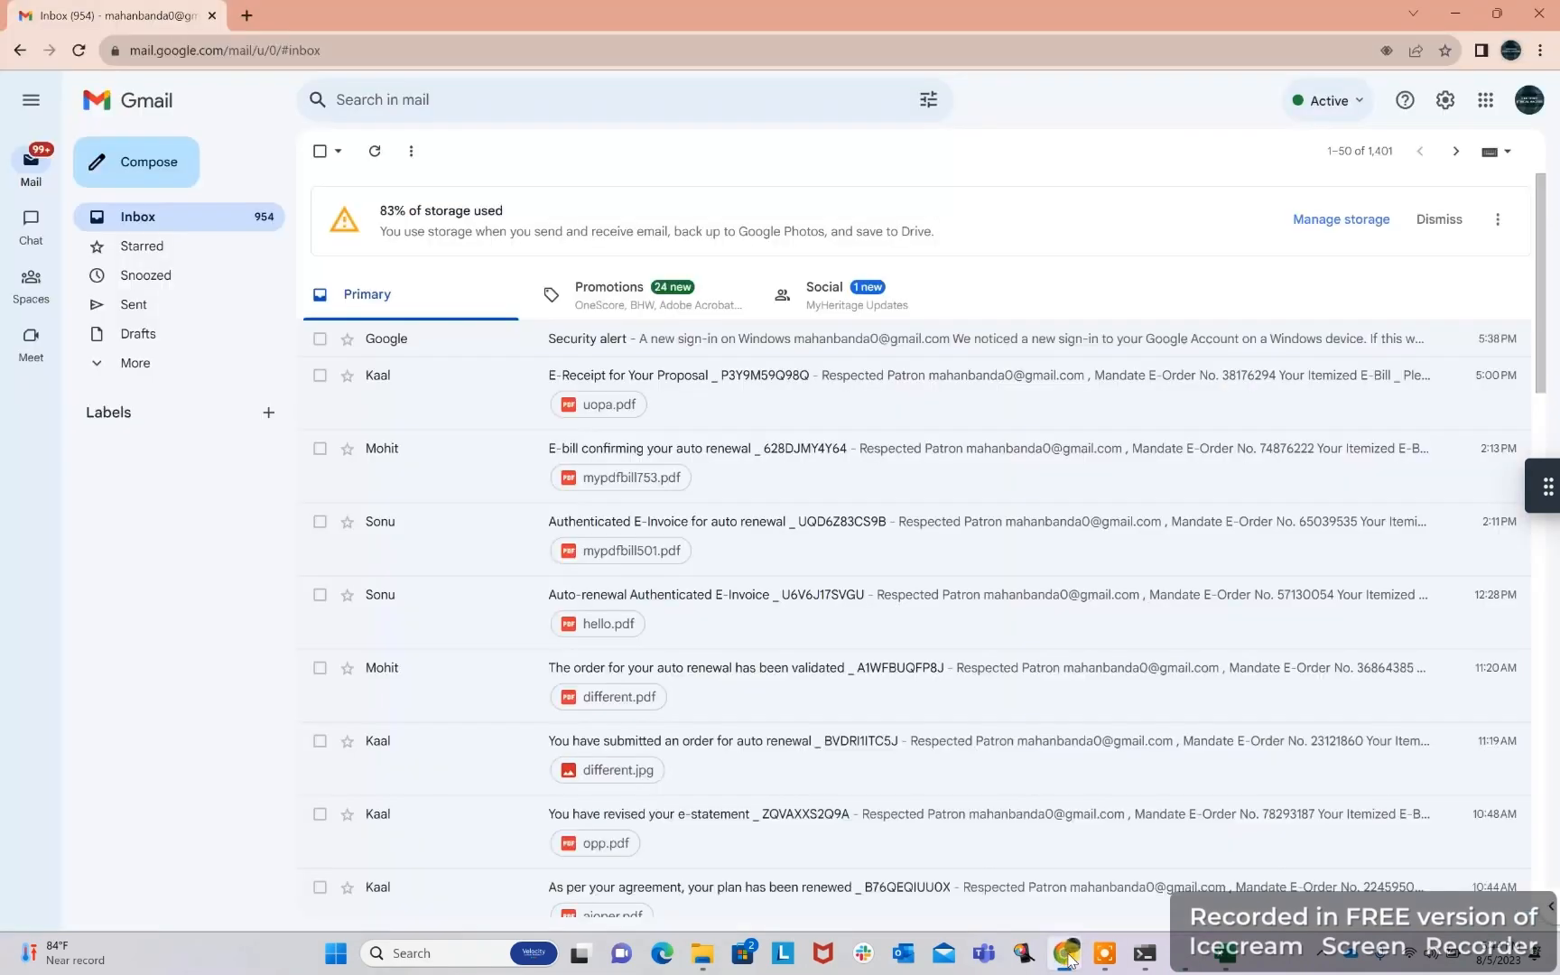
mouse_move(1528, 99)
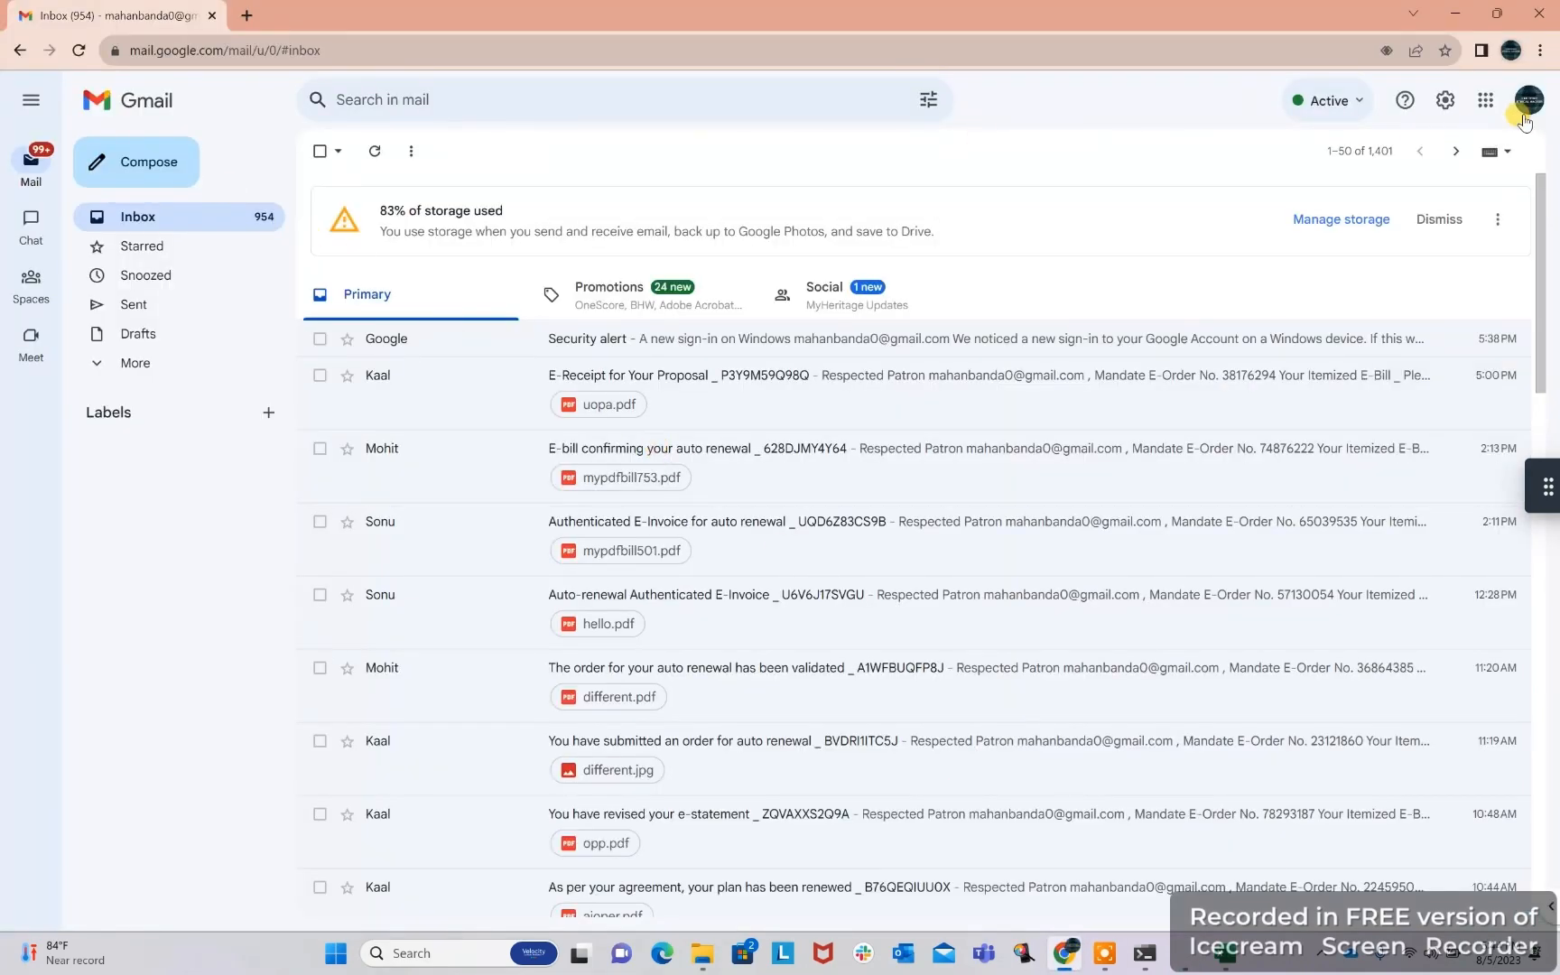
mouse_move(977, 146)
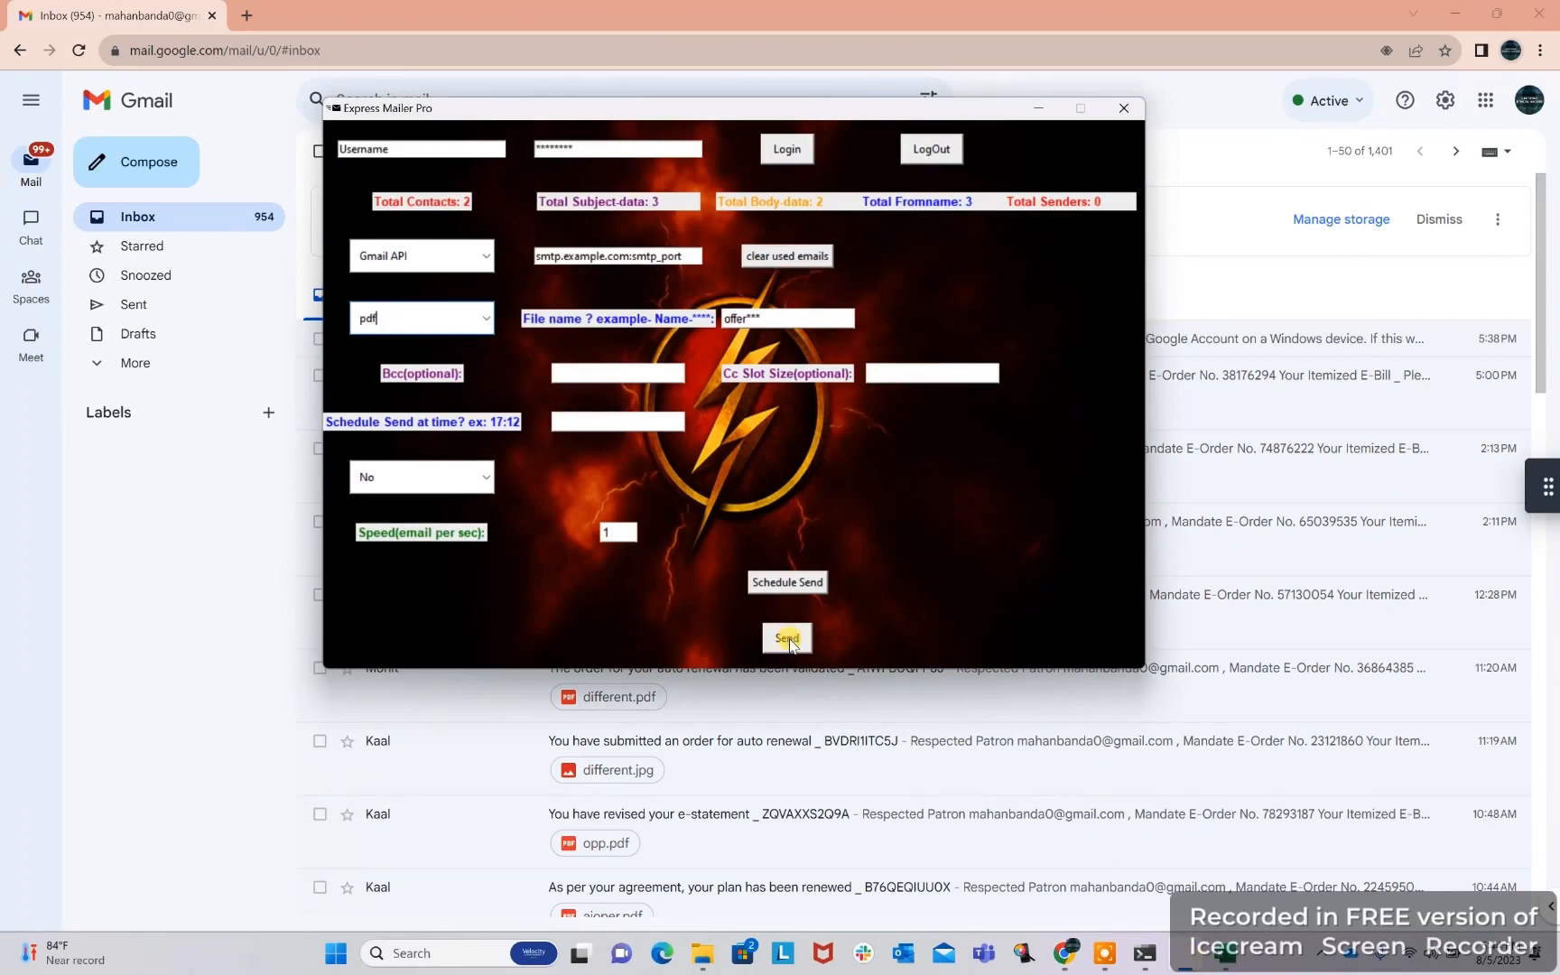
Enter the username and password, log in, and send the bulk emails until the log reports "Finished all."
click(786, 638)
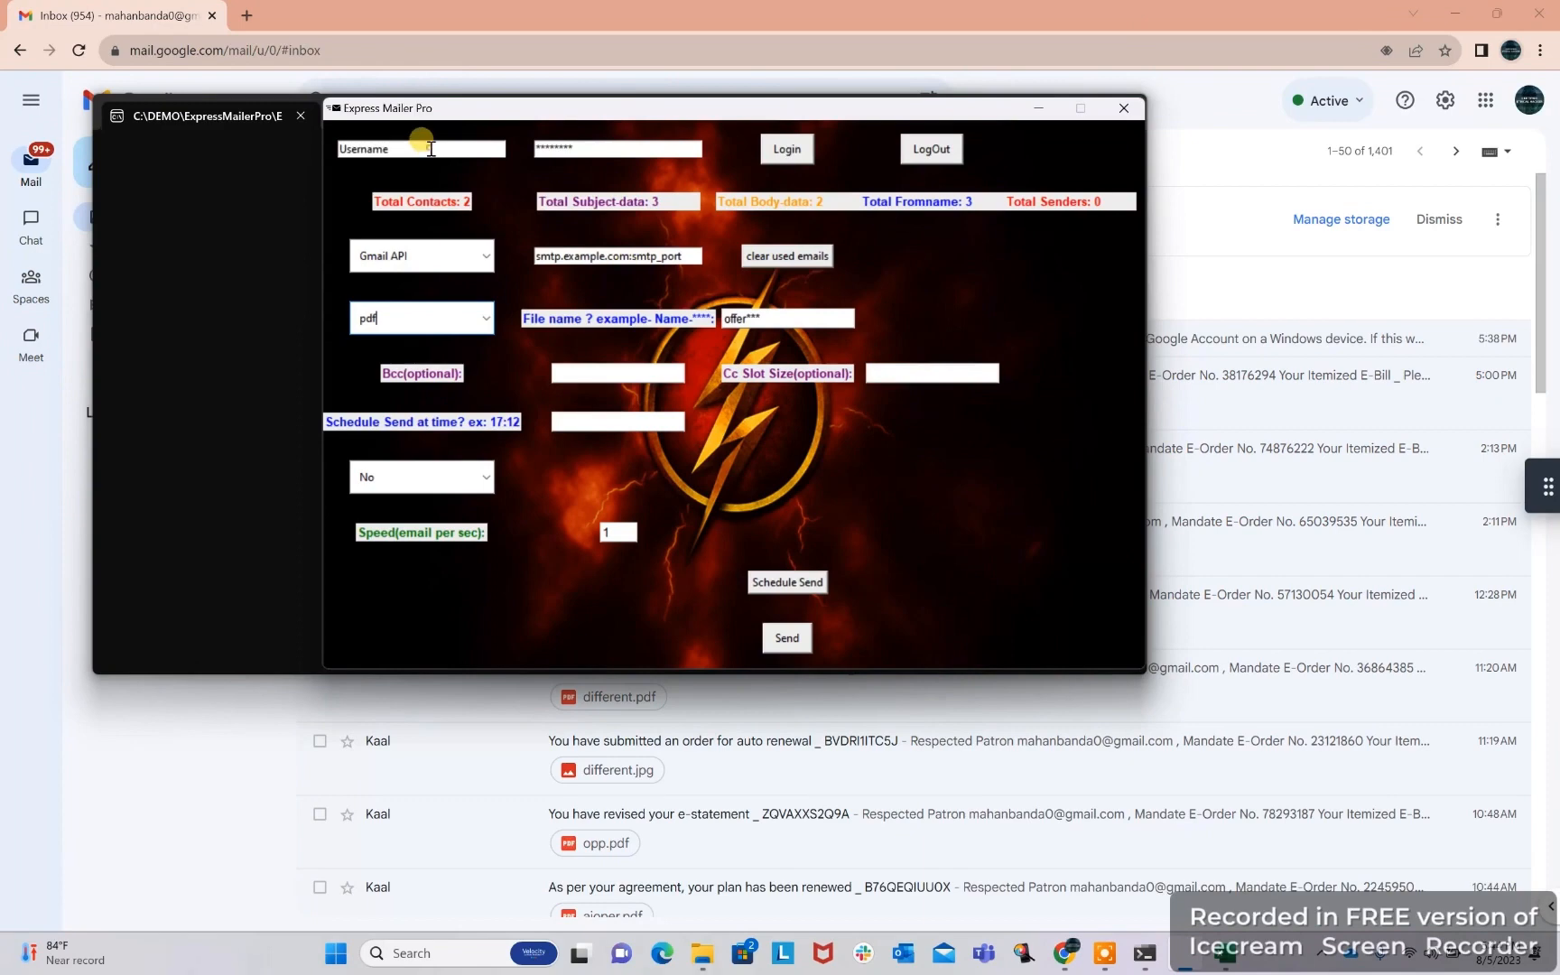
text(Mohit)
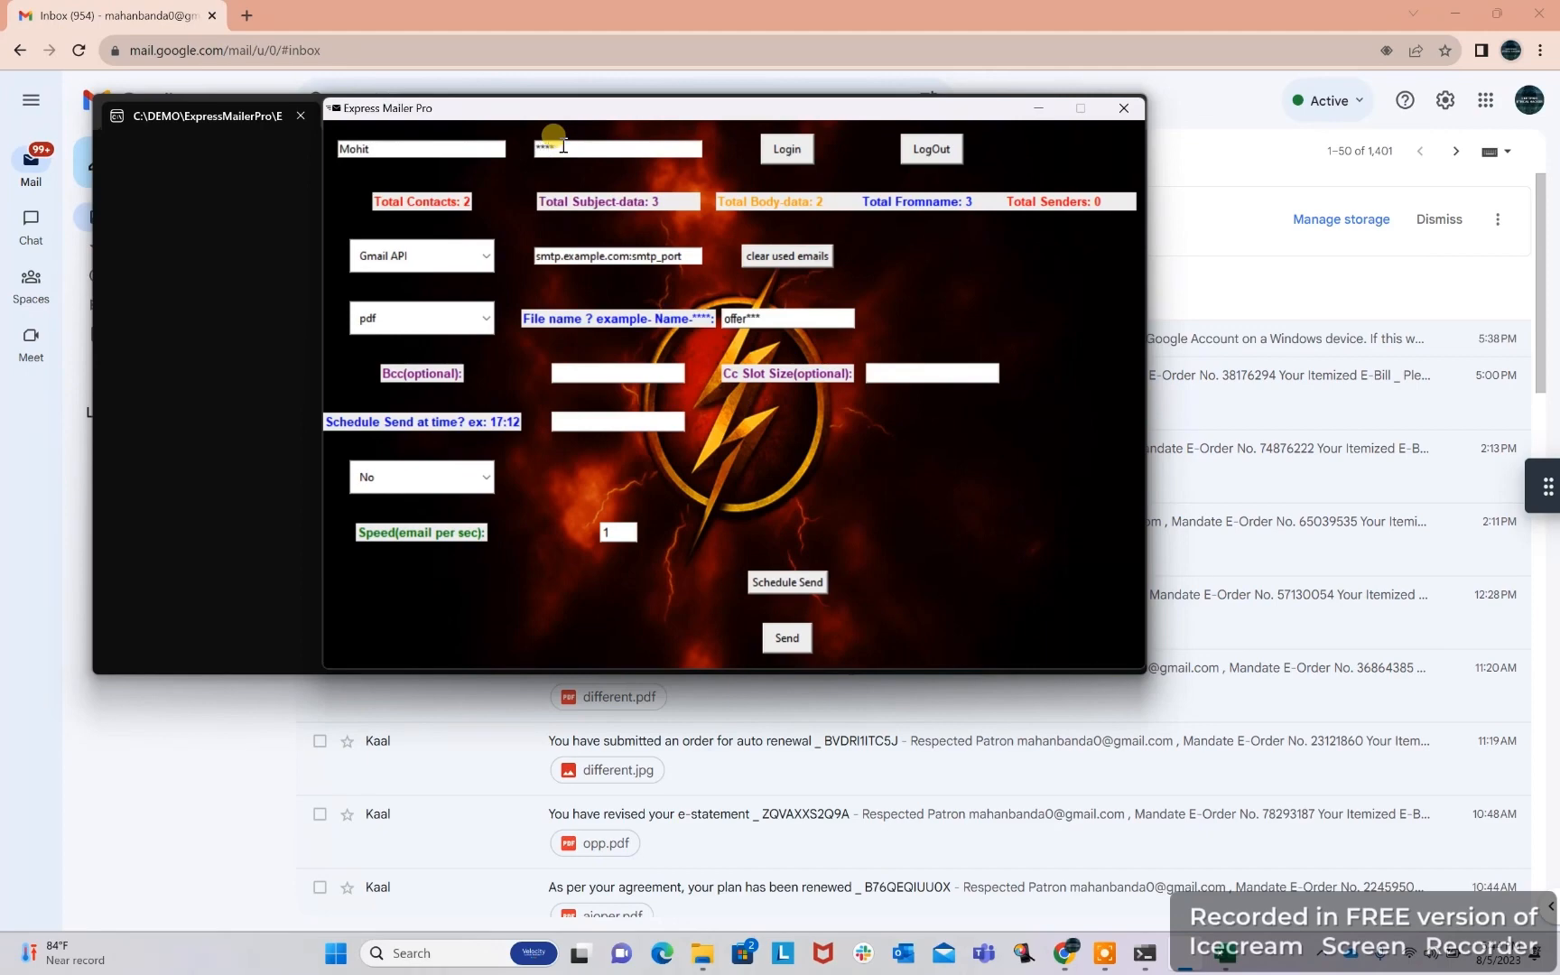
click(786, 148)
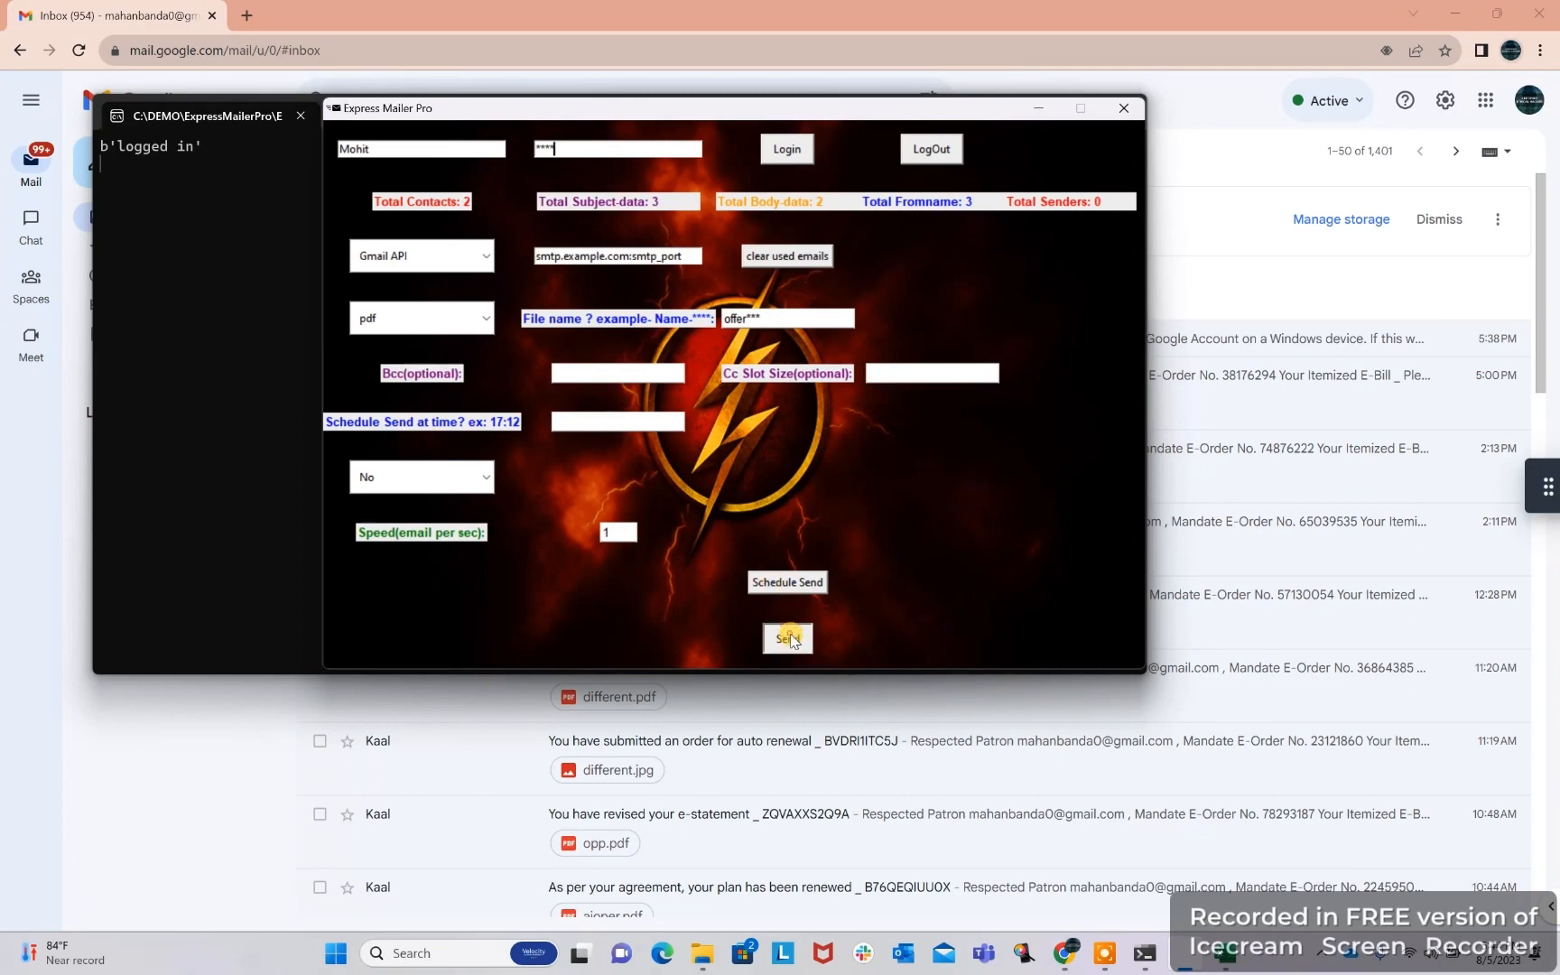
click(785, 638)
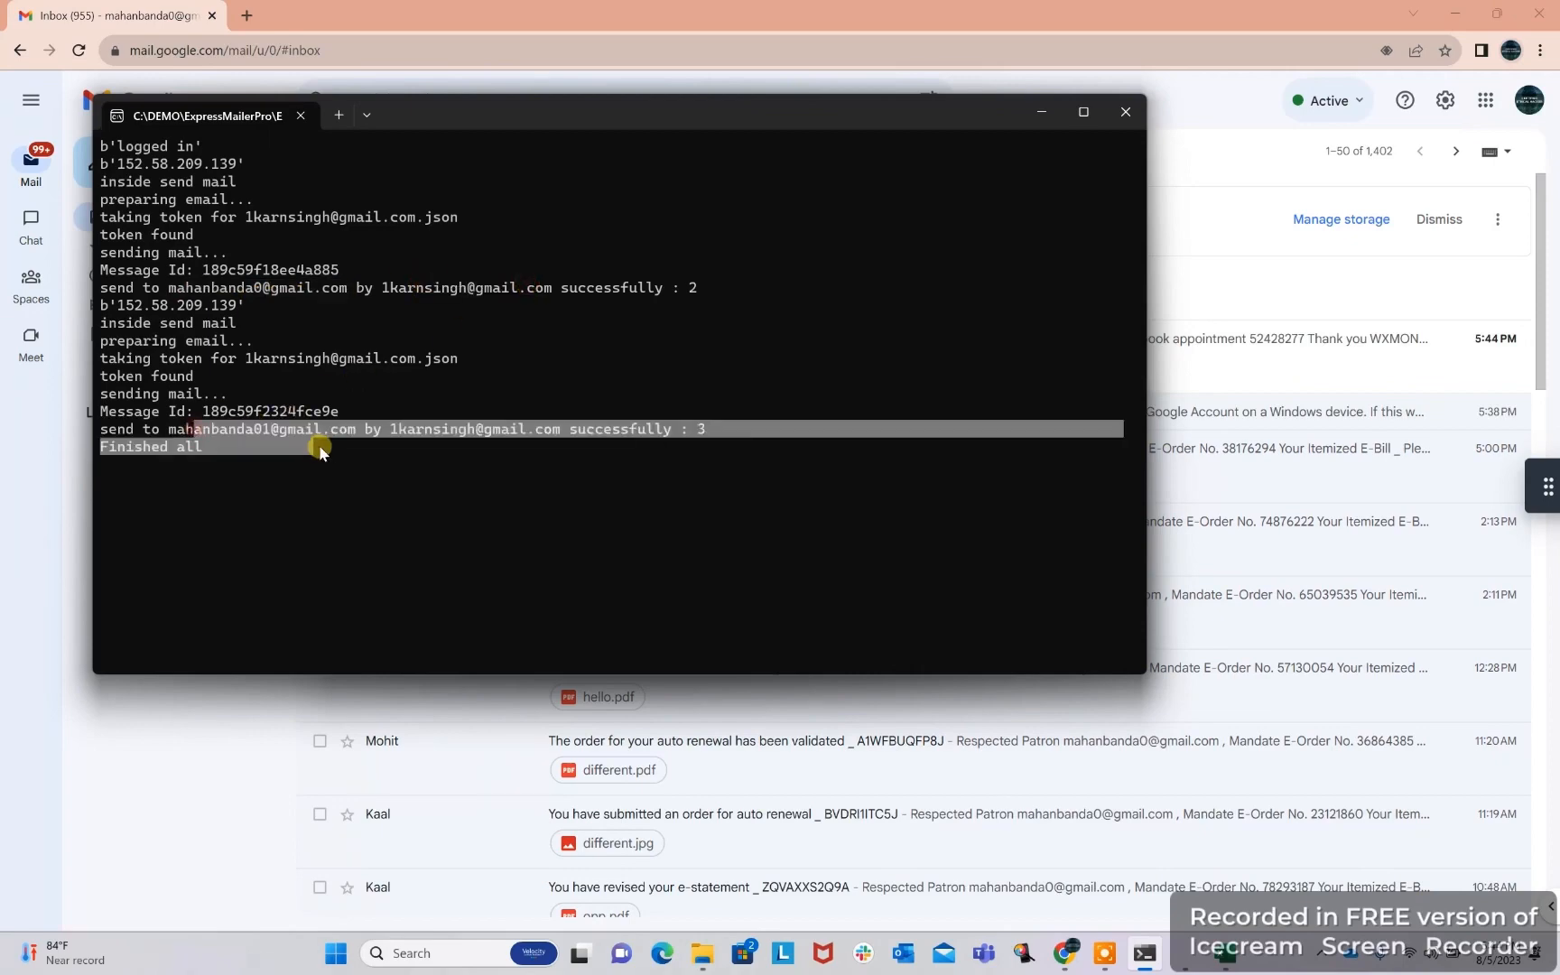
mouse_move(1040, 112)
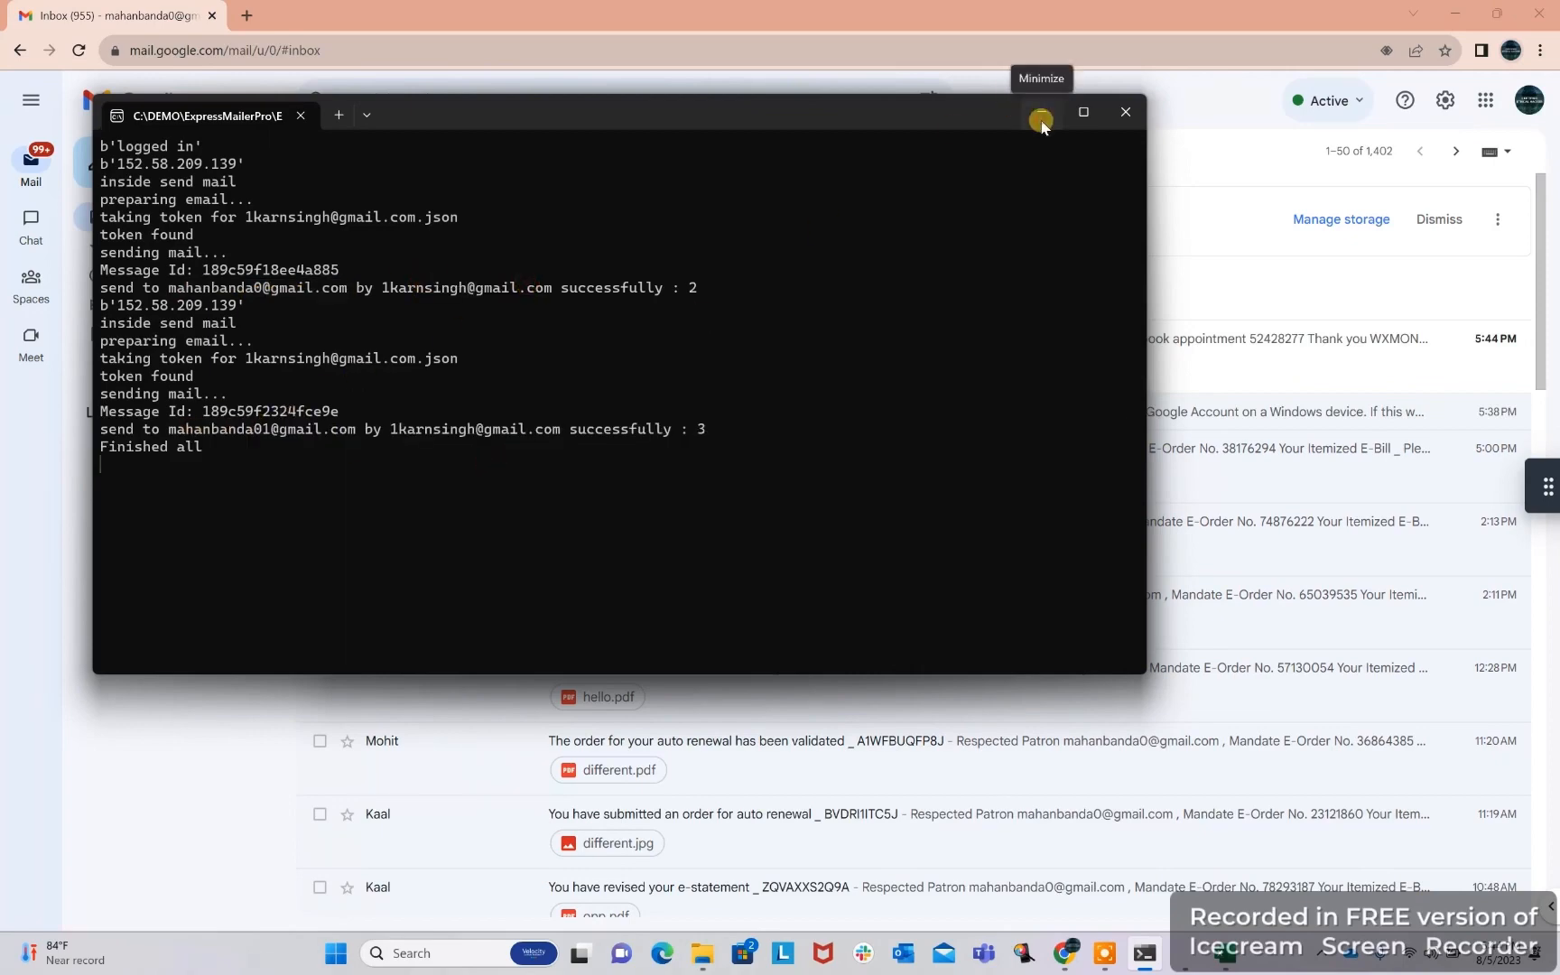
Hide the send log, open joseph's new "Exciting new offer" email and preview offer787.pdf showing the SHOPING page
click(1040, 112)
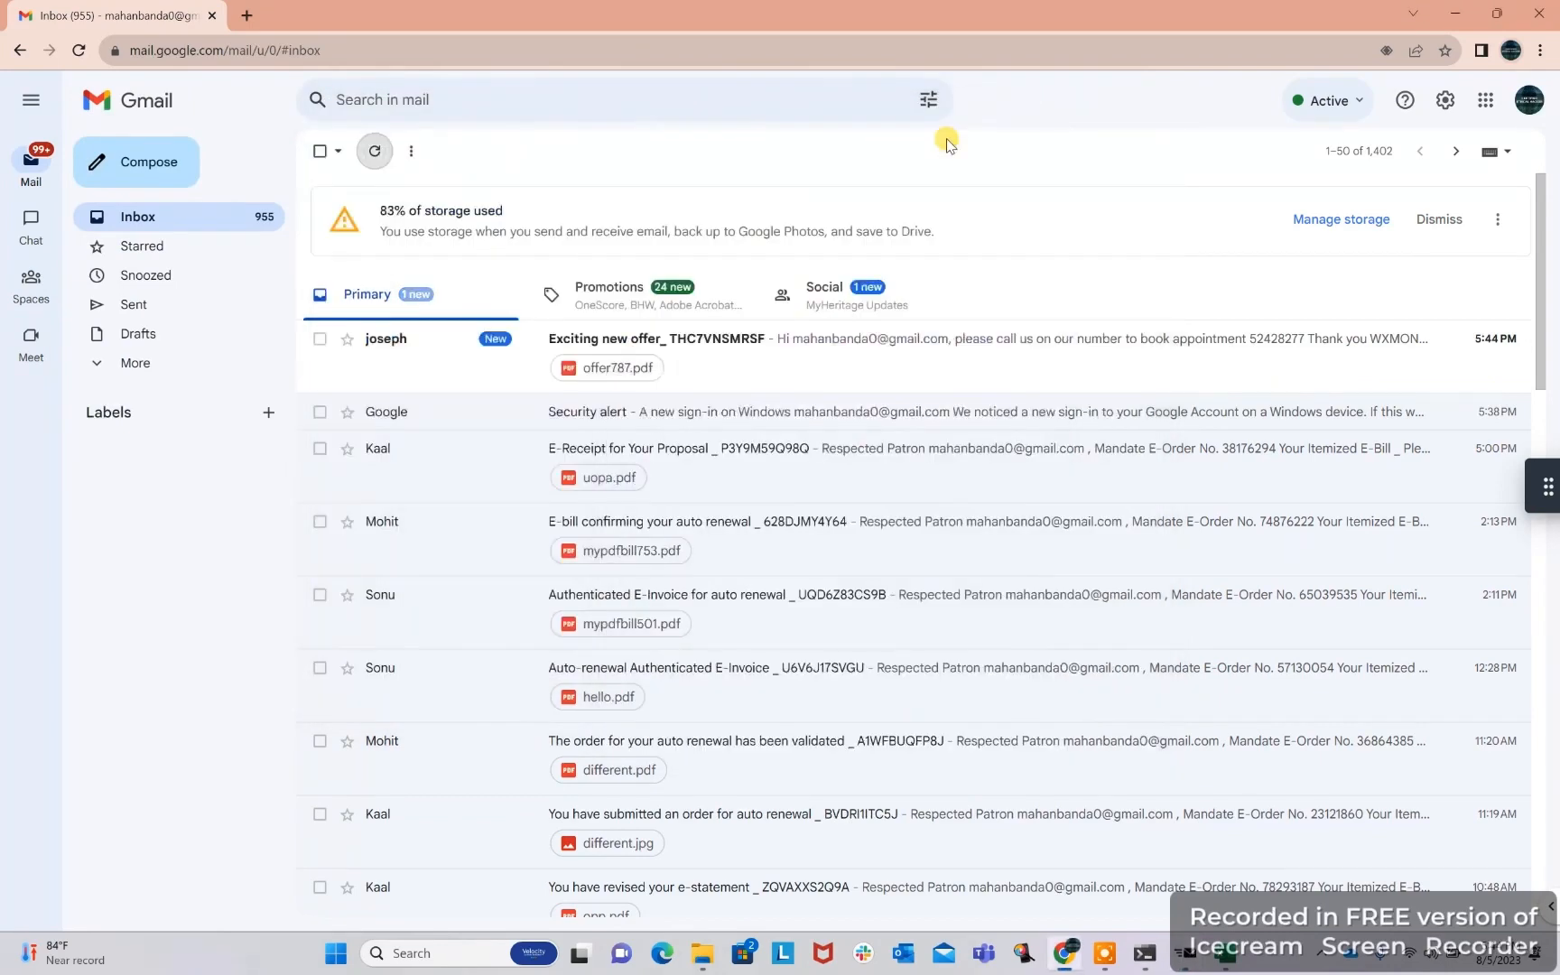
mouse_move(623, 348)
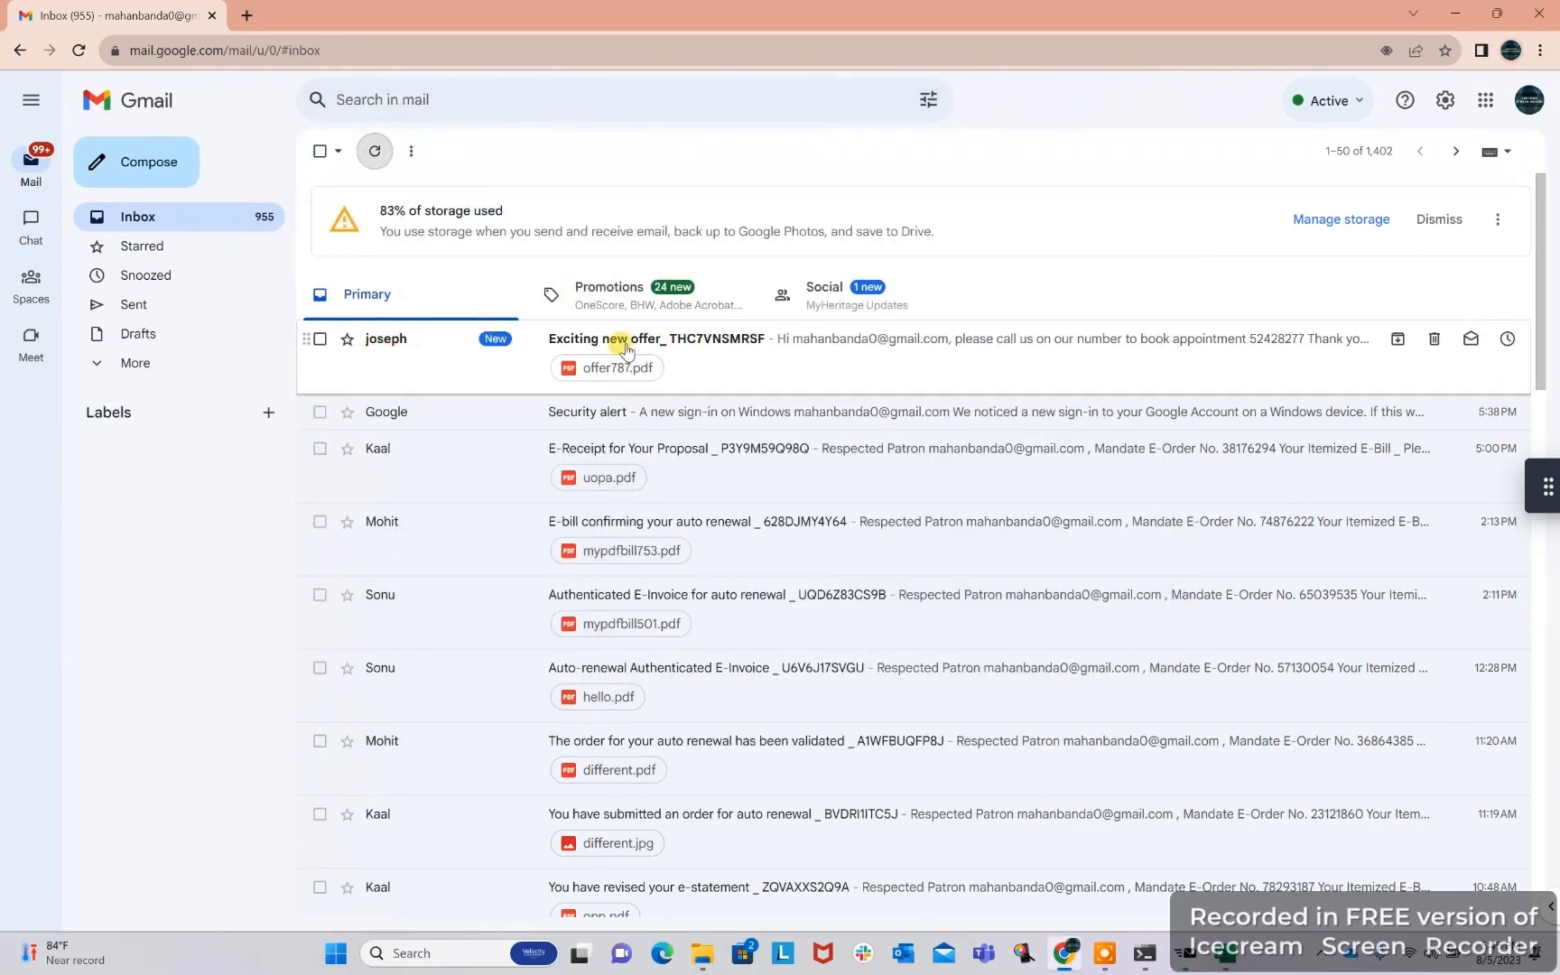
click(698, 338)
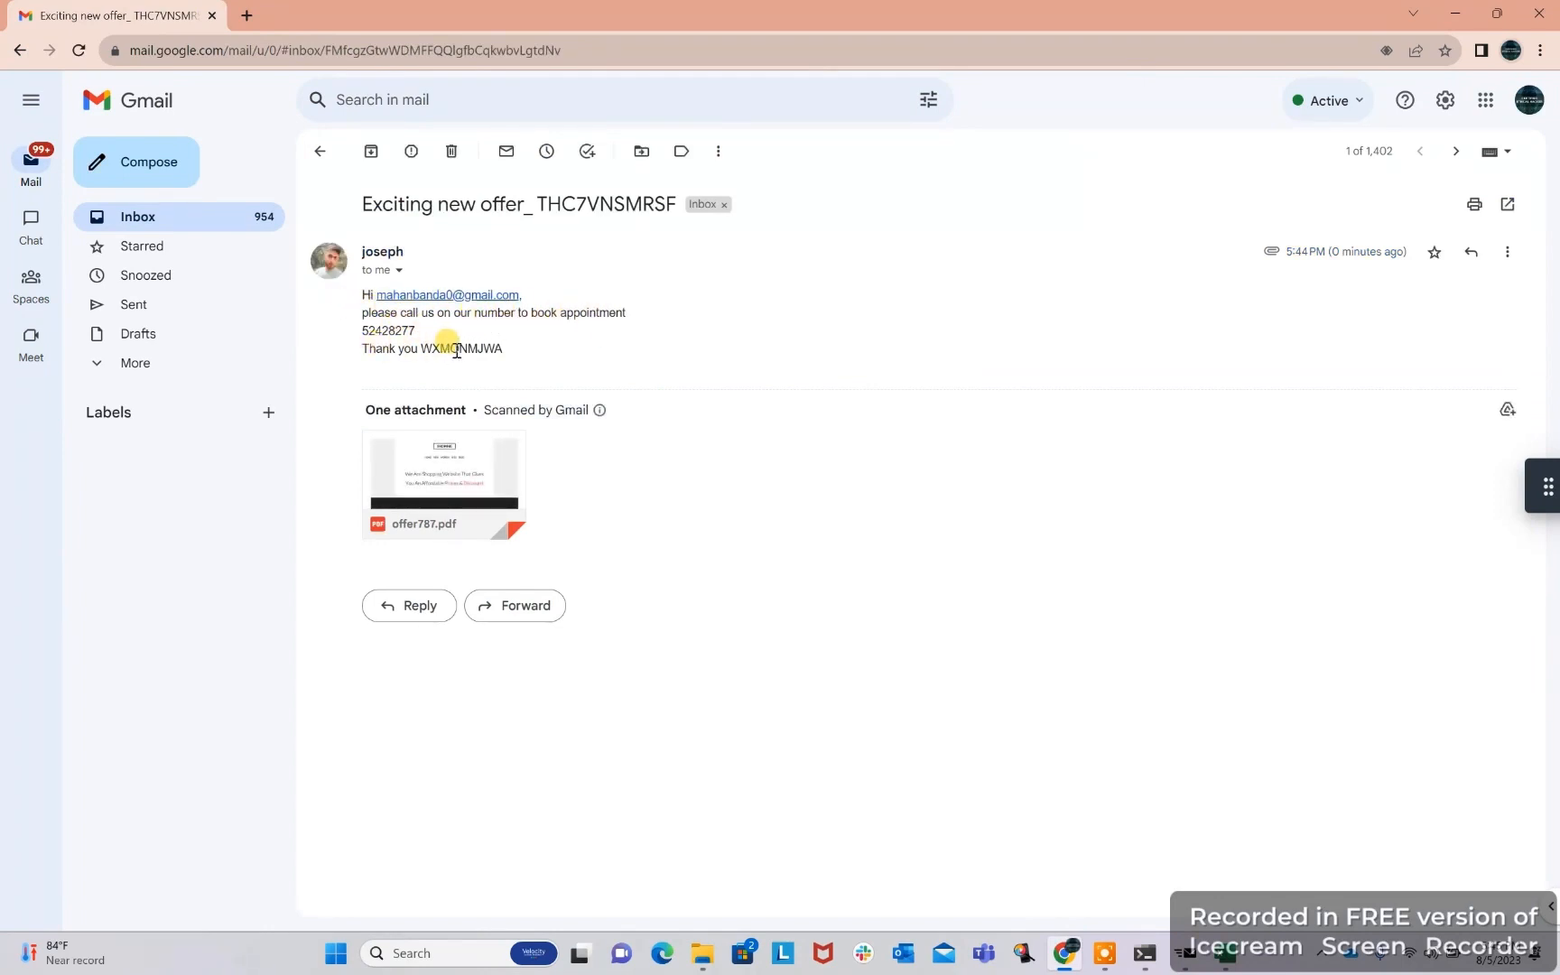
mouse_move(445, 484)
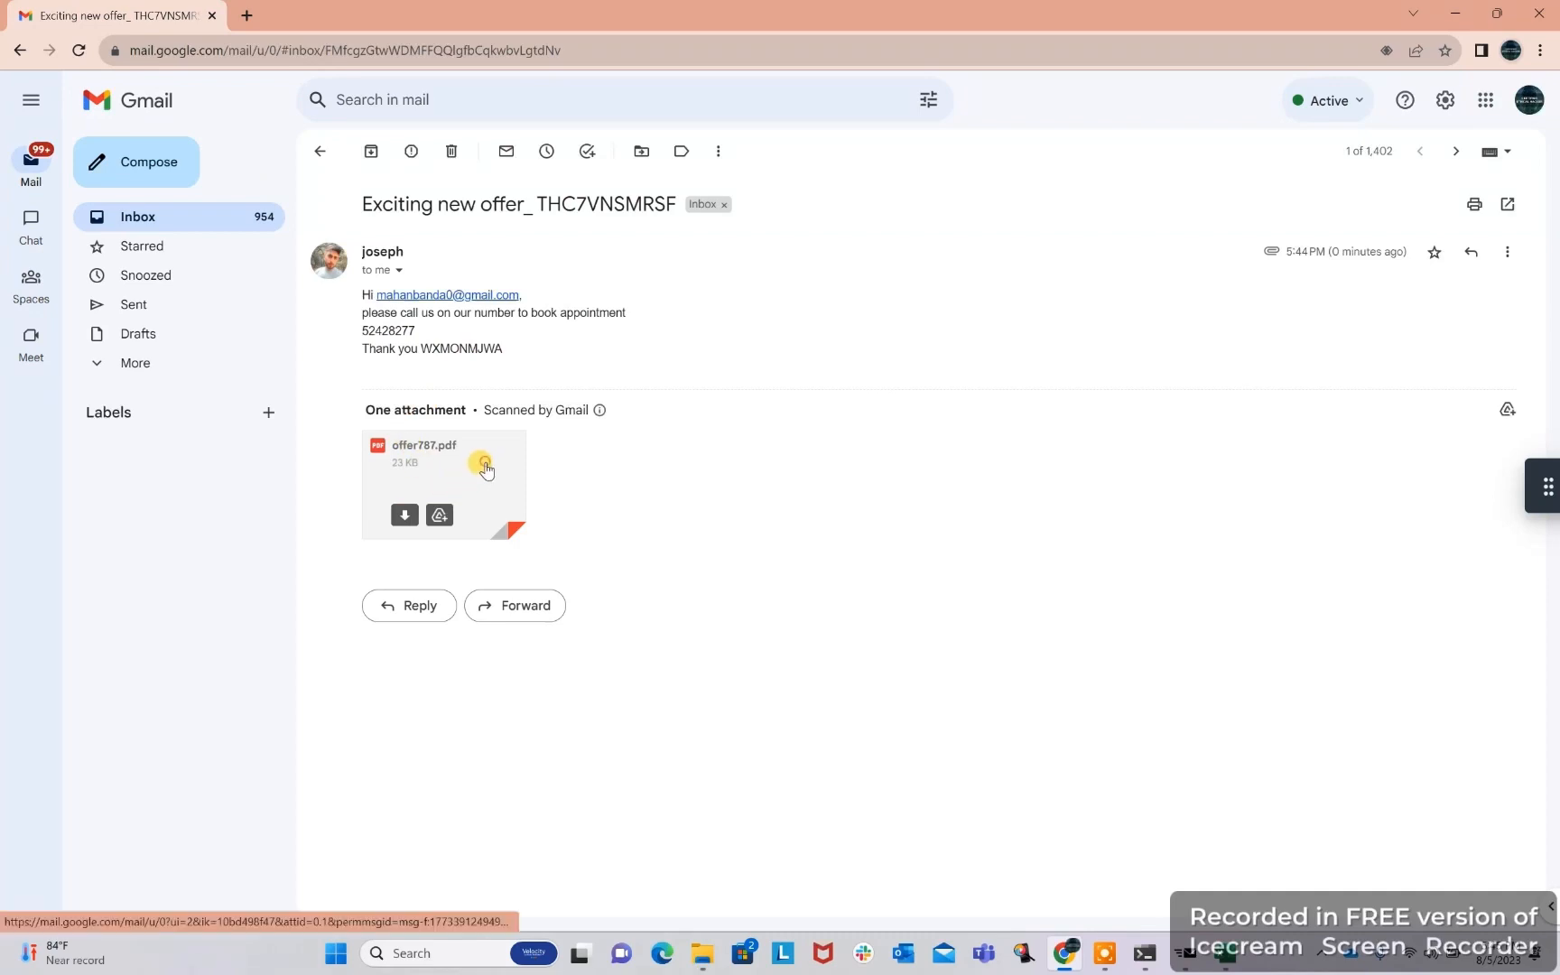
click(444, 473)
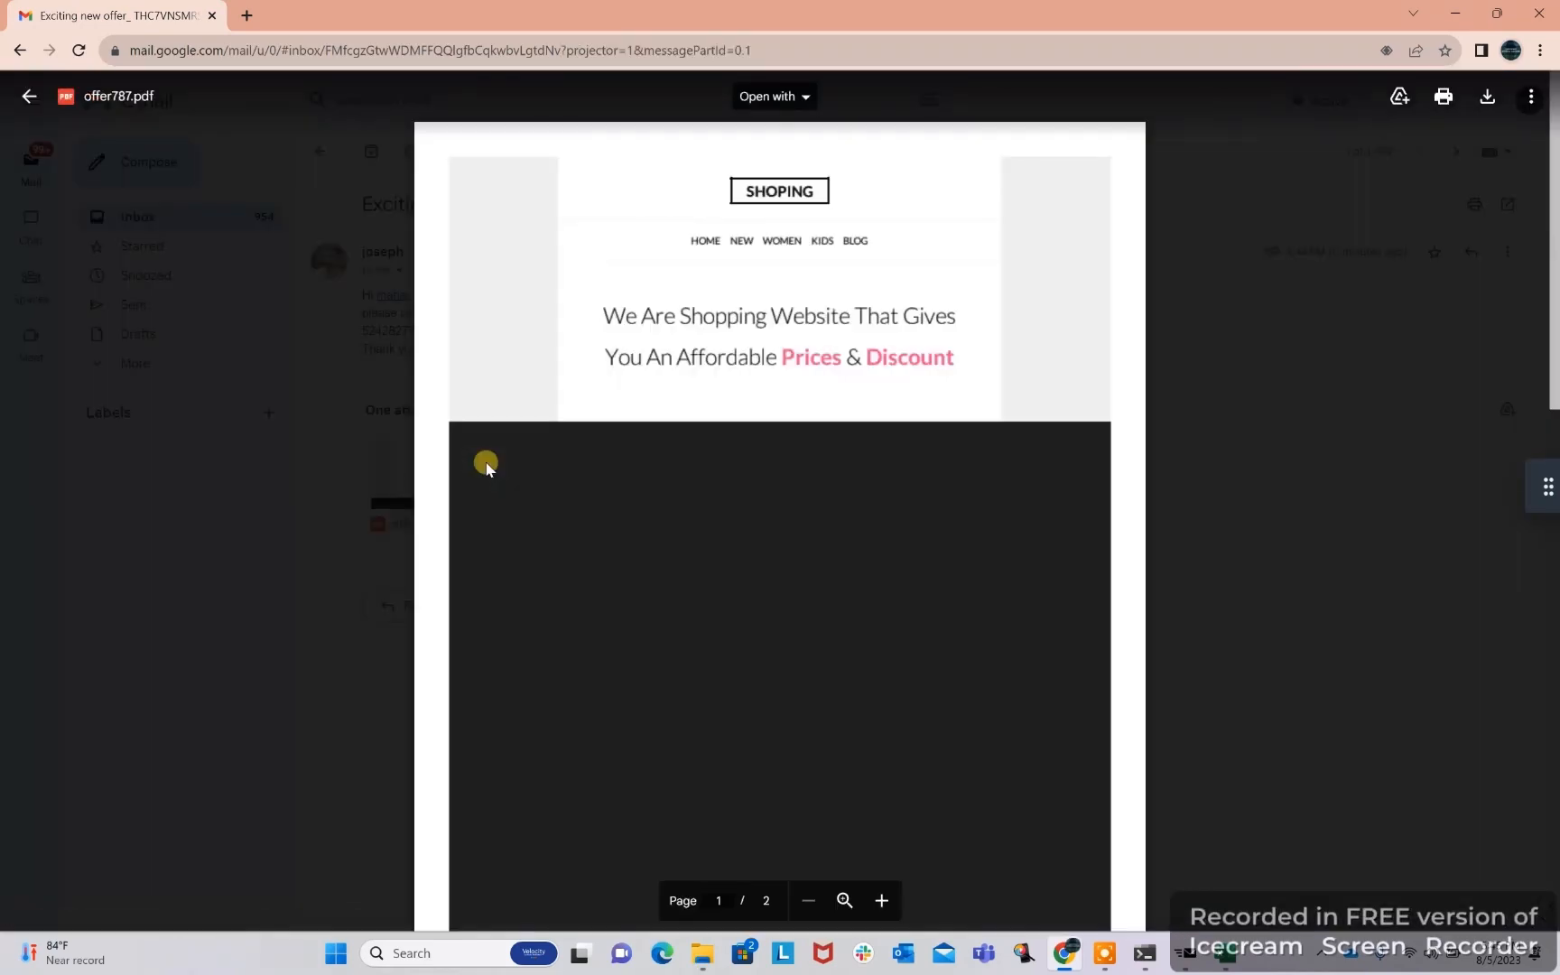
scroll(up, 3)
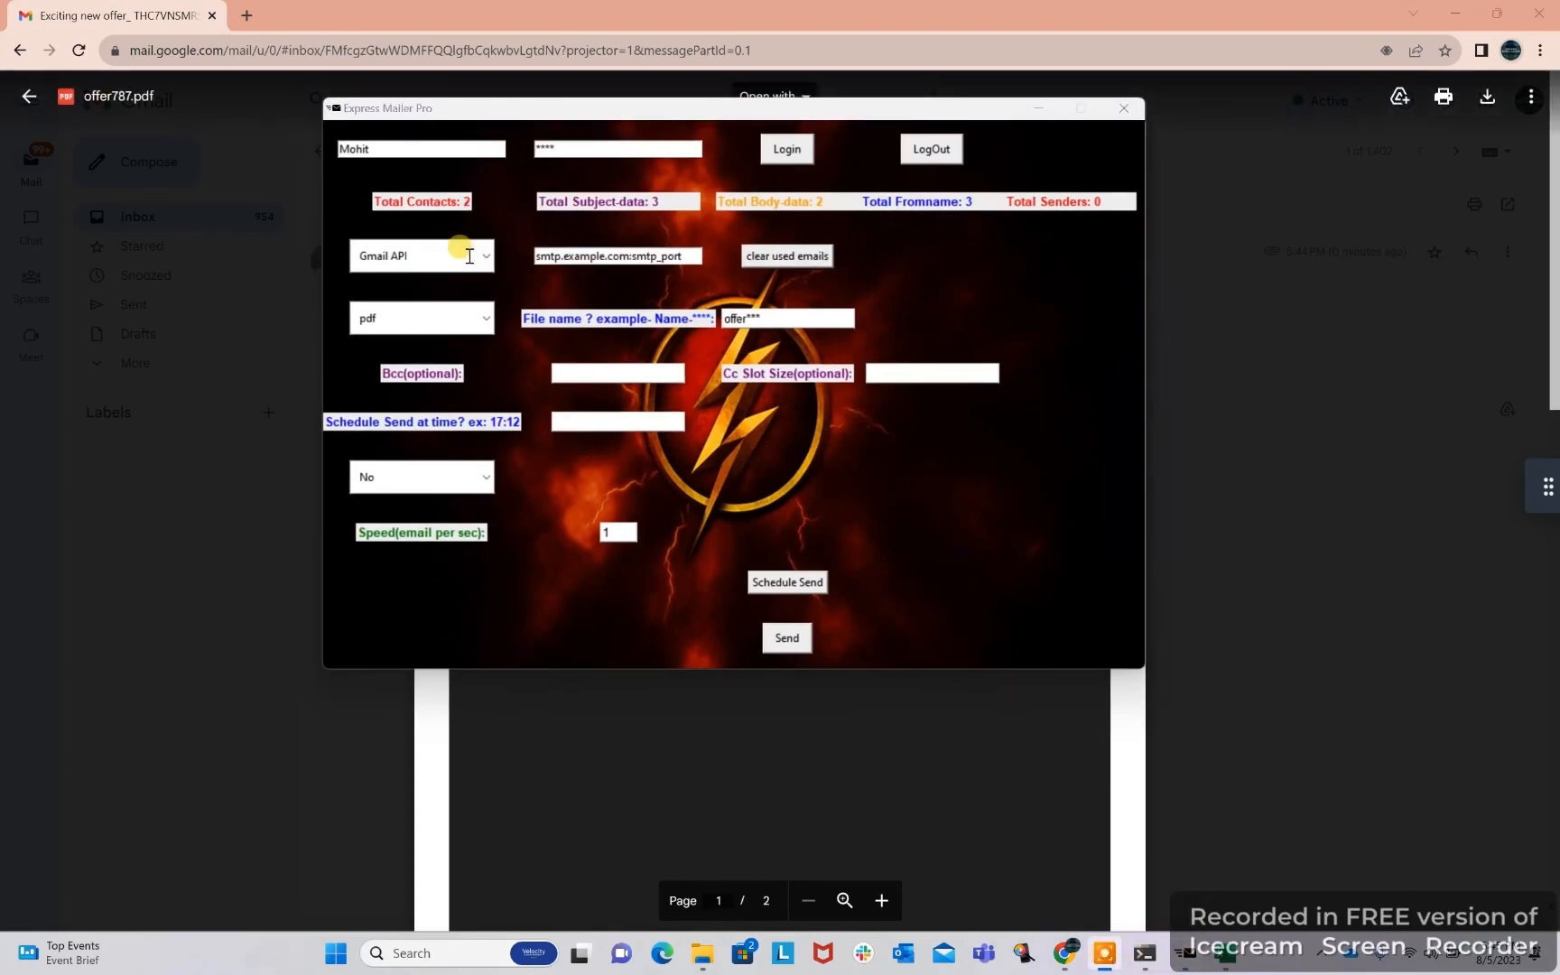
Switch proxy use from No to Yes, revealing the Host:Port:Username:Password field
click(486, 477)
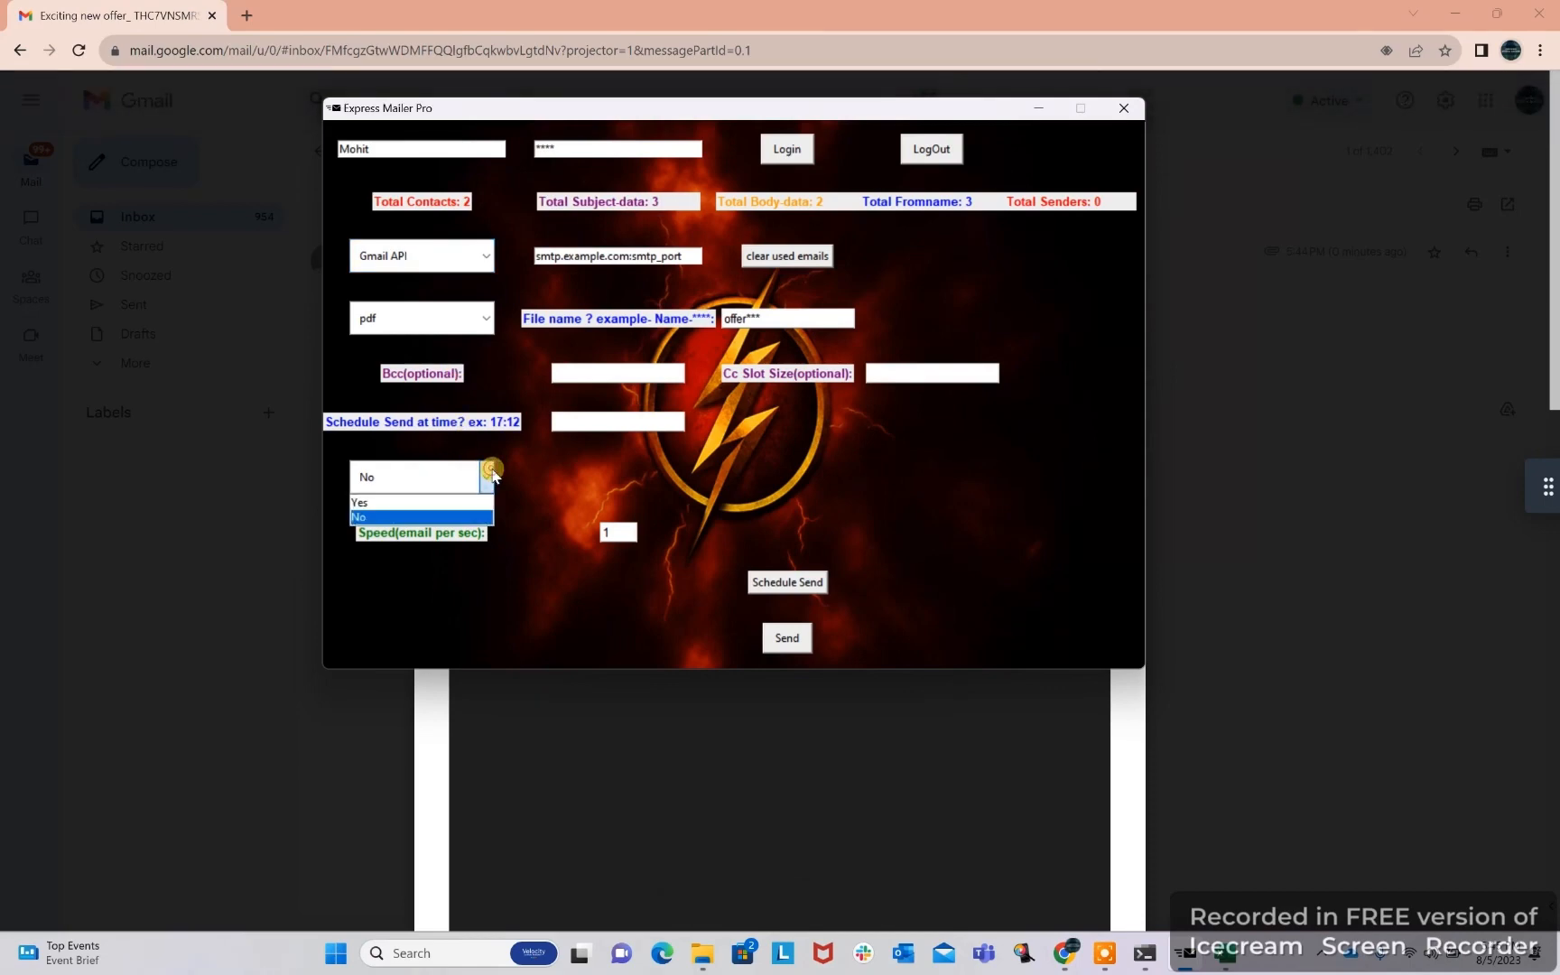
click(360, 502)
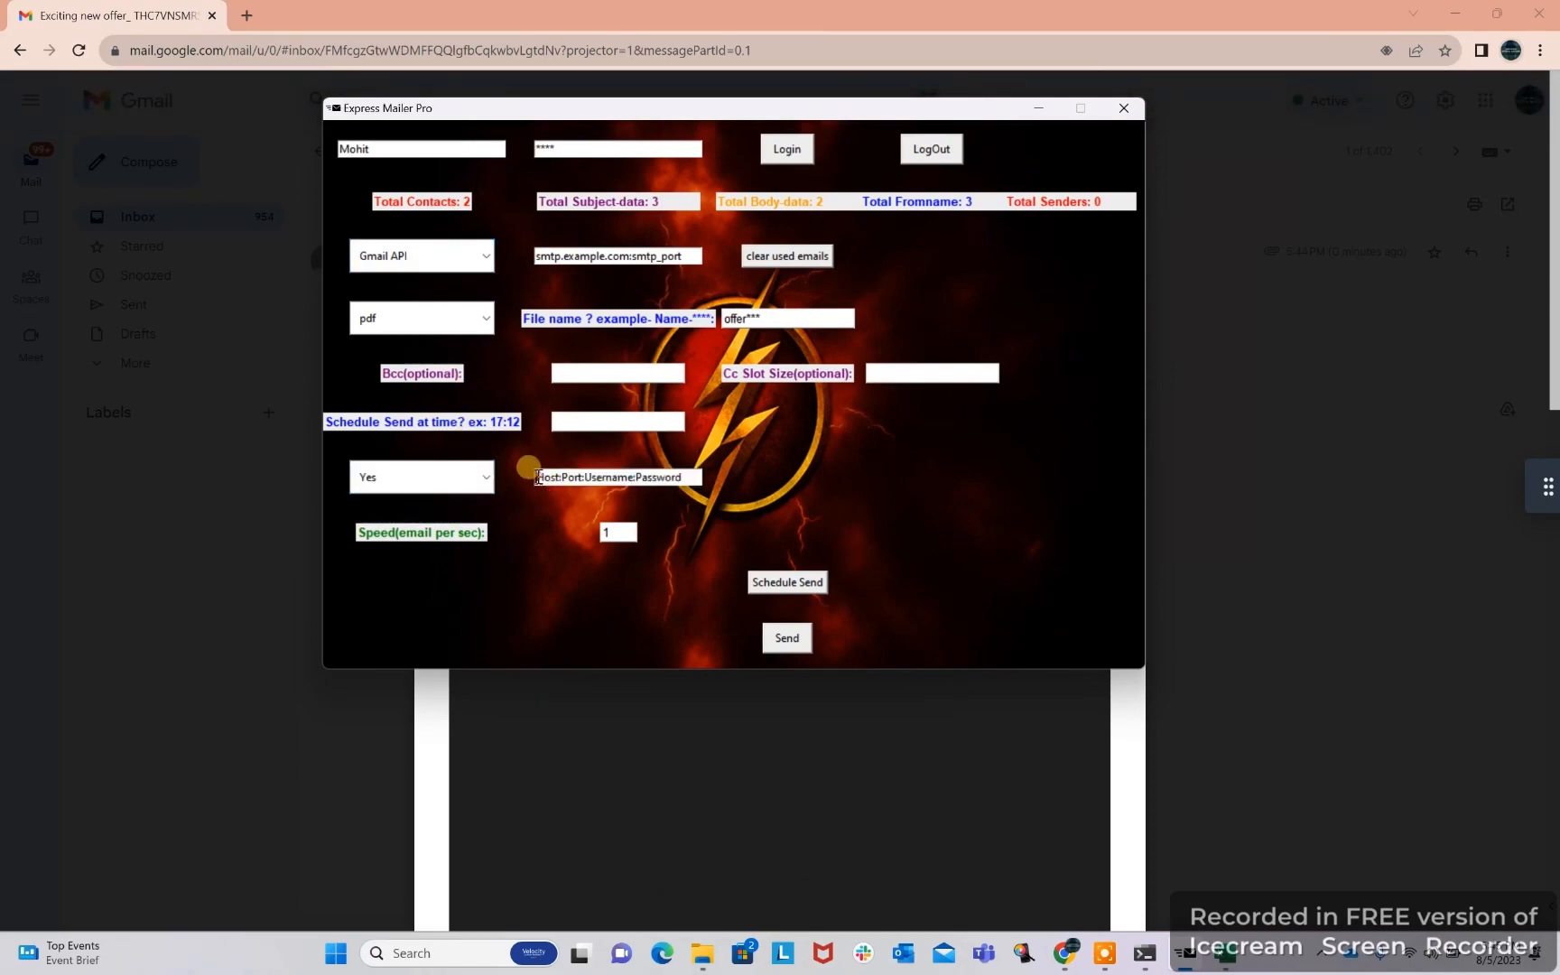